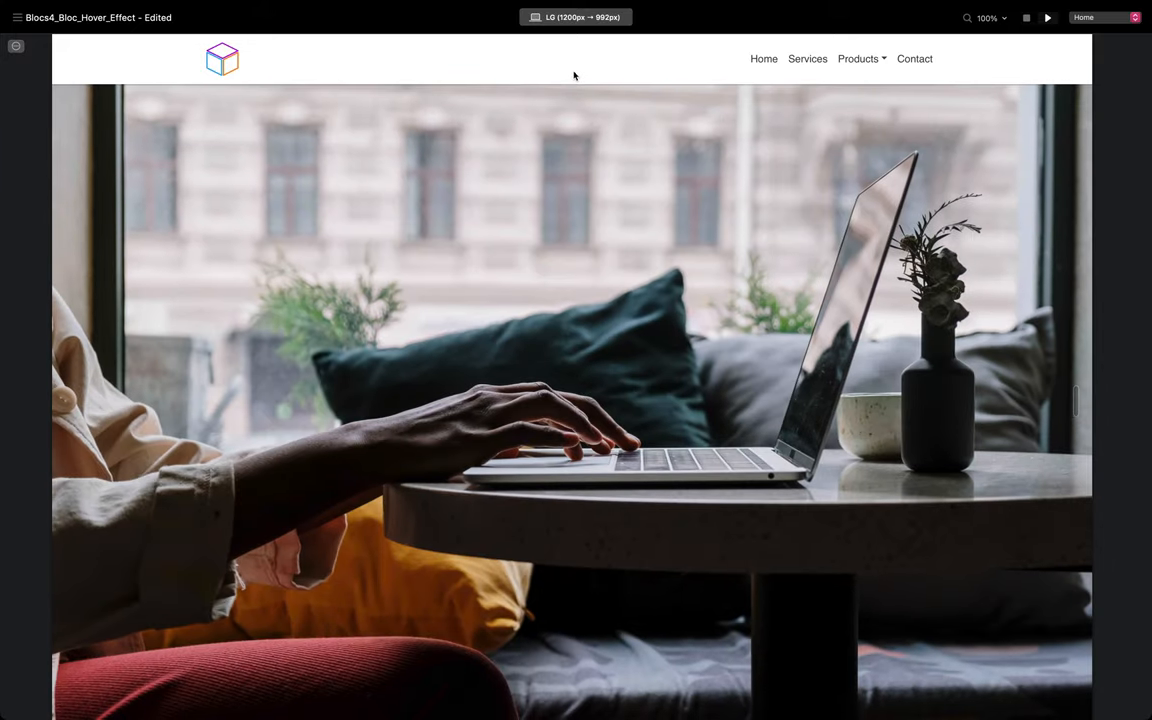
pyautogui.moveTo(807, 59)
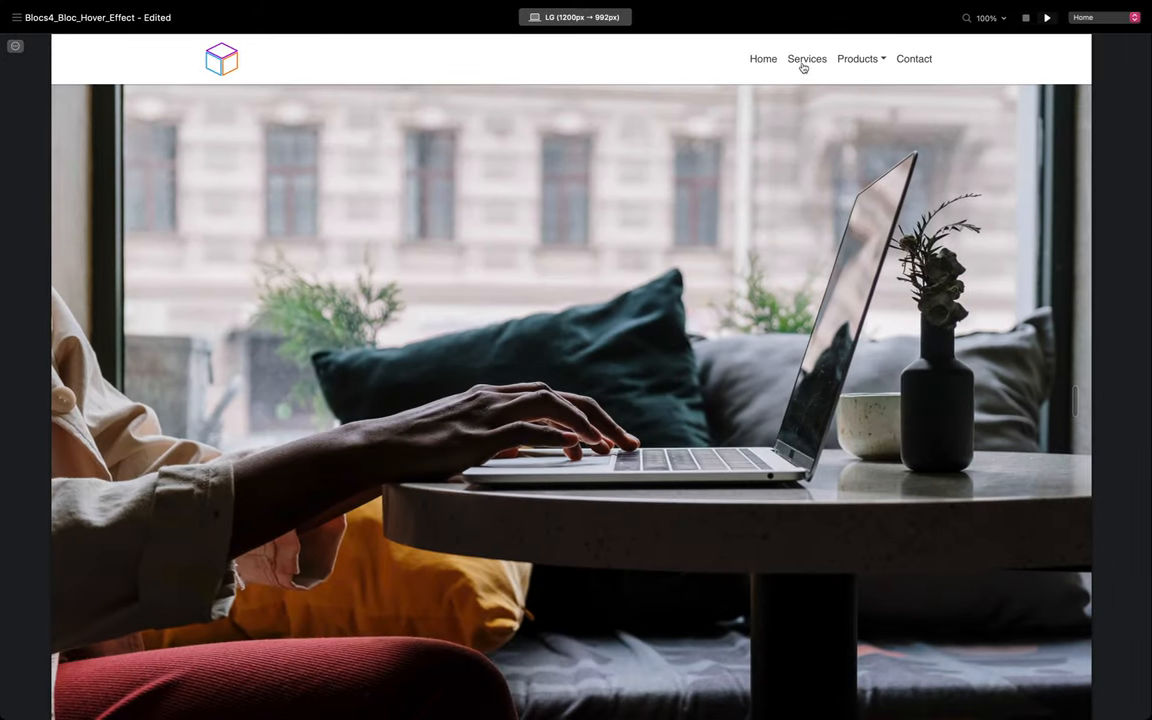
# - Try opening the Products dropdown in the preview navbar several times
pyautogui.click(857, 58)
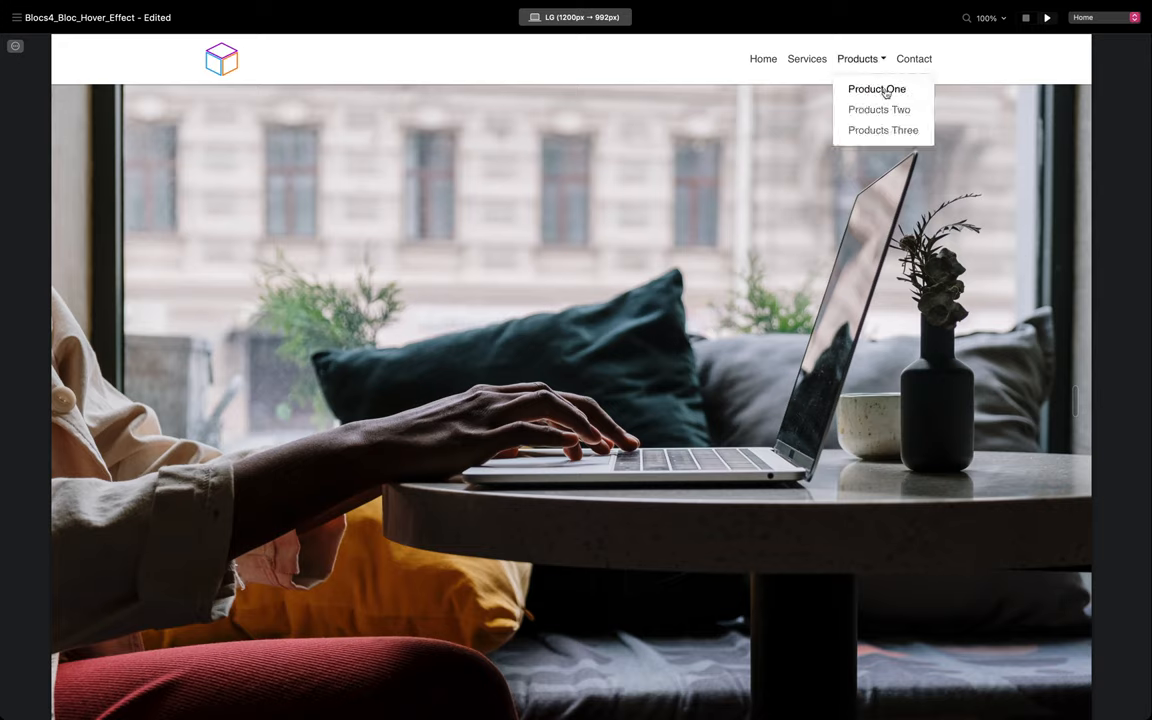
pyautogui.moveTo(907, 108)
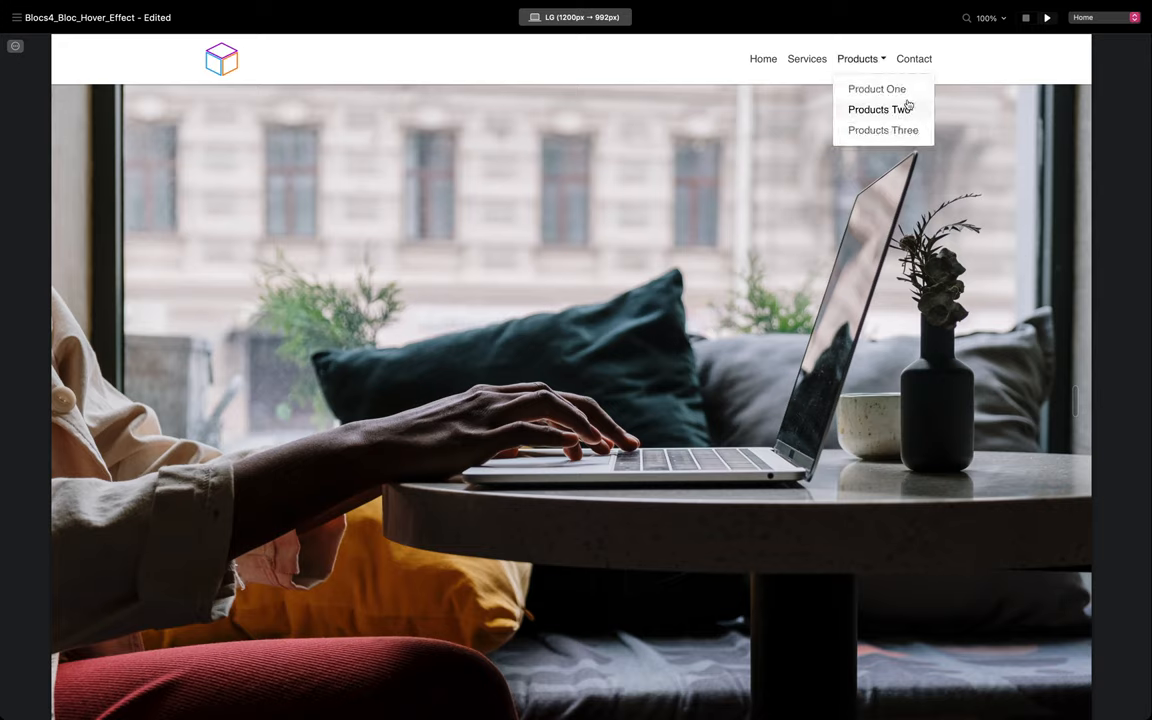
pyautogui.moveTo(911, 134)
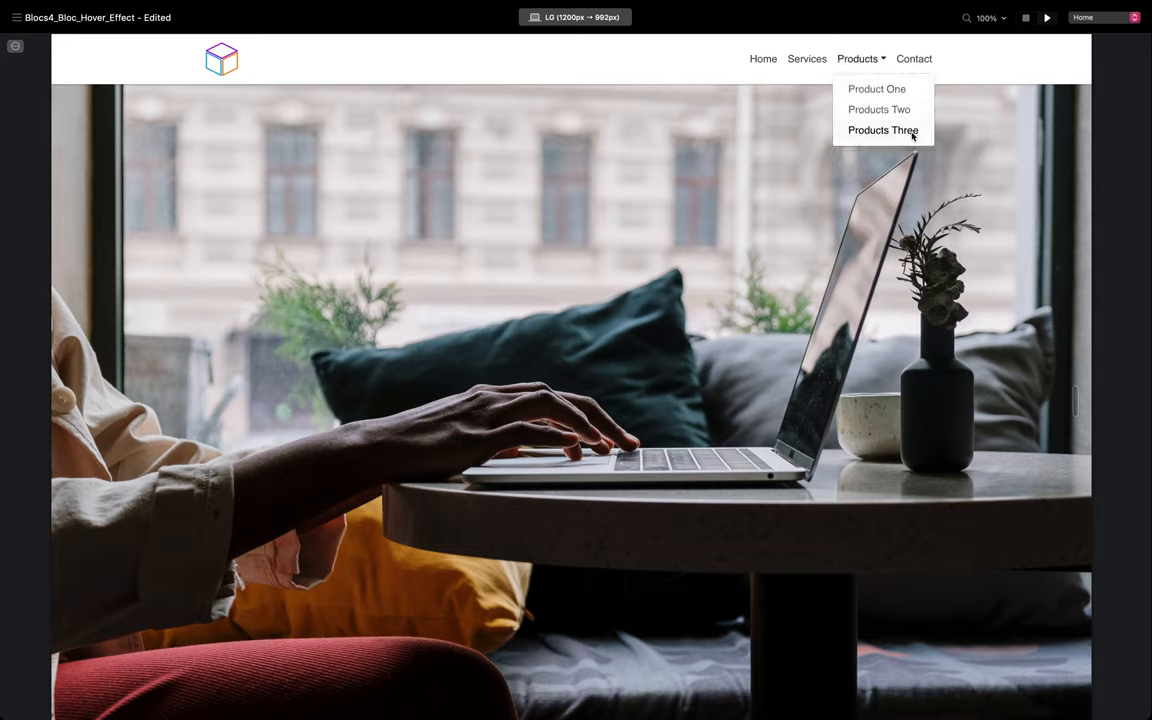
pyautogui.moveTo(931, 58)
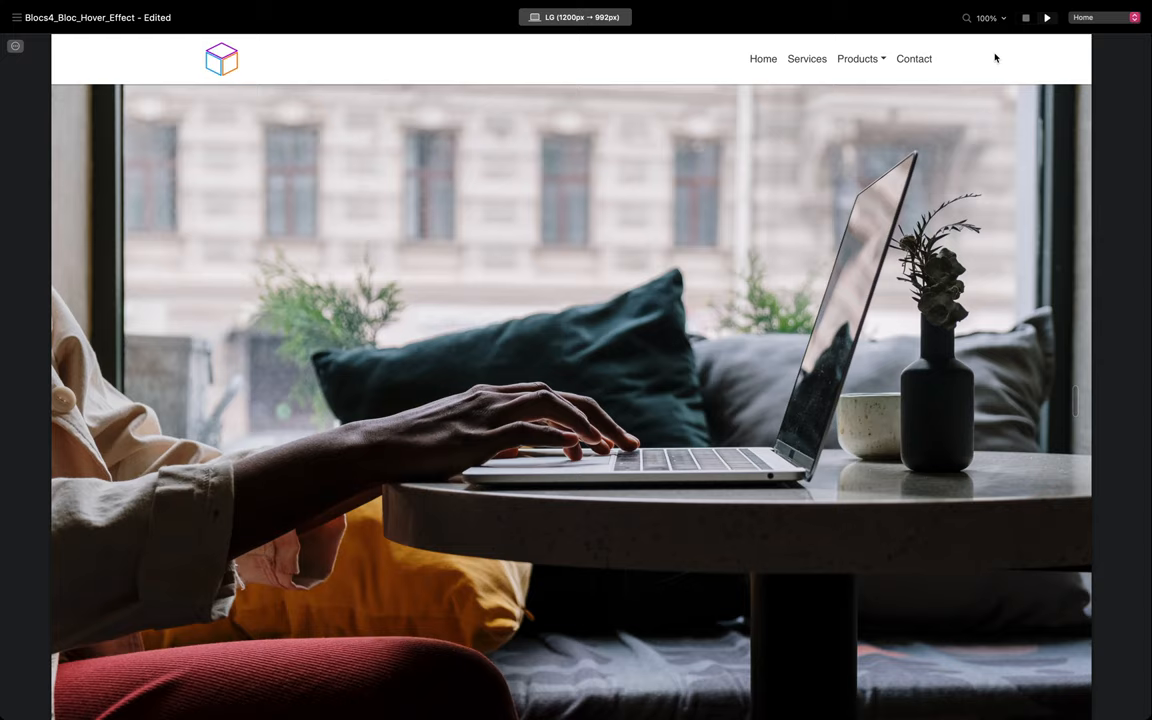
pyautogui.moveTo(874, 54)
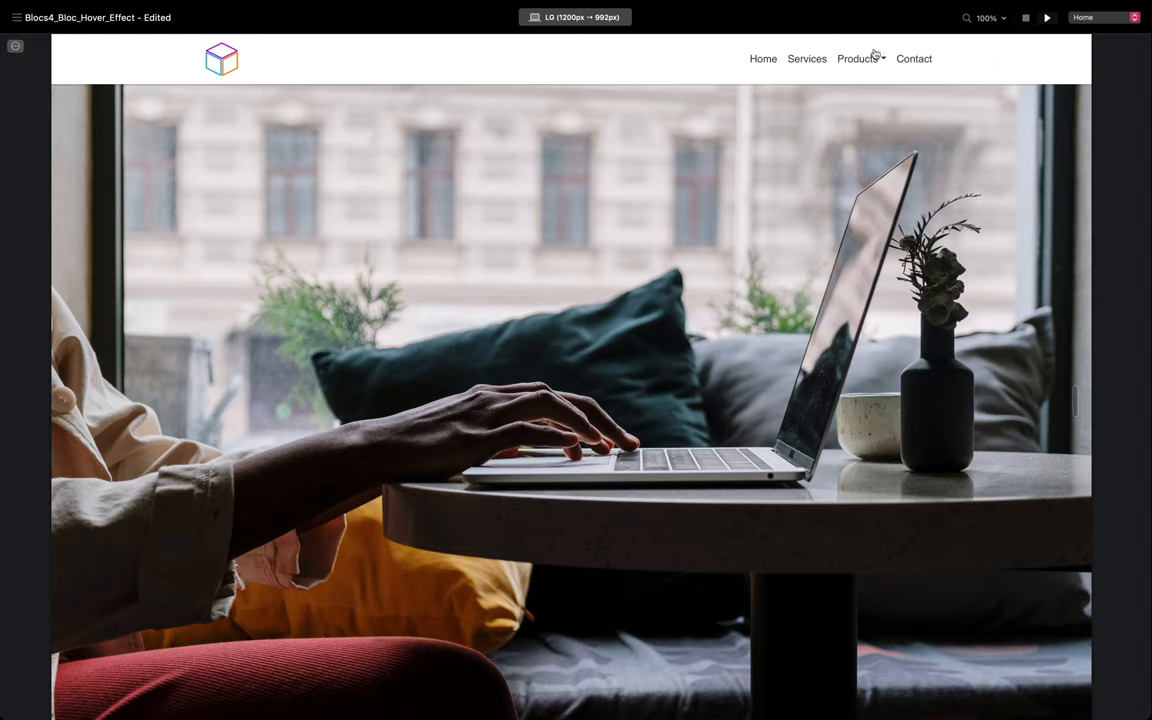
pyautogui.click(858, 58)
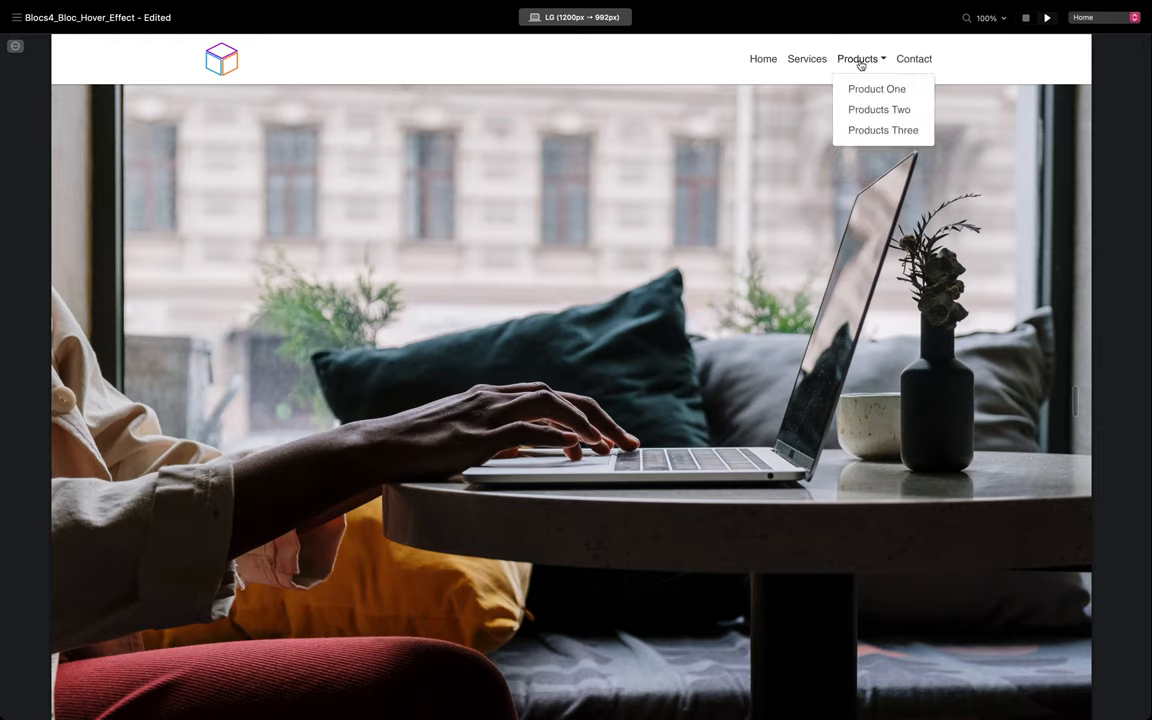
pyautogui.moveTo(633, 66)
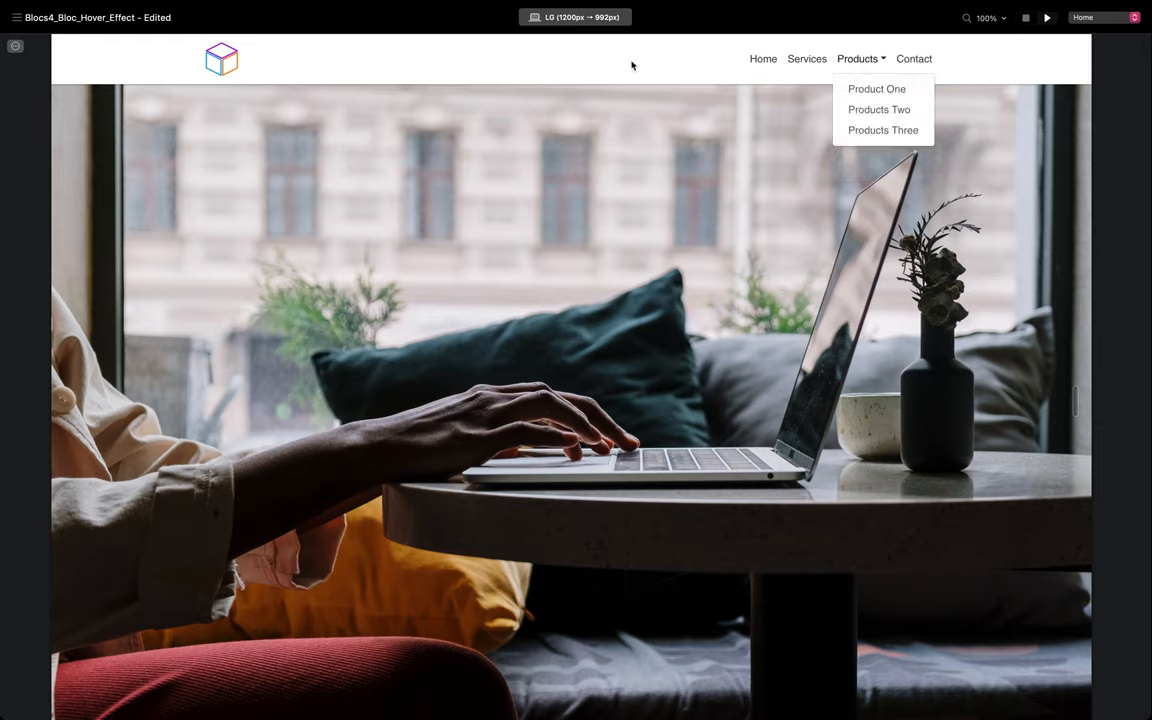
pyautogui.moveTo(781, 41)
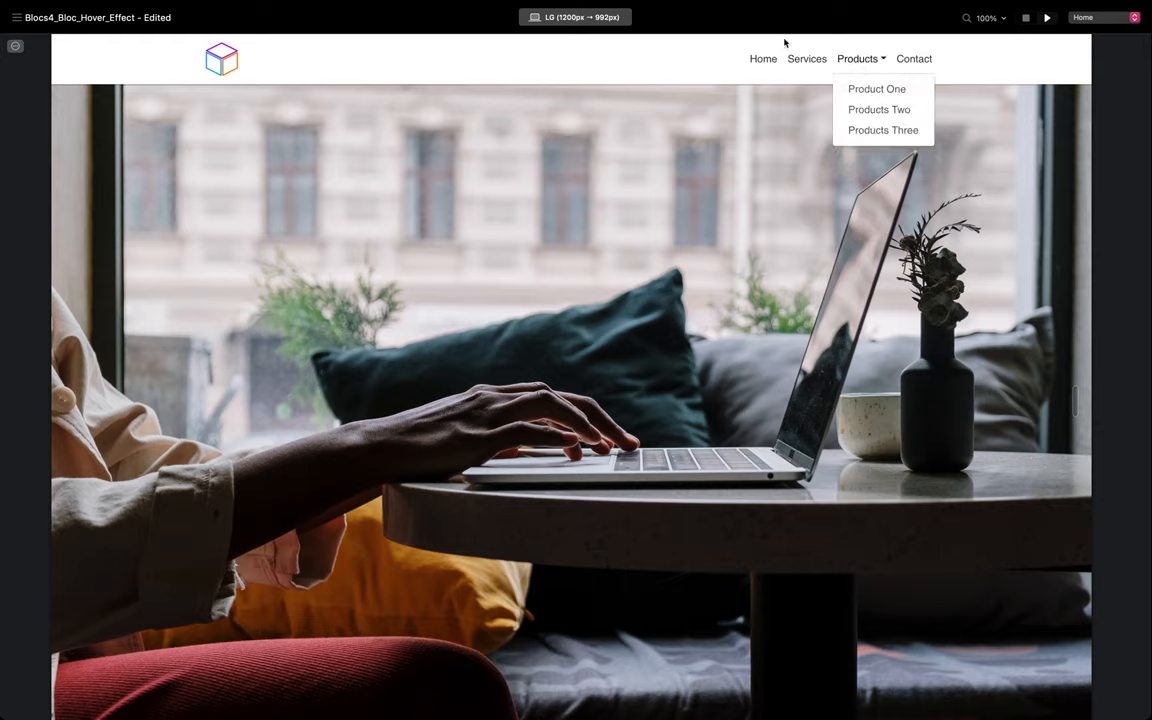
pyautogui.moveTo(972, 52)
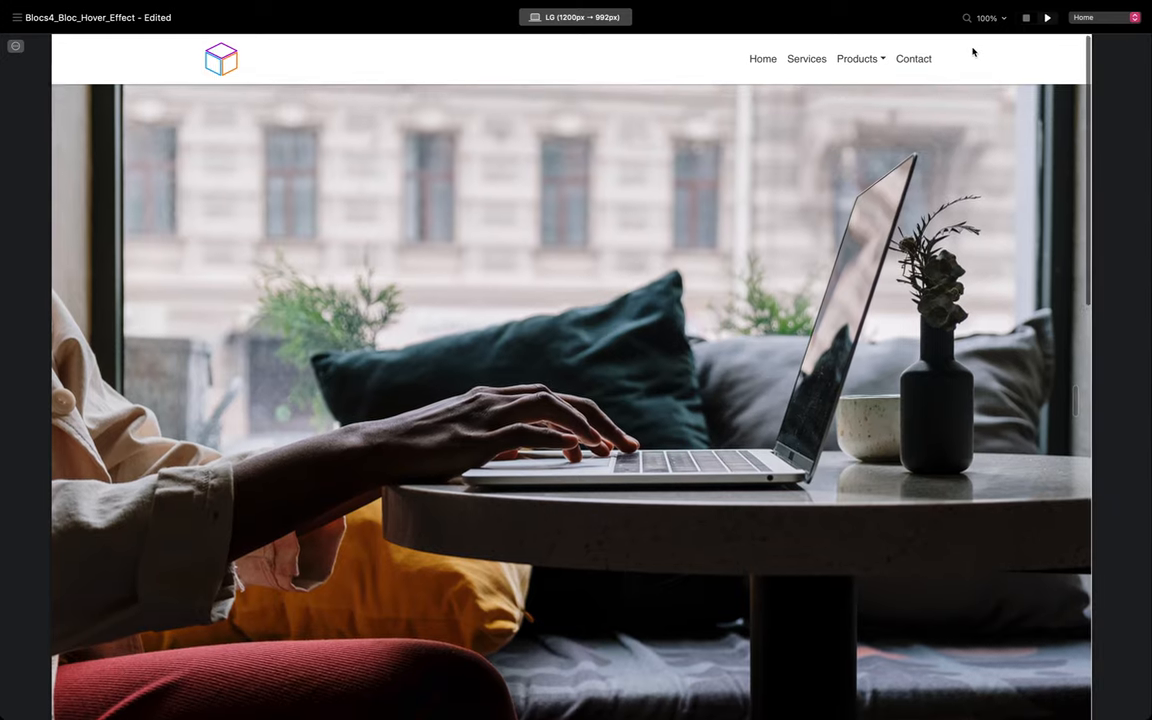
pyautogui.click(859, 58)
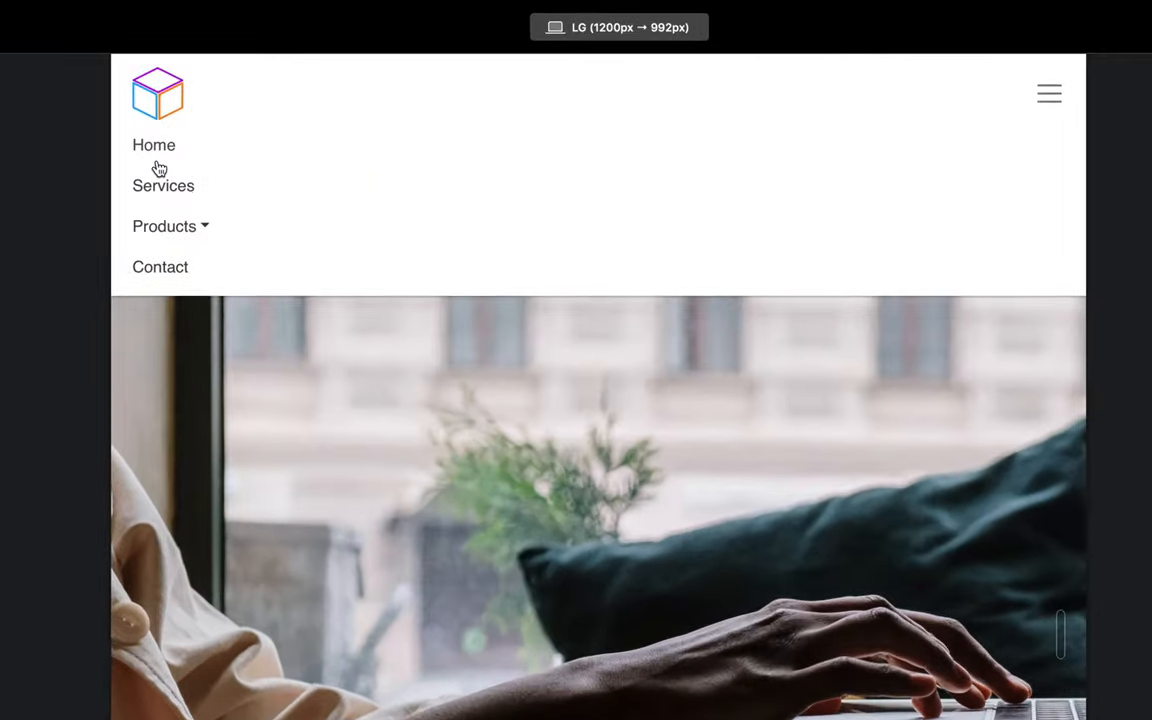
pyautogui.moveTo(208, 290)
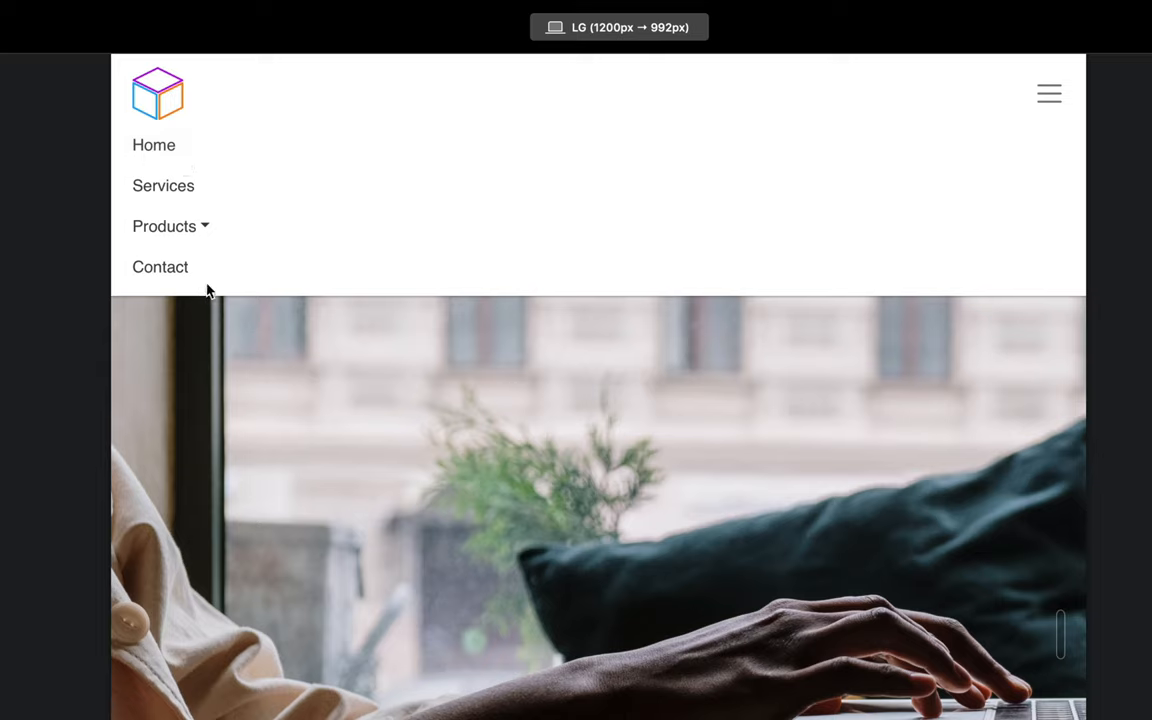
# - Expand, collapse, and re-expand the Products items in the stacked mobile menu
pyautogui.click(164, 225)
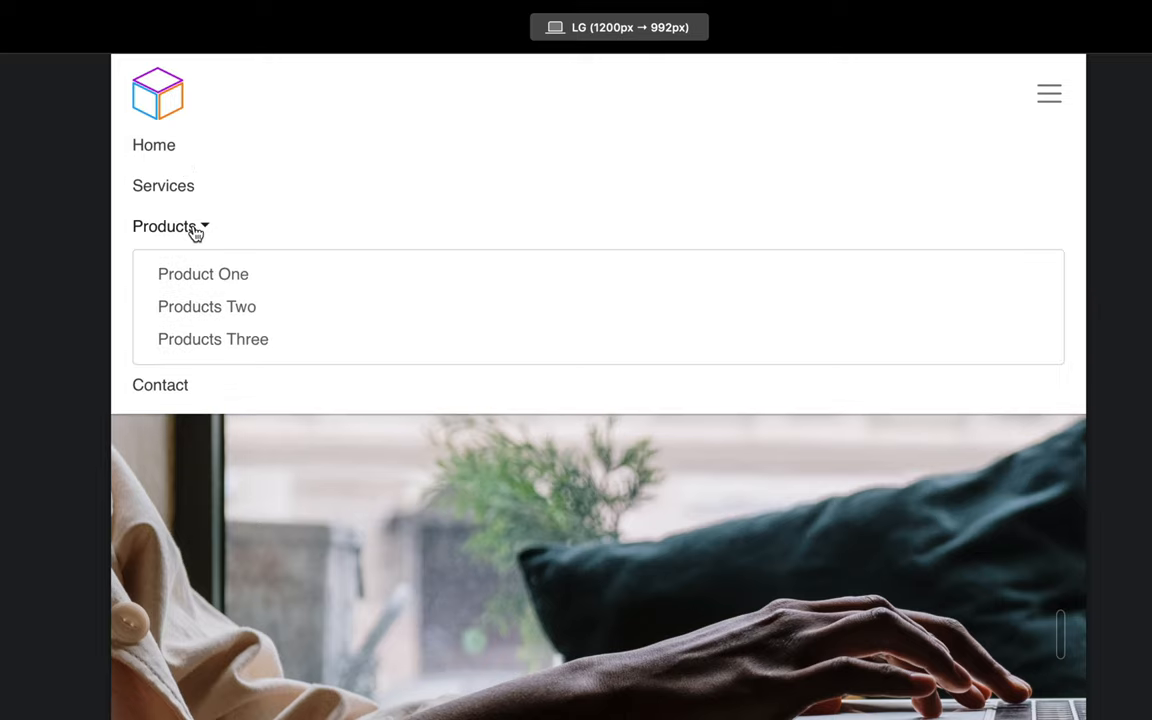
pyautogui.click(166, 226)
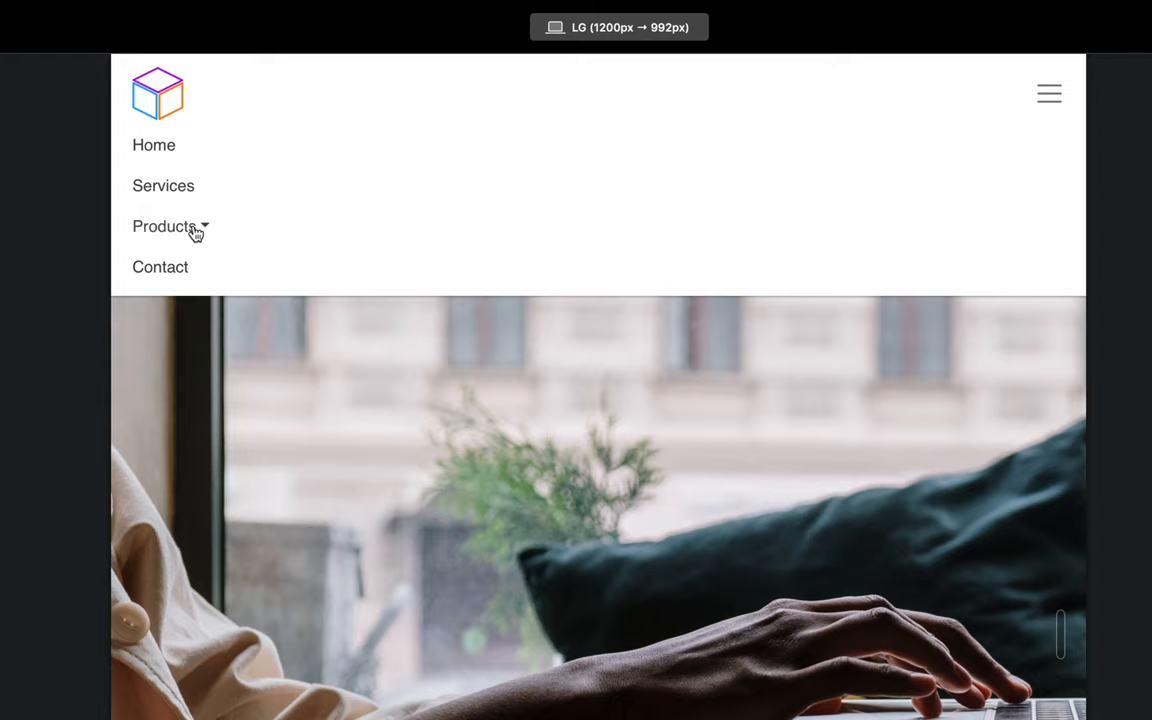
pyautogui.moveTo(551, 110)
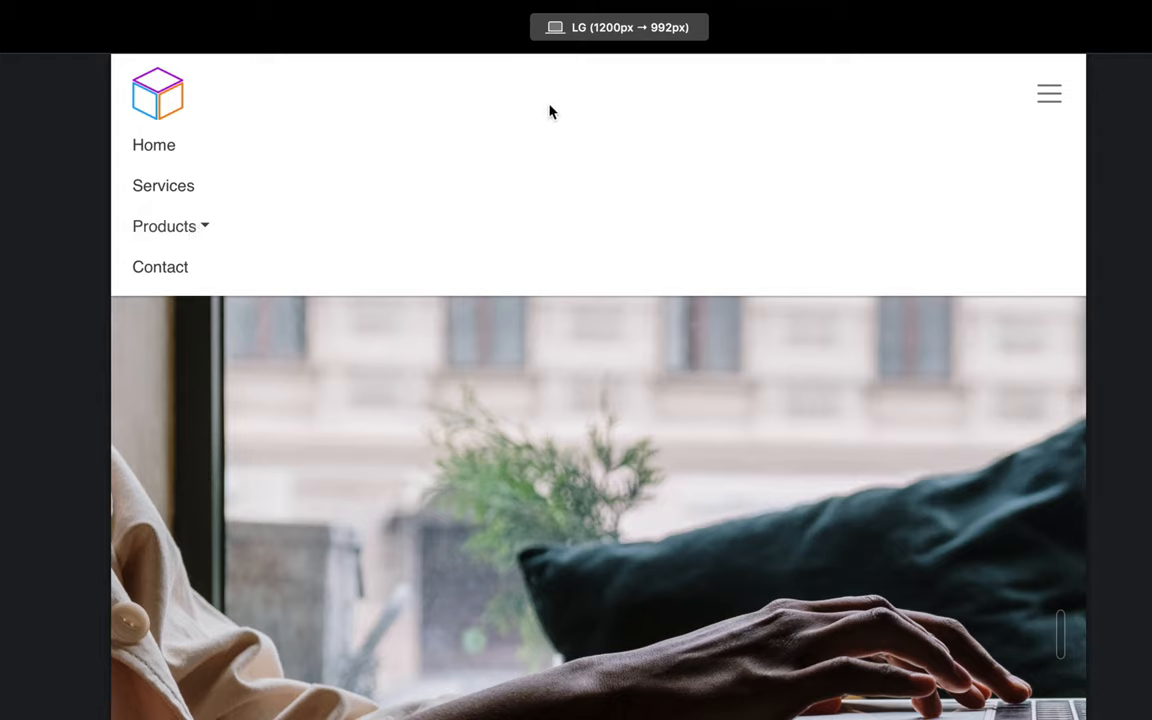
pyautogui.moveTo(202, 230)
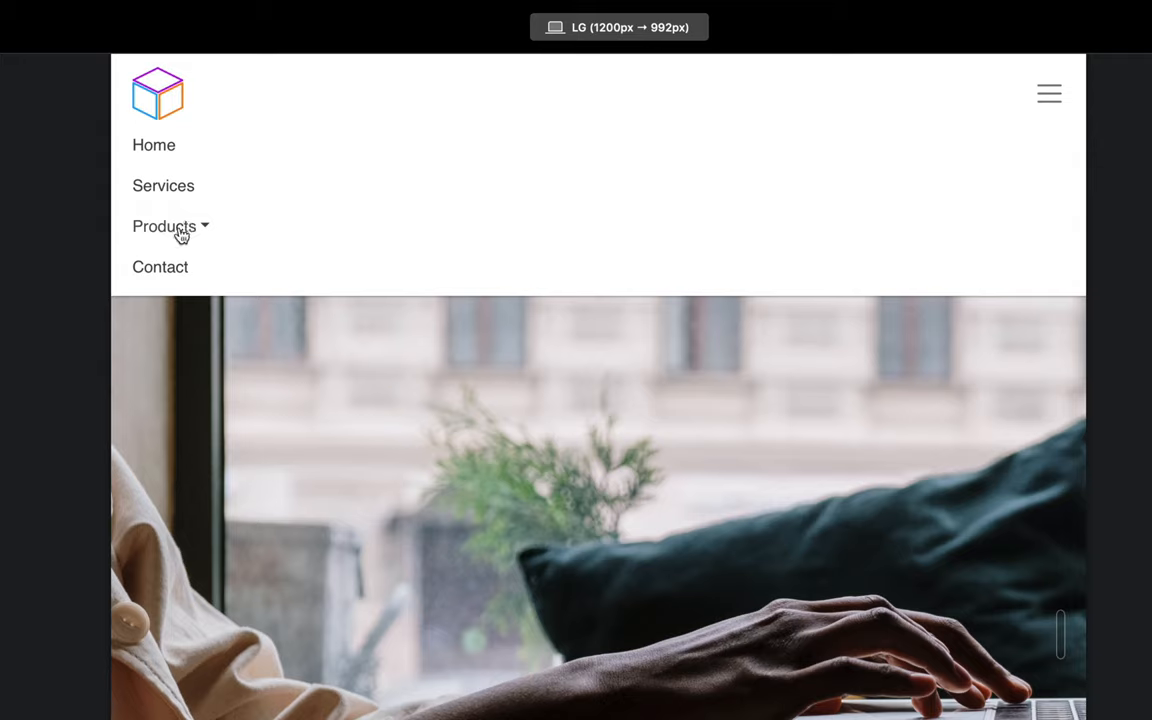
pyautogui.click(168, 226)
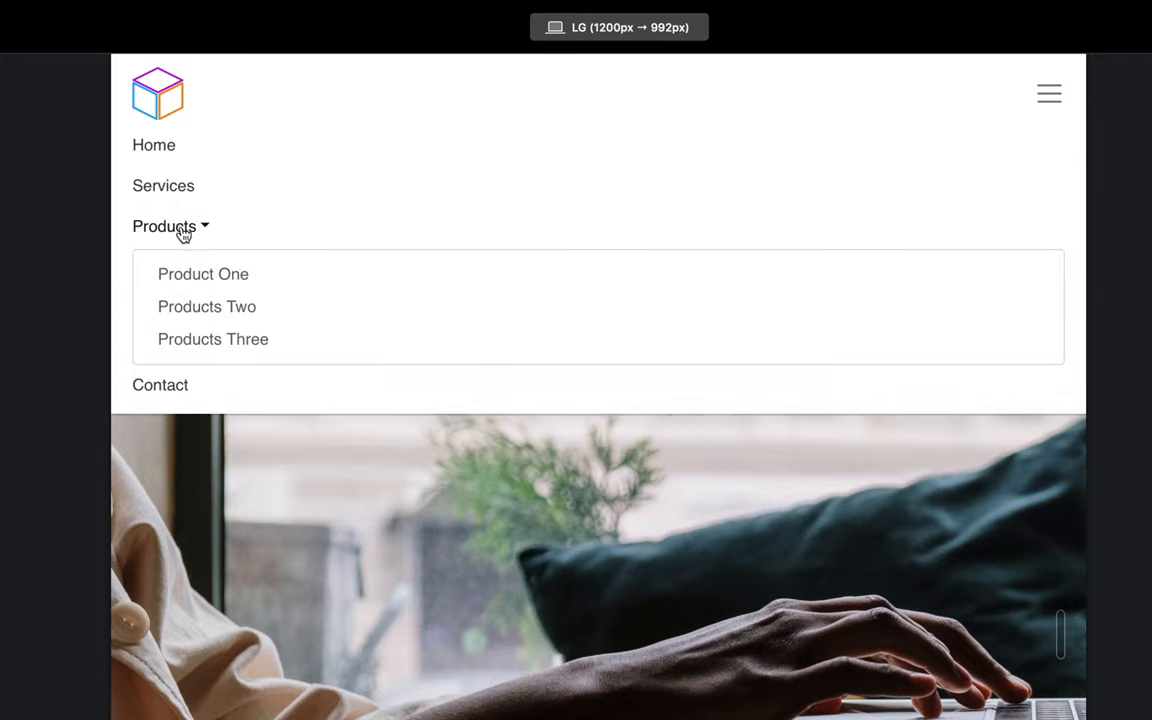
pyautogui.moveTo(178, 224)
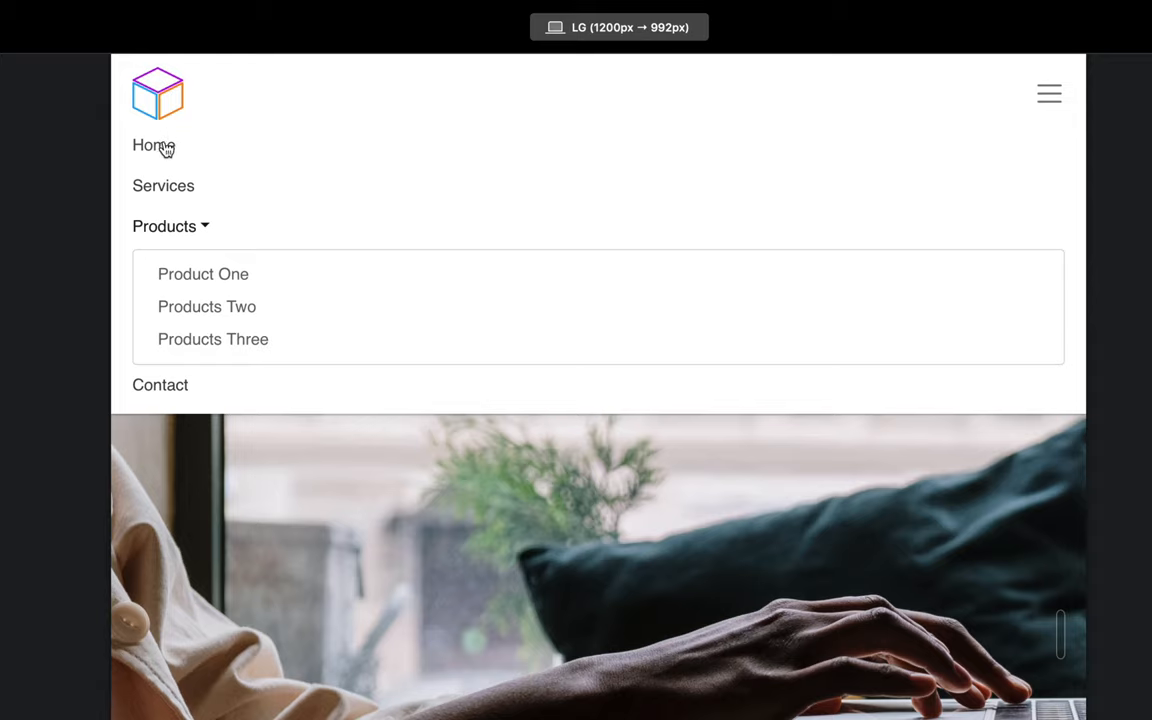
pyautogui.moveTo(189, 273)
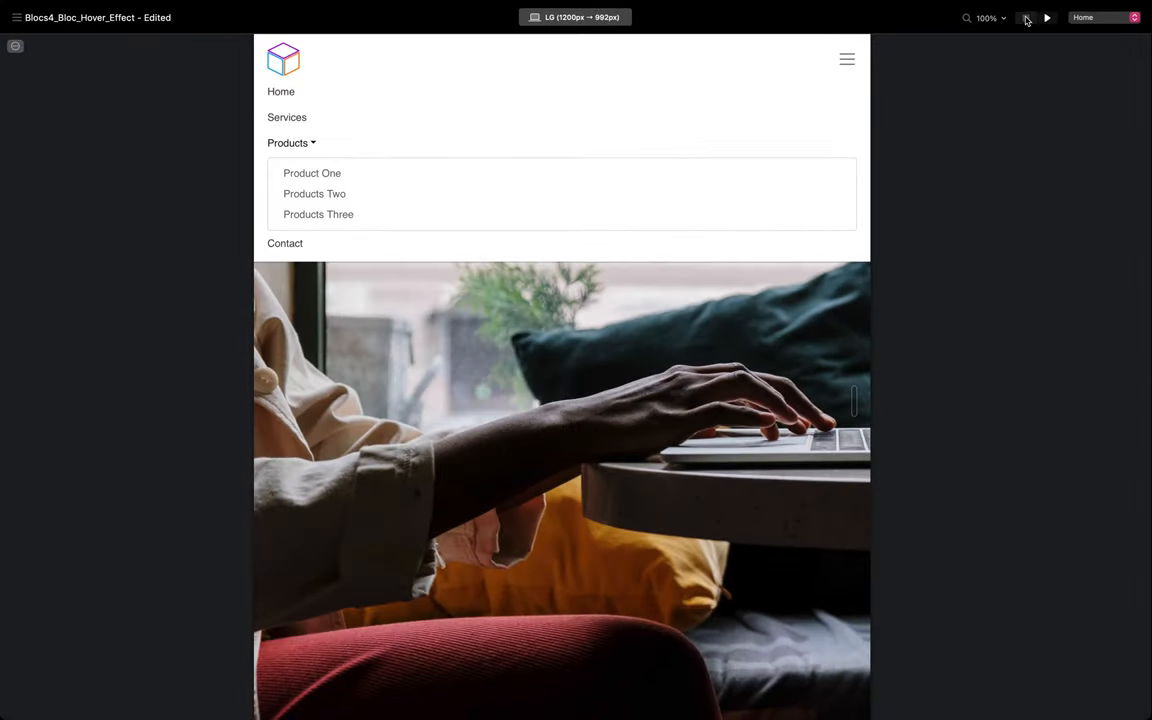
# - Exit the preview and switch the editor canvas to the MD breakpoint
pyautogui.click(1026, 18)
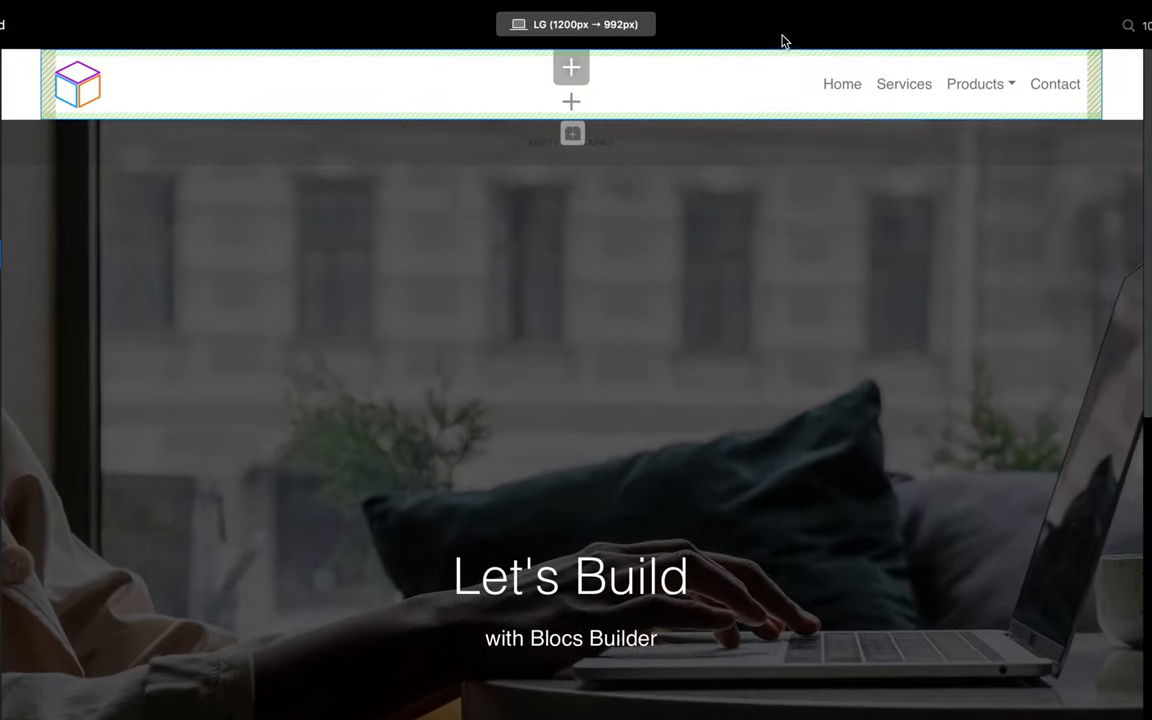
pyautogui.click(572, 23)
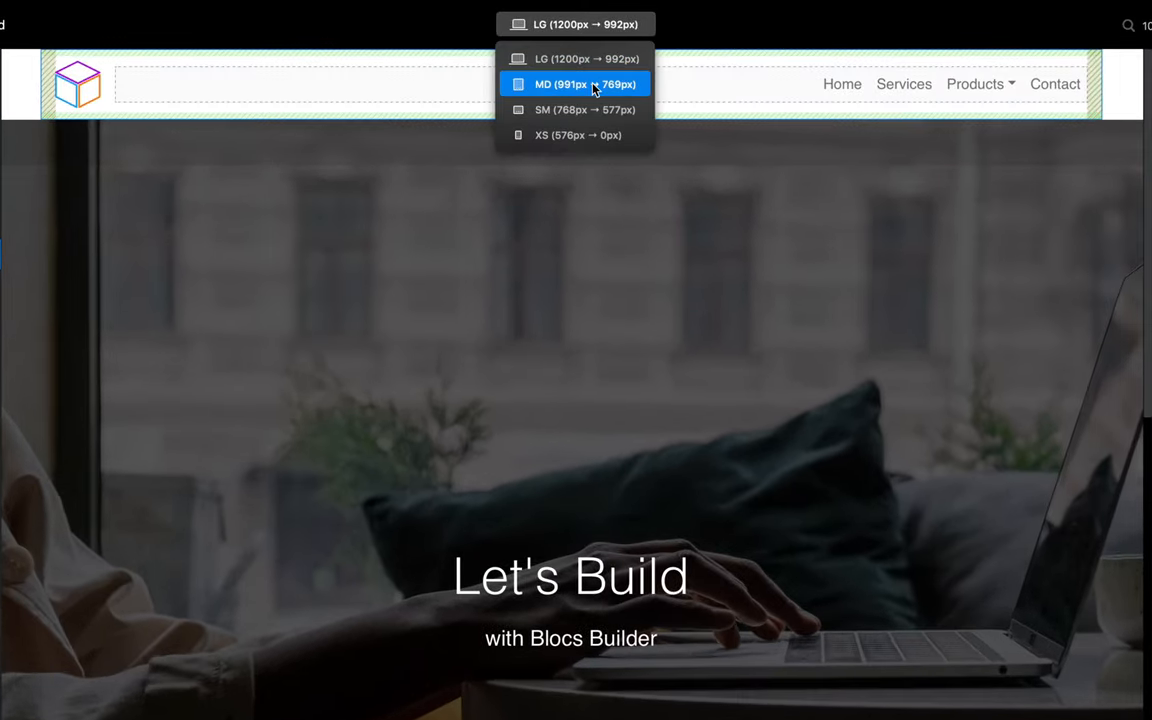
pyautogui.click(575, 83)
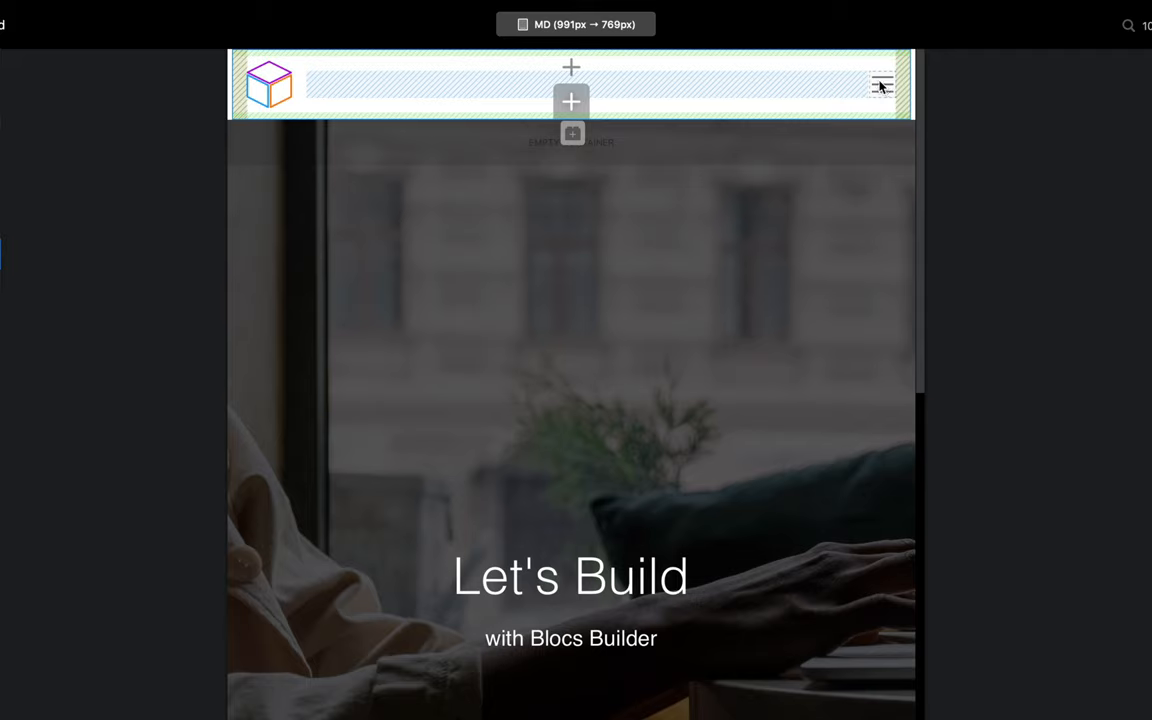
pyautogui.click(577, 23)
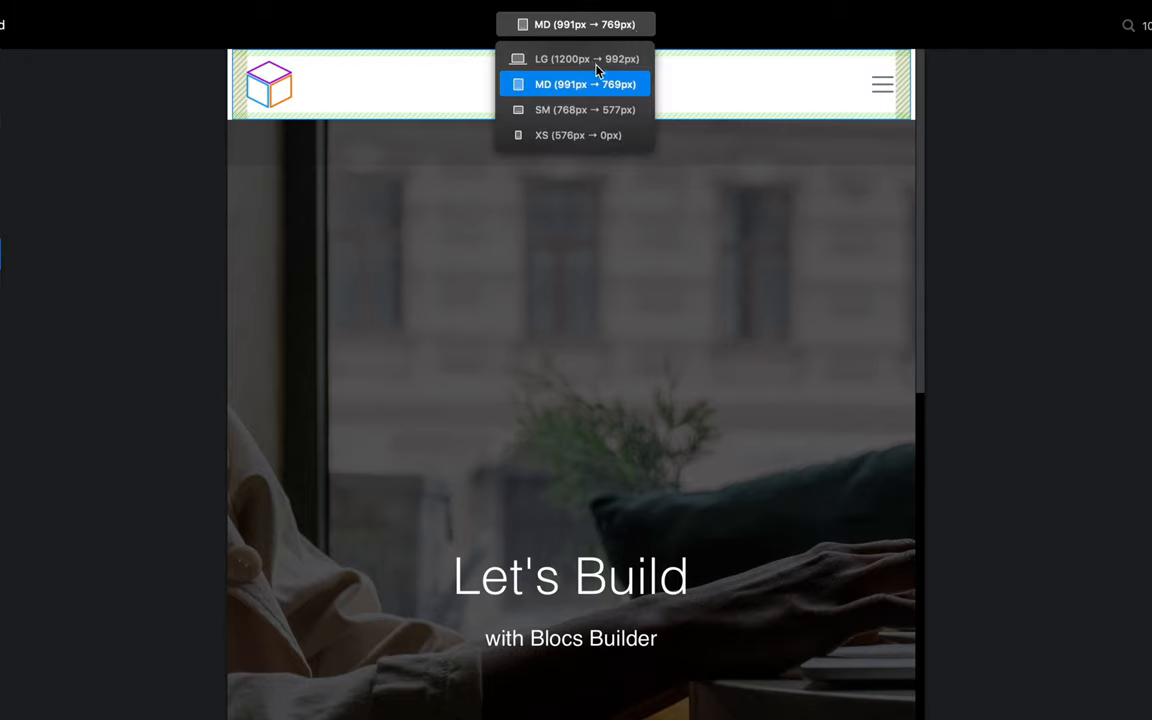
pyautogui.moveTo(608, 88)
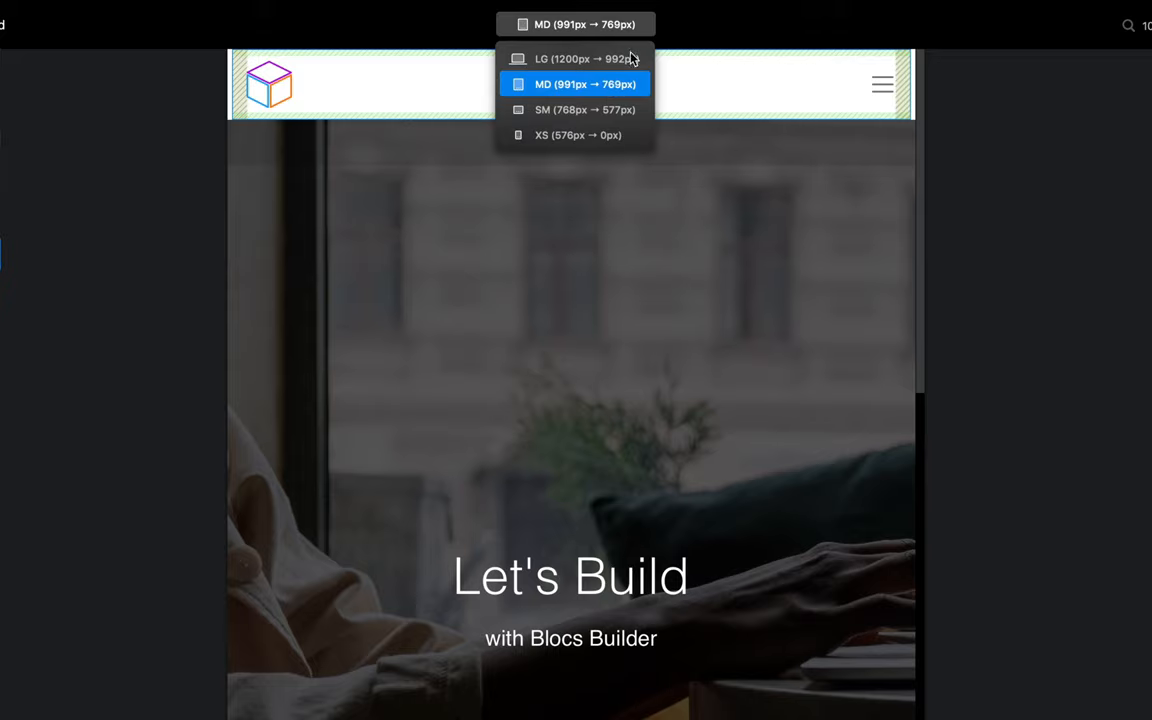
pyautogui.click(575, 83)
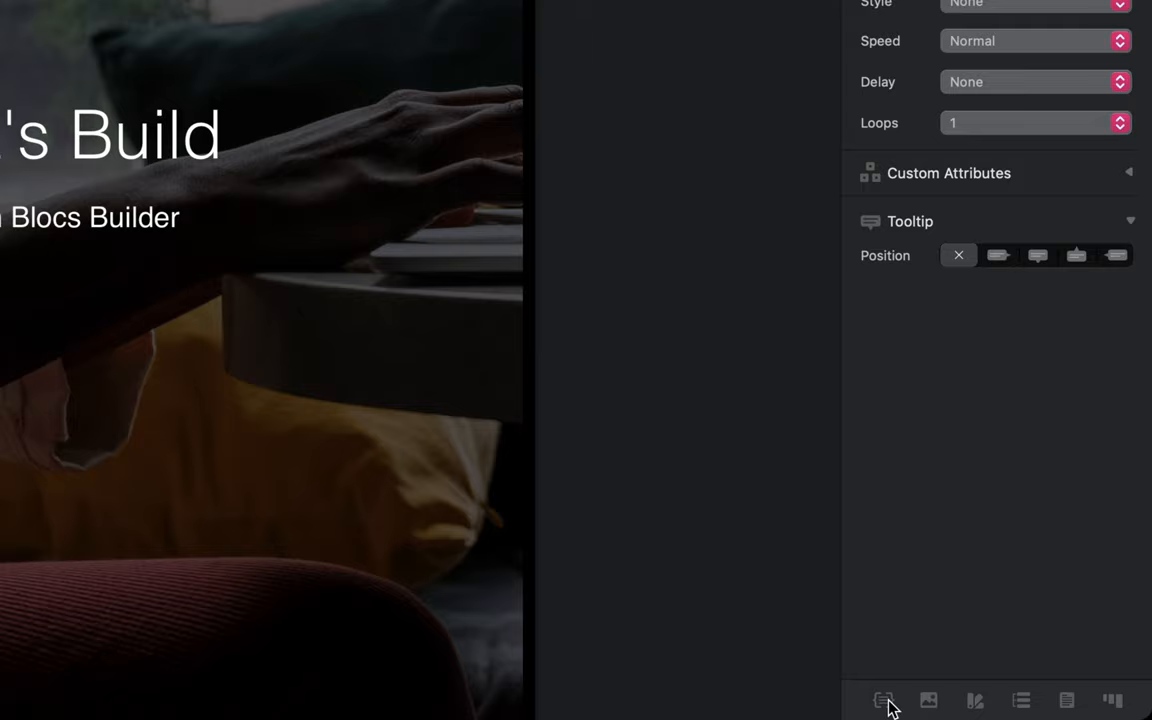
# - Open the Class Manager and start adding a new class
pyautogui.click(882, 700)
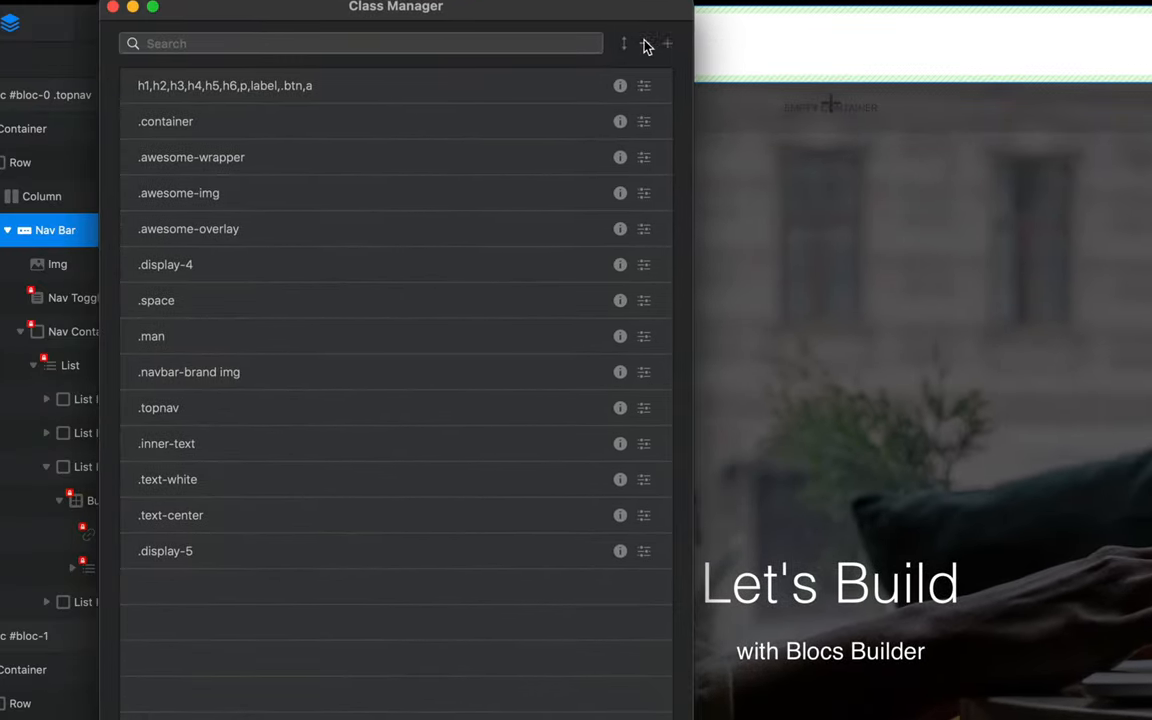
pyautogui.click(665, 43)
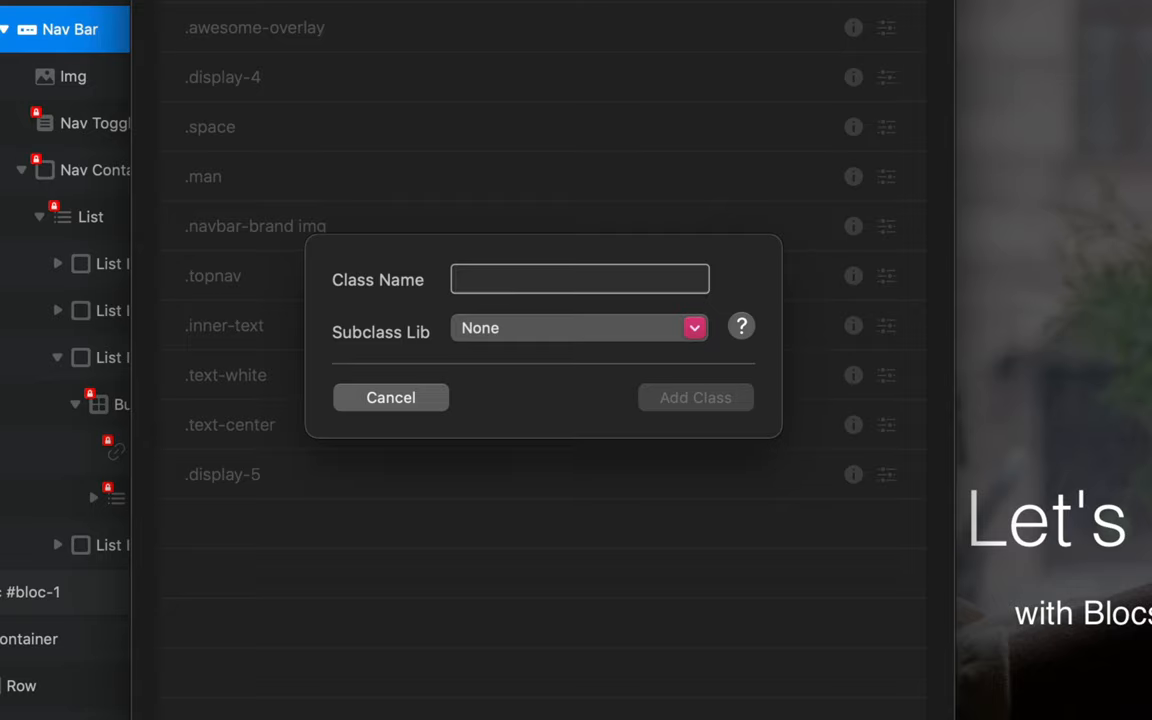
# - Name the new class 'dropdown-toggle' and add it
pyautogui.click(579, 278)
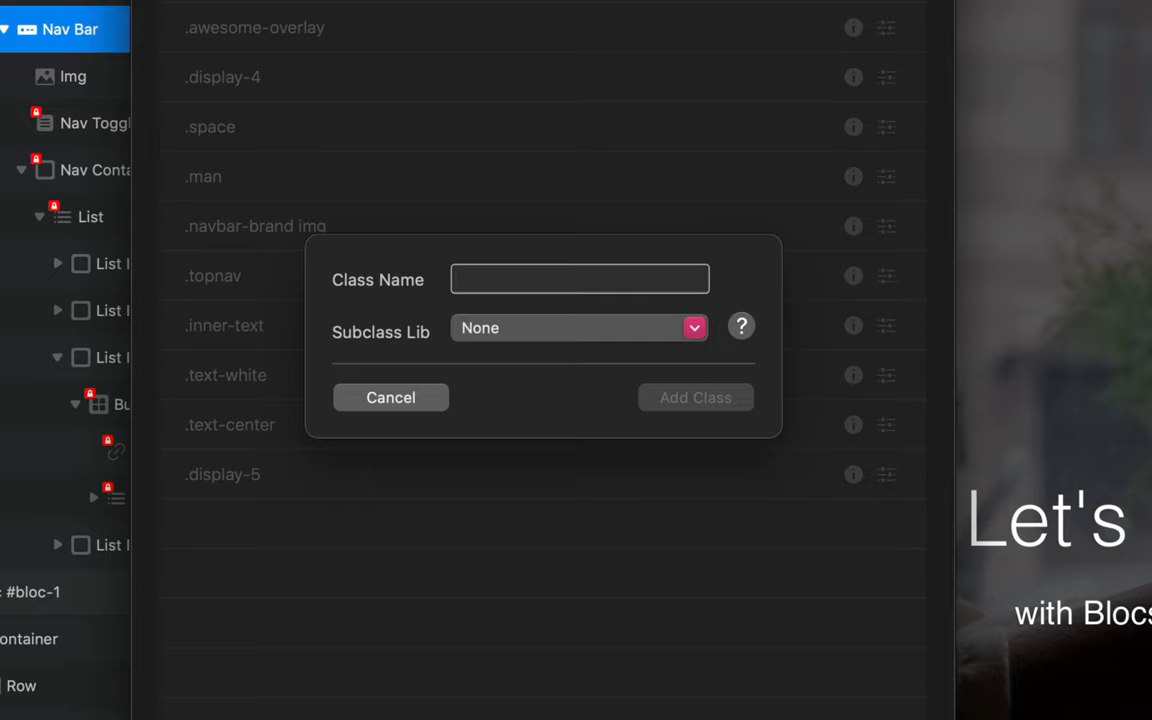
pyautogui.write('dropdown-t')
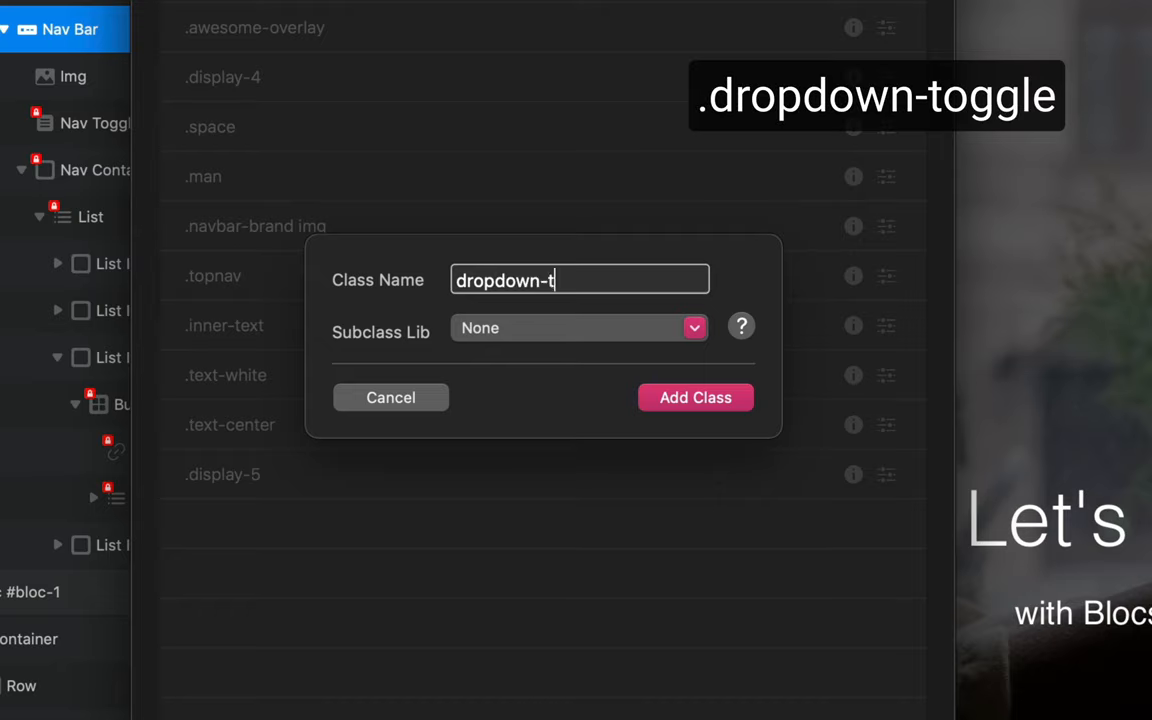
pyautogui.write('oggle')
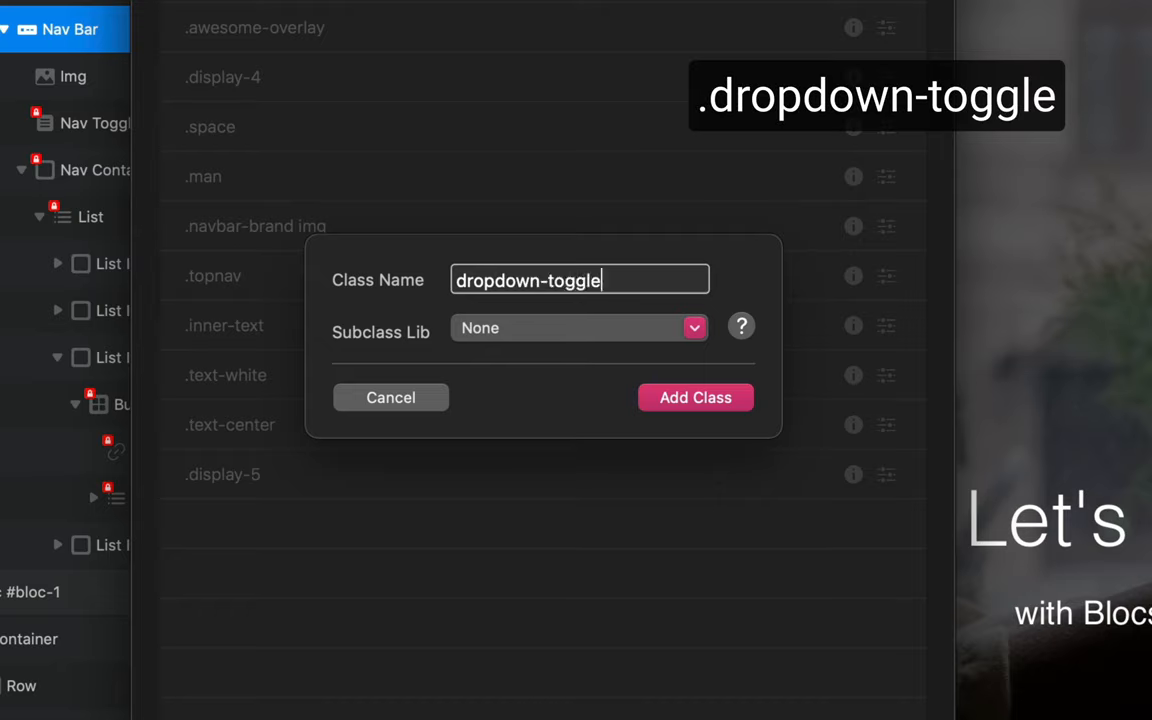
pyautogui.click(695, 397)
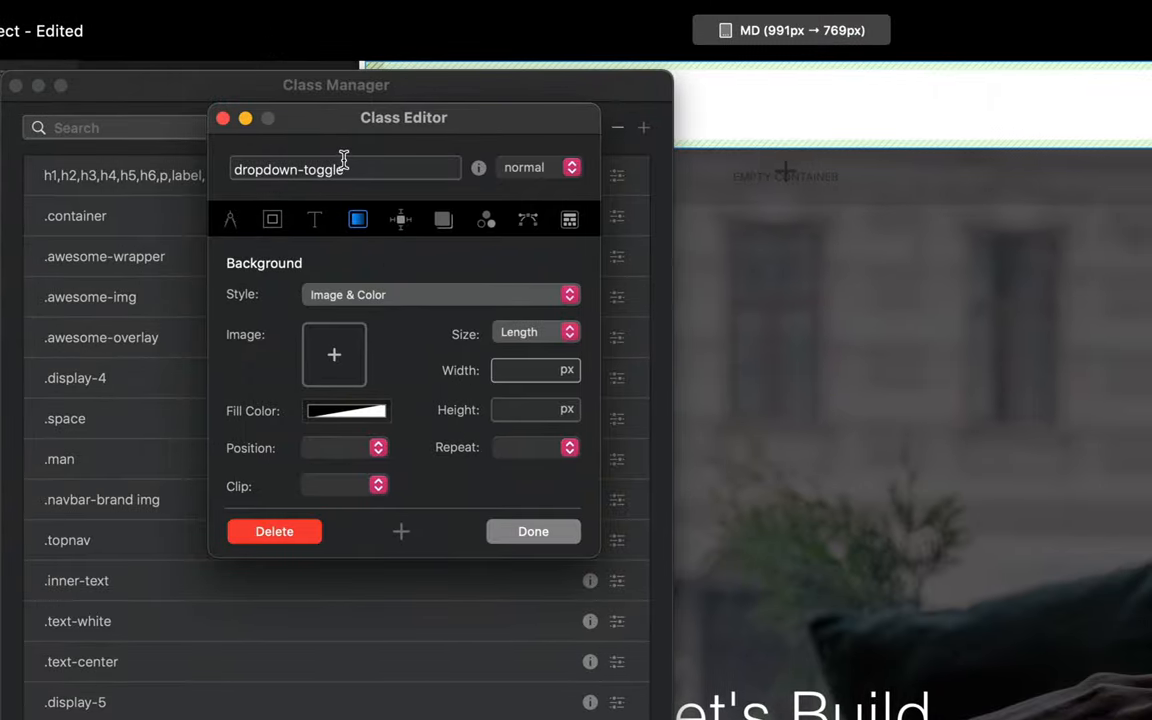
pyautogui.moveTo(790, 30)
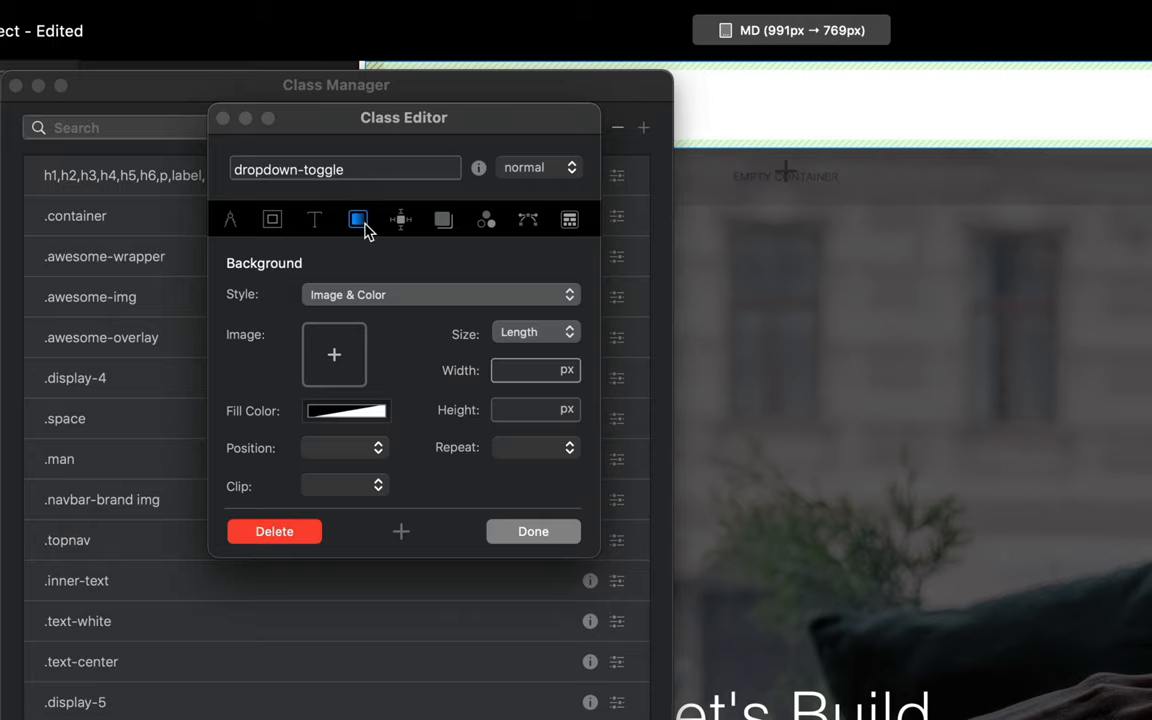
# - Set dropdown-toggle's Positioning Display to None, close the editor, and preview the page
pyautogui.click(400, 220)
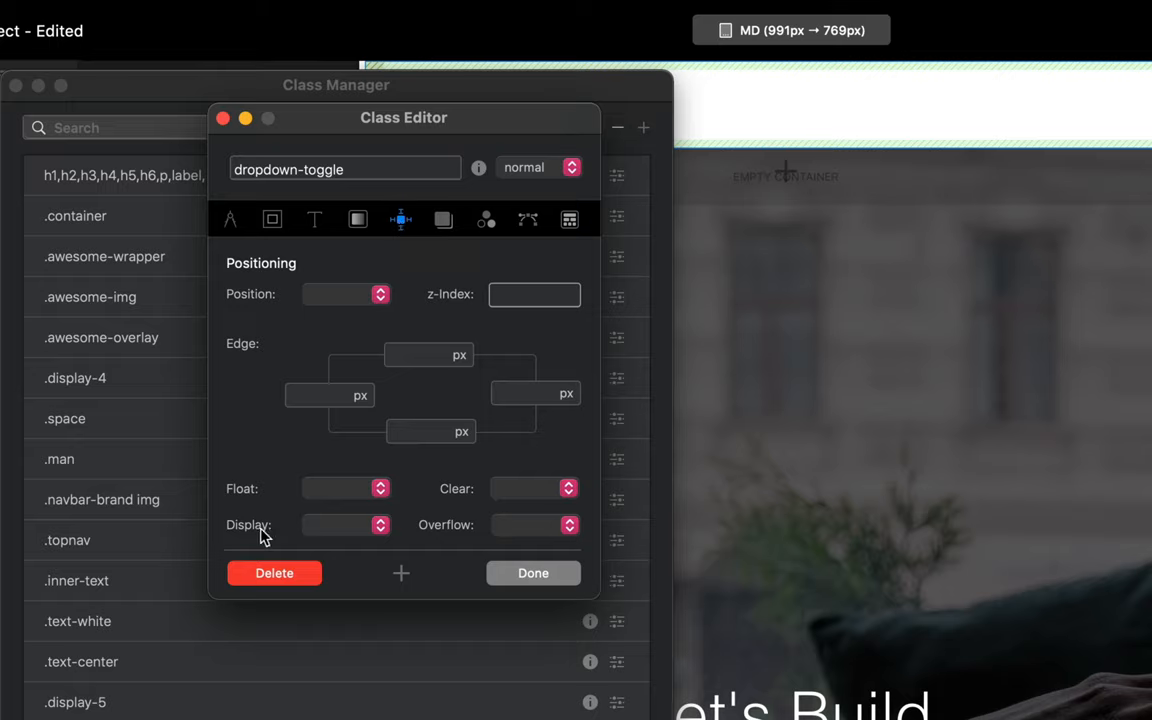
pyautogui.click(345, 525)
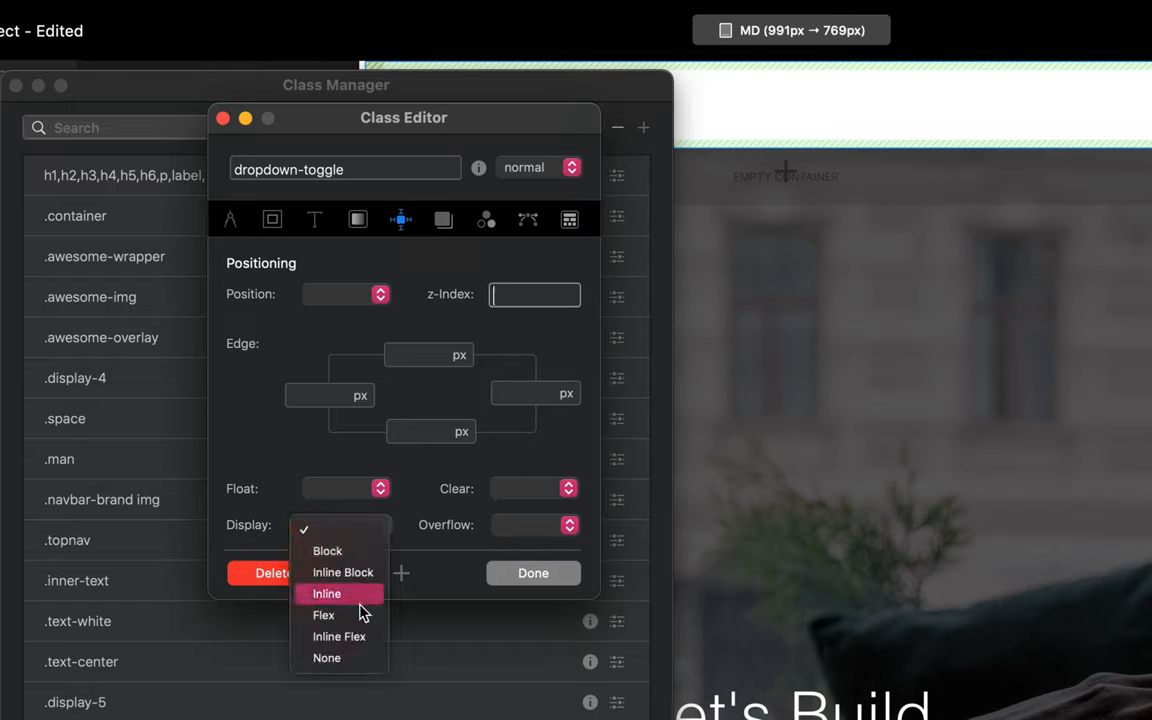
pyautogui.click(326, 658)
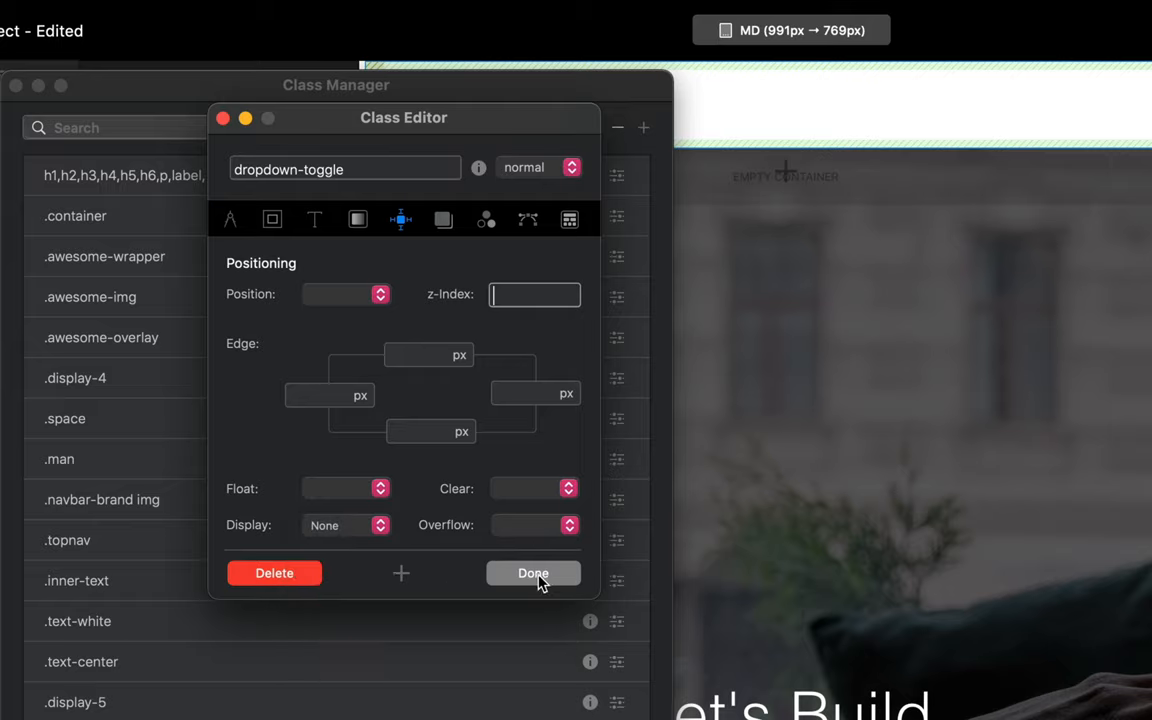
pyautogui.click(533, 573)
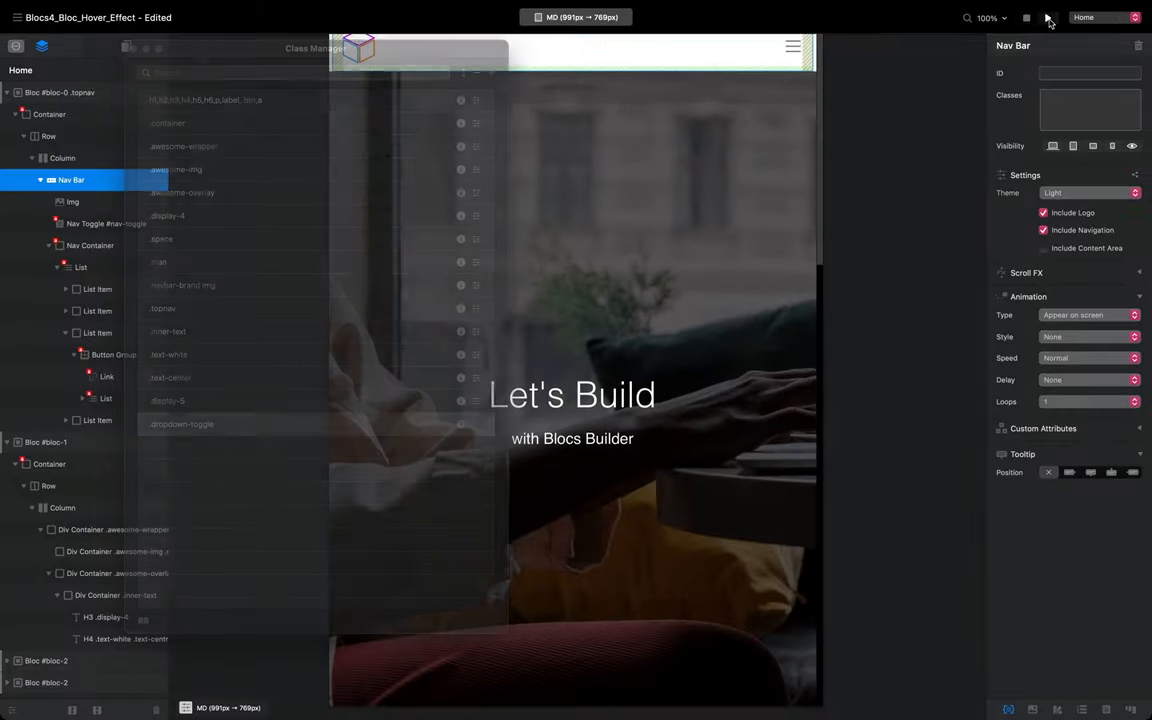
pyautogui.click(577, 17)
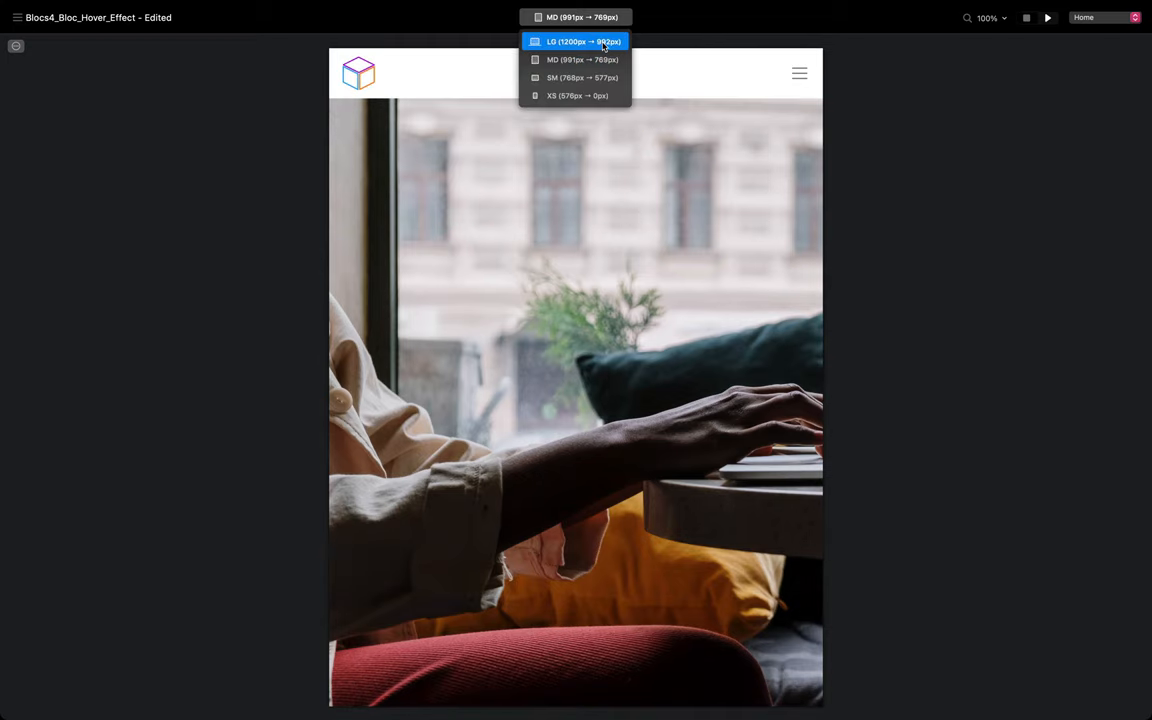
# - Preview at the LG breakpoint and open the Products dropdown to check its links
pyautogui.click(576, 41)
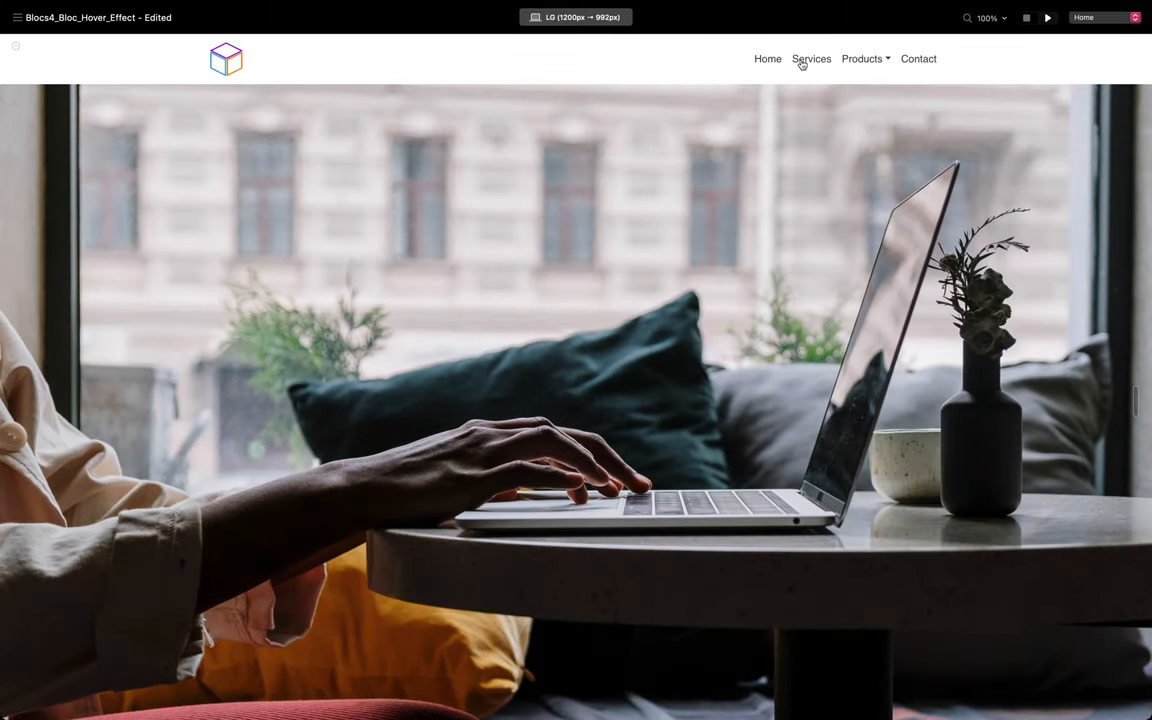
pyautogui.moveTo(868, 62)
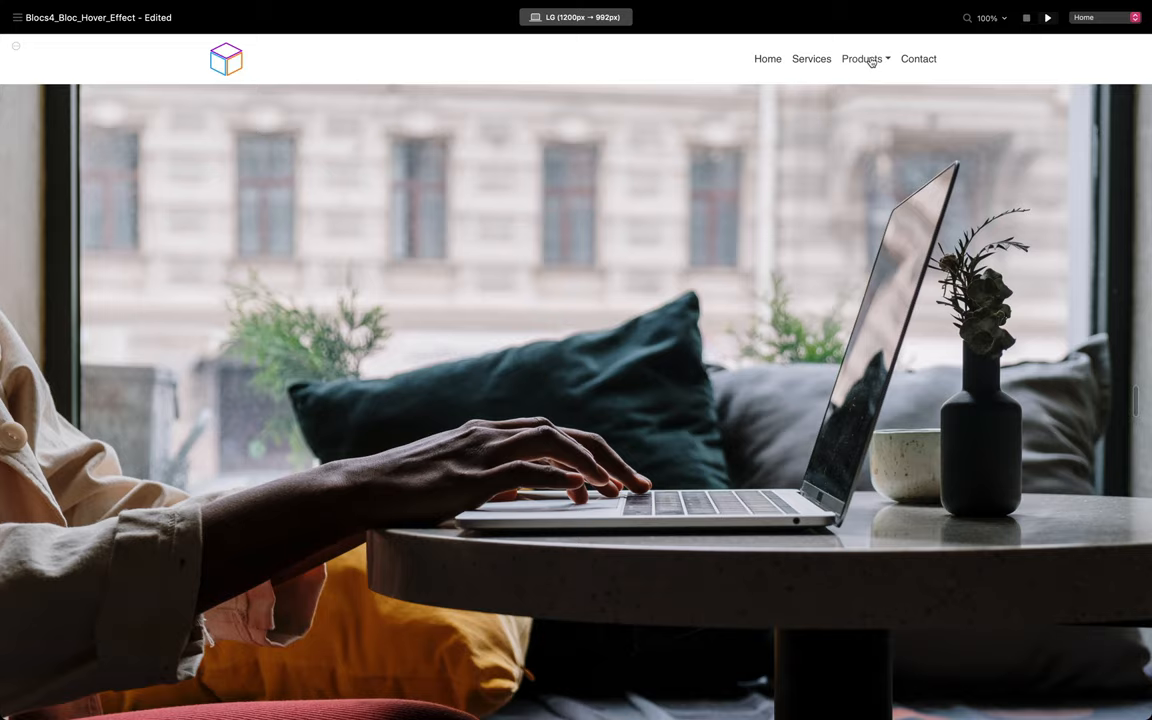
pyautogui.click(865, 58)
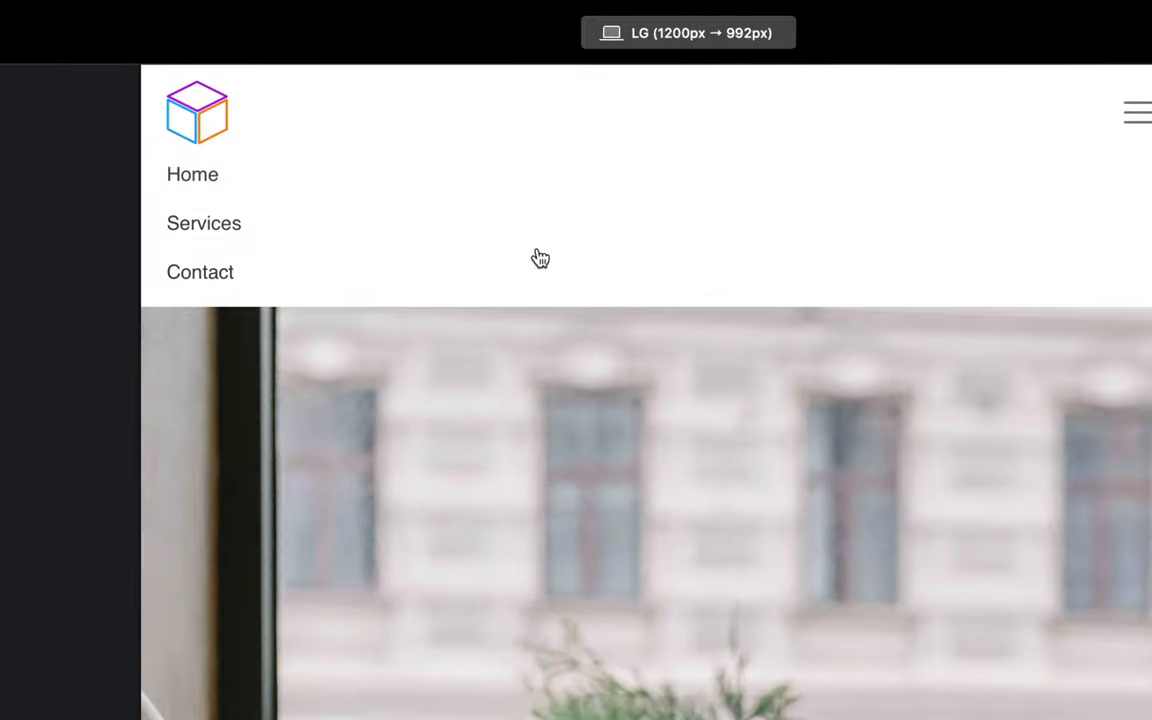
pyautogui.moveTo(214, 246)
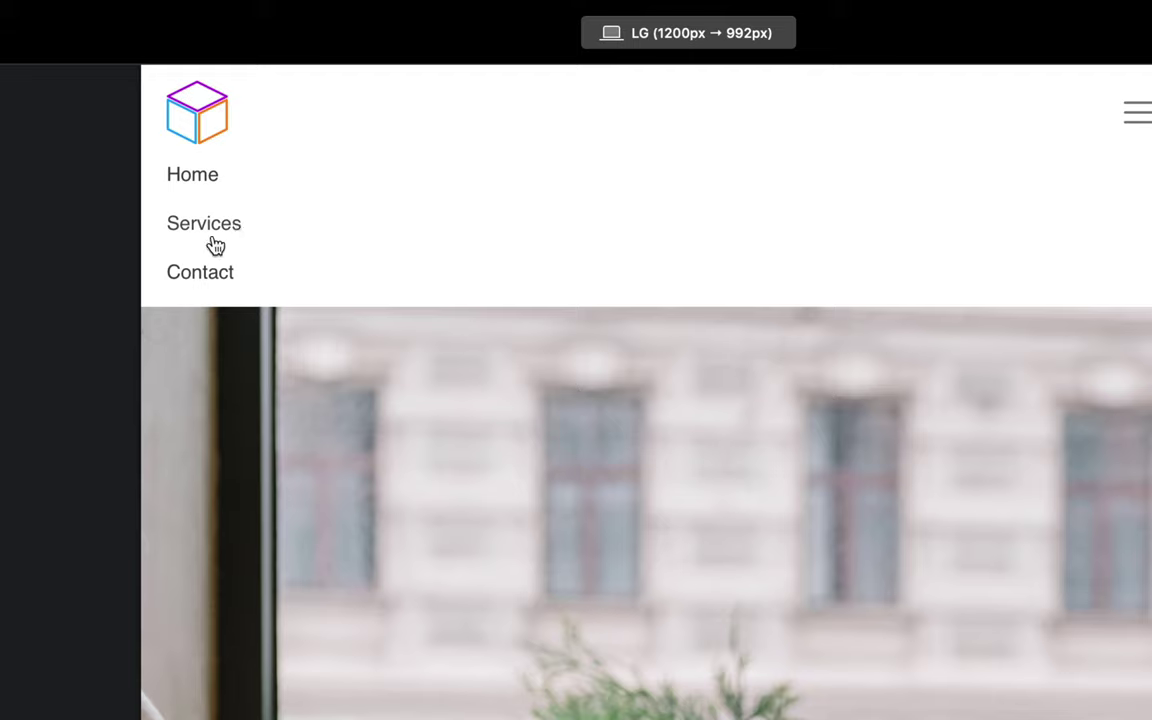
pyautogui.moveTo(205, 191)
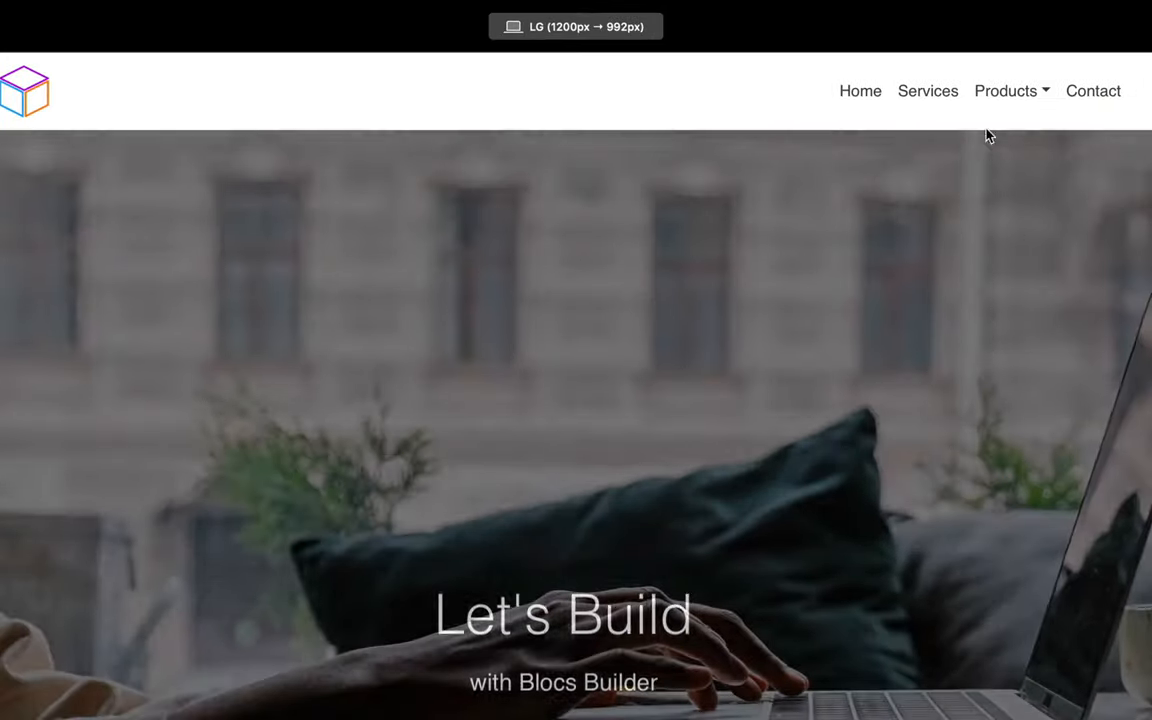
pyautogui.click(1011, 90)
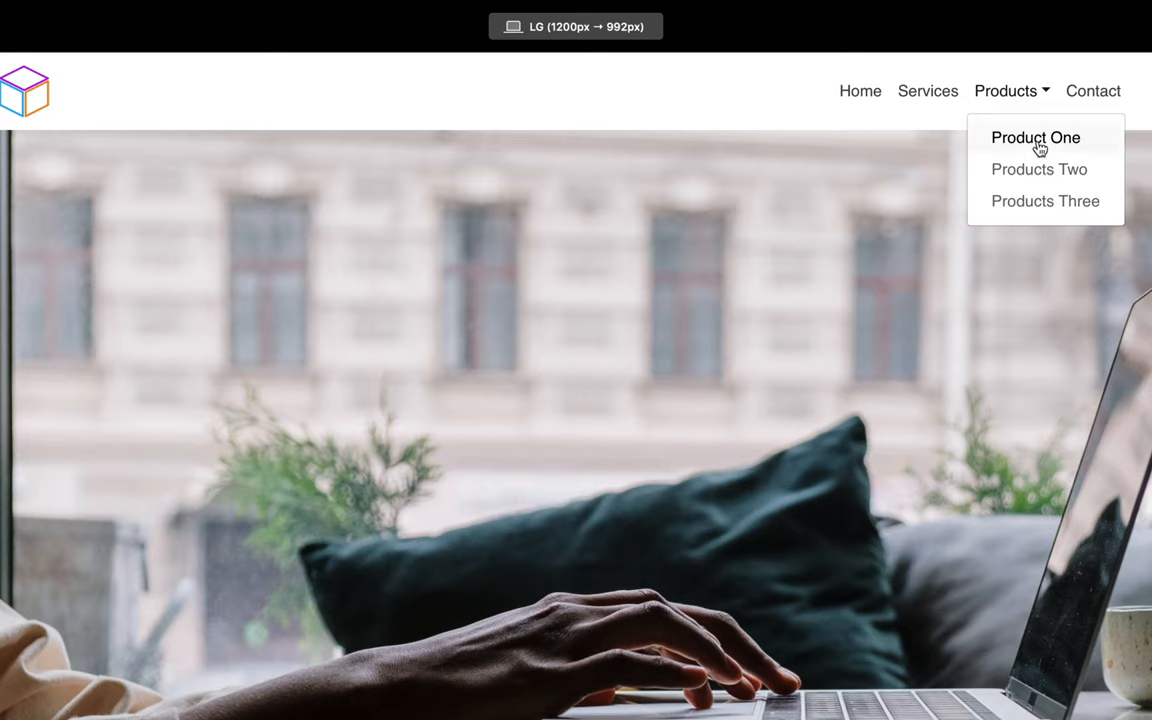
pyautogui.moveTo(1045, 169)
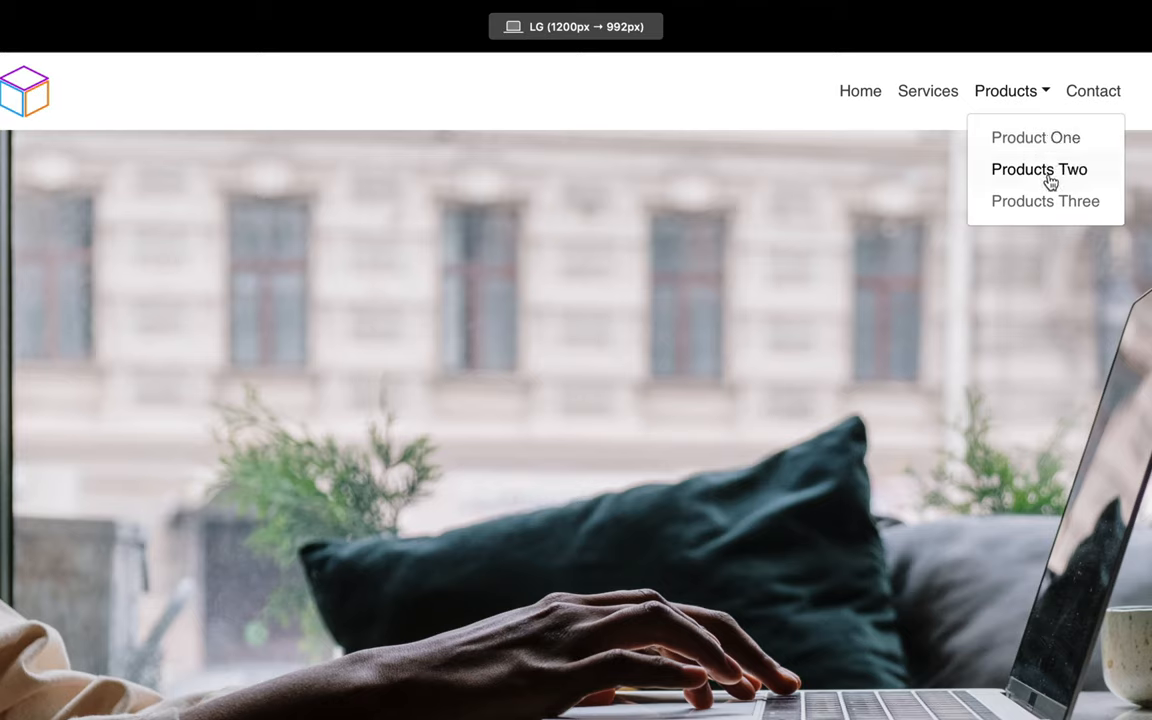
pyautogui.moveTo(1000, 90)
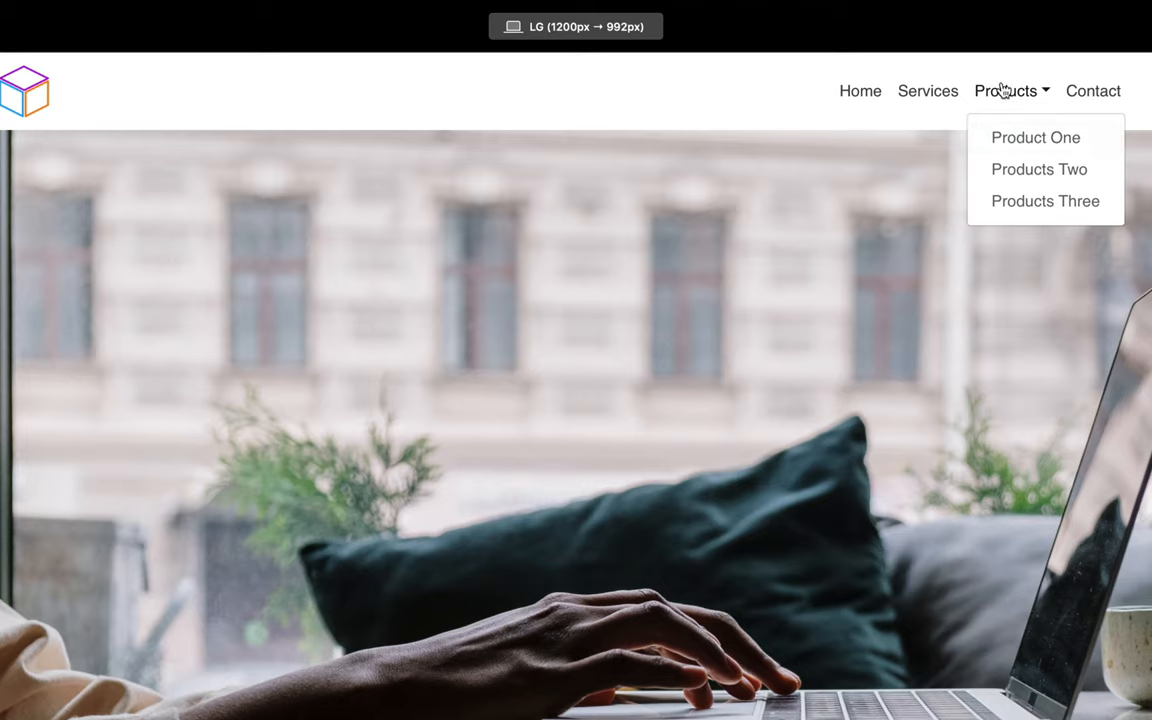
pyautogui.moveTo(1013, 95)
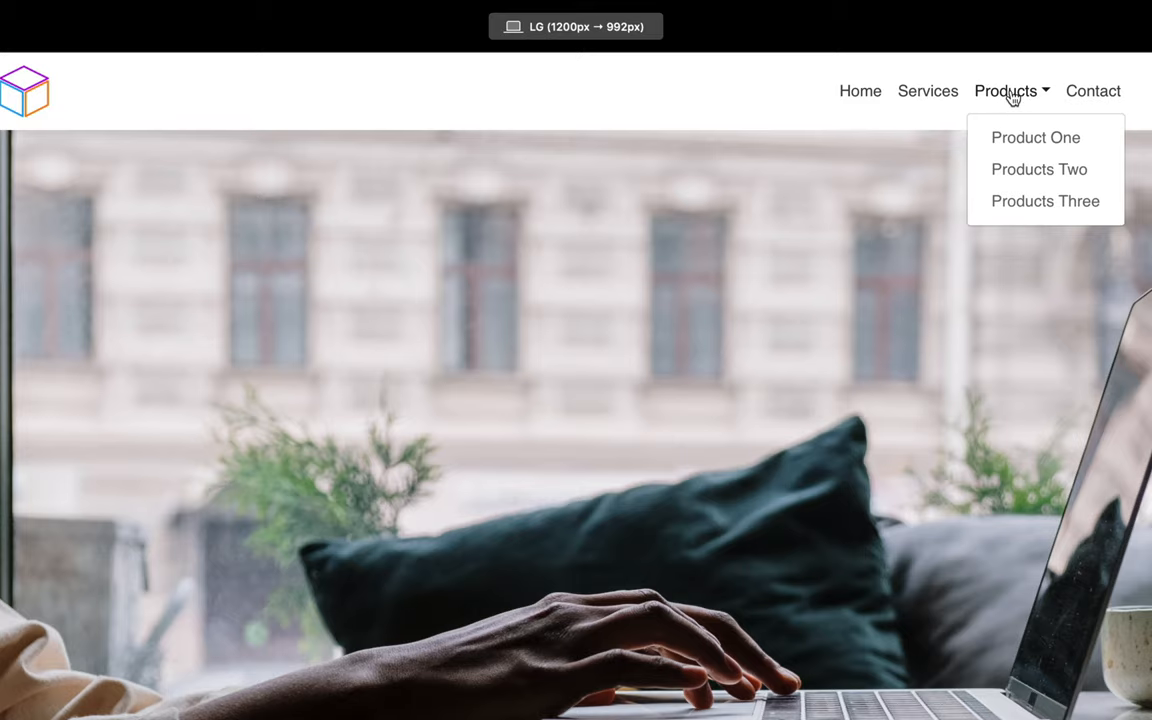
pyautogui.moveTo(1045, 201)
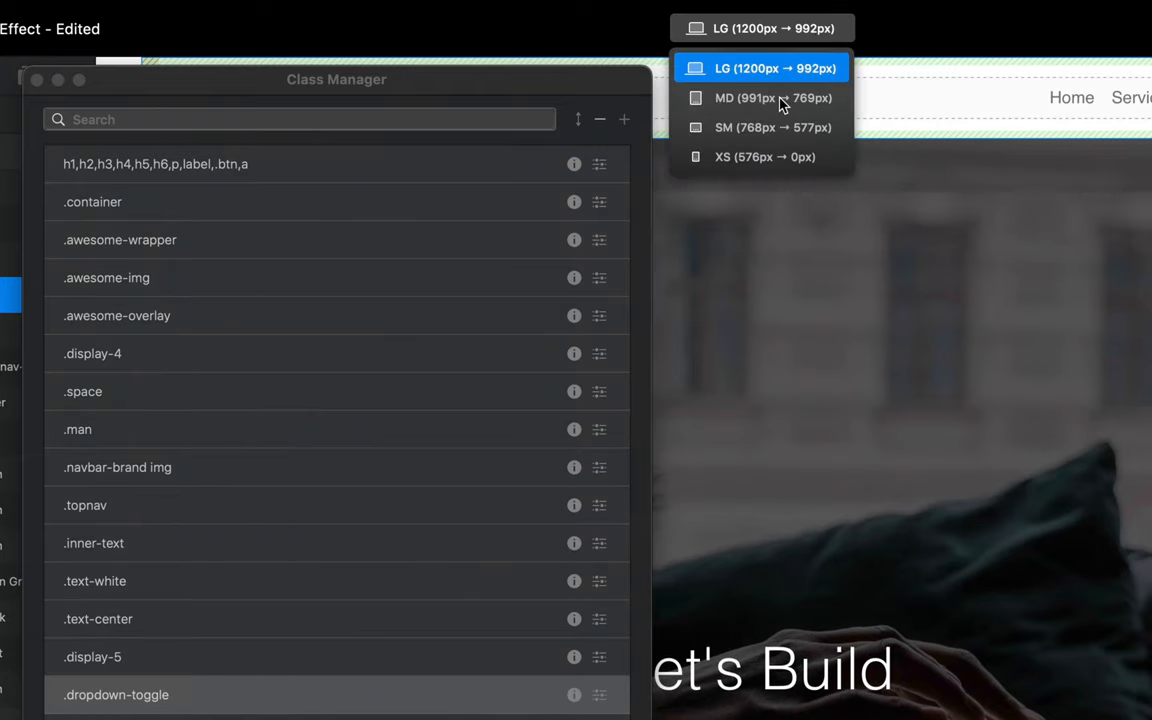
# - At the MD breakpoint, add a new class named 'dropdown-menu'
pyautogui.click(768, 98)
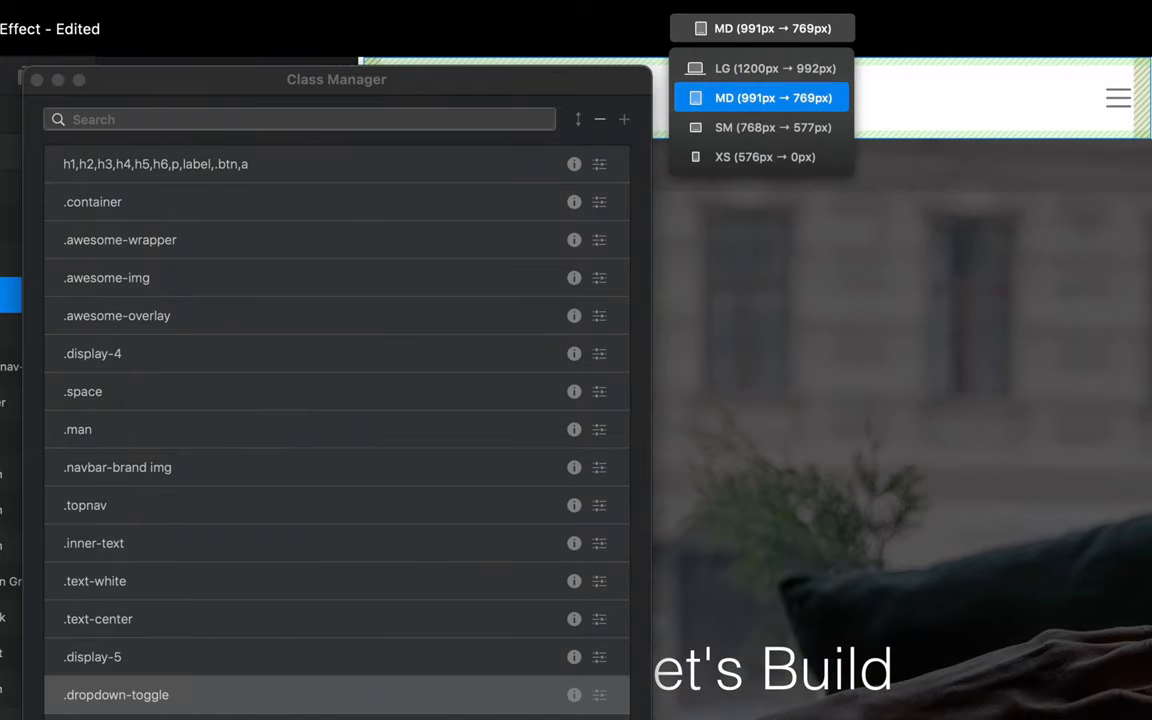
pyautogui.click(624, 120)
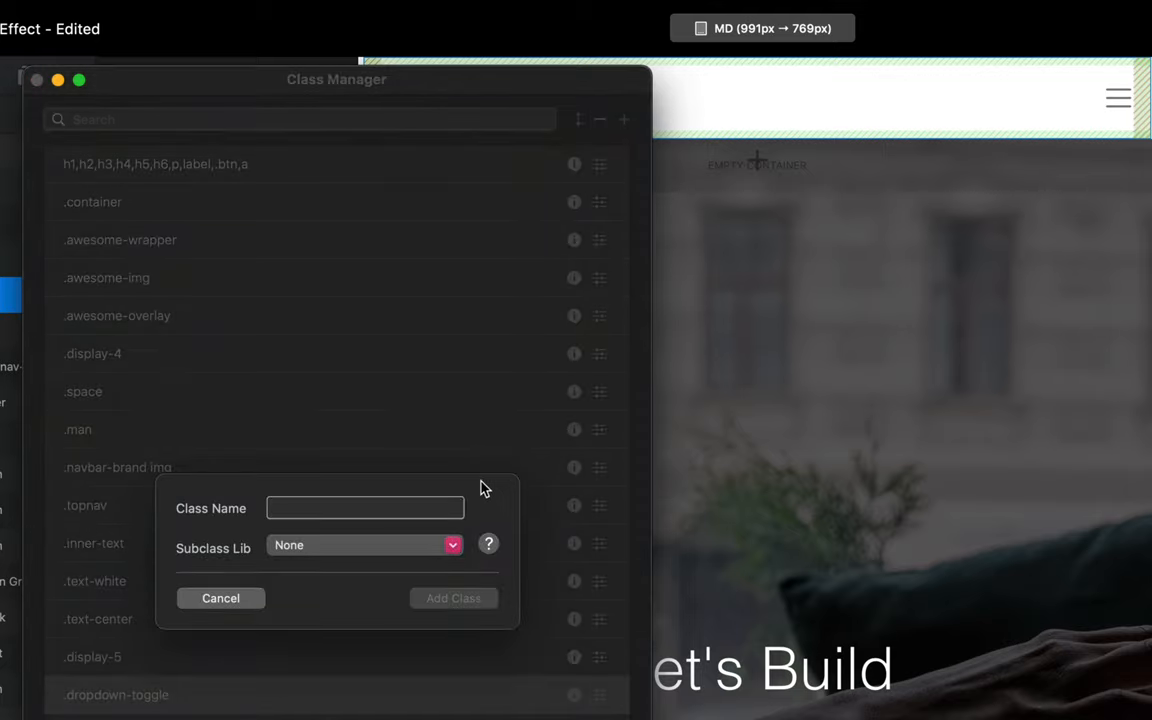
pyautogui.write('drio')
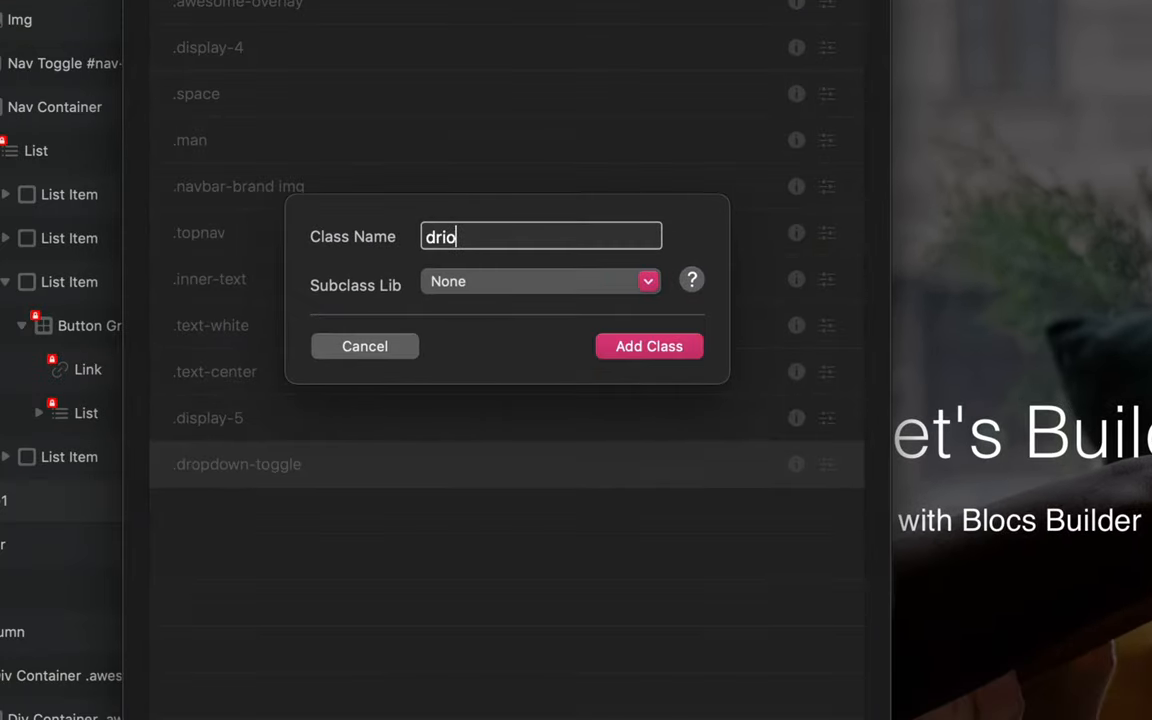
pyautogui.write('dropdown-menu')
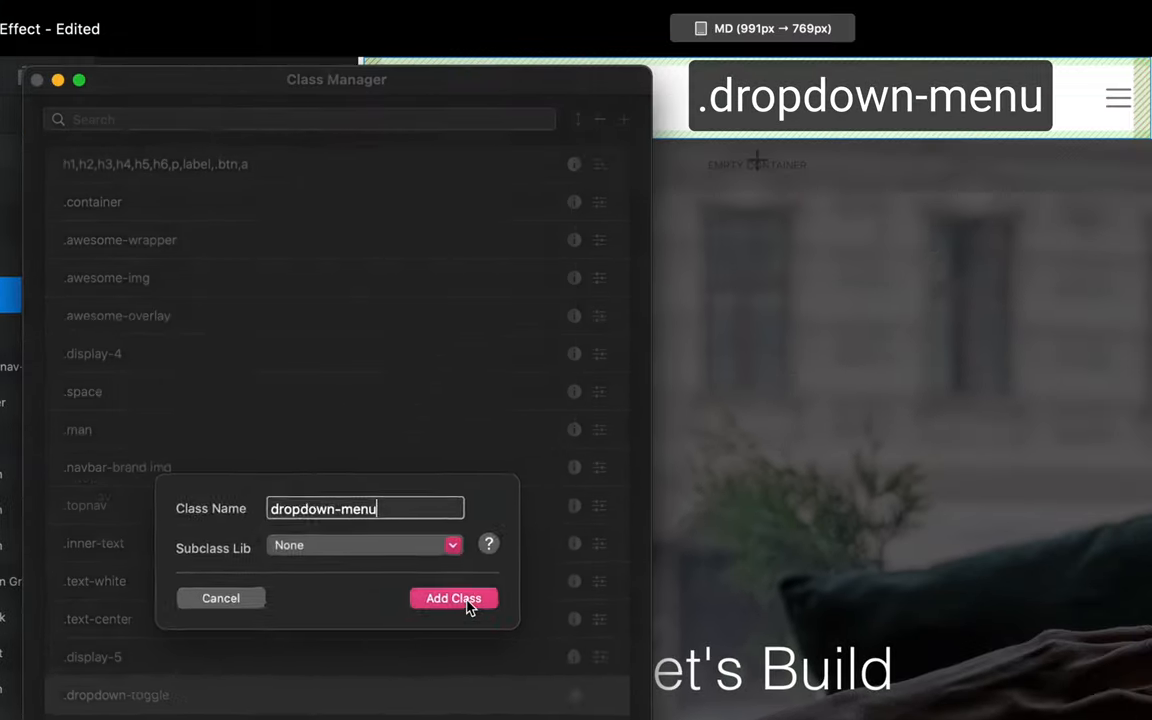
pyautogui.click(453, 598)
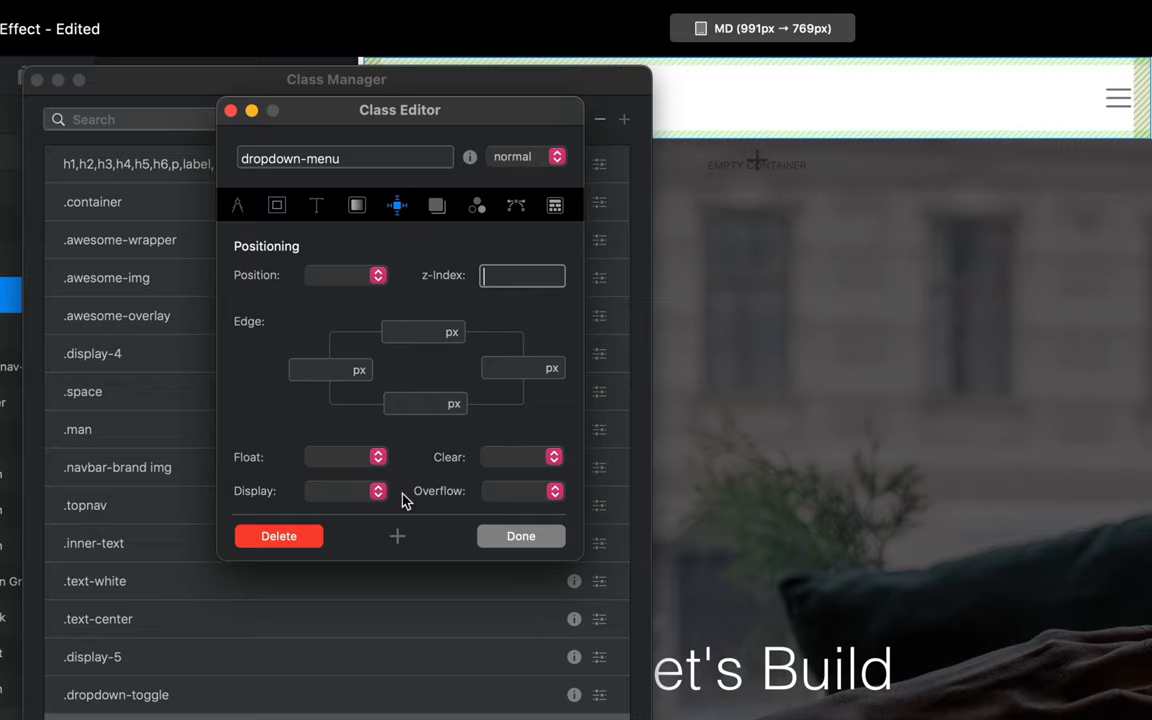
# - Set dropdown-menu's Display to Block and close its class editor
pyautogui.click(345, 491)
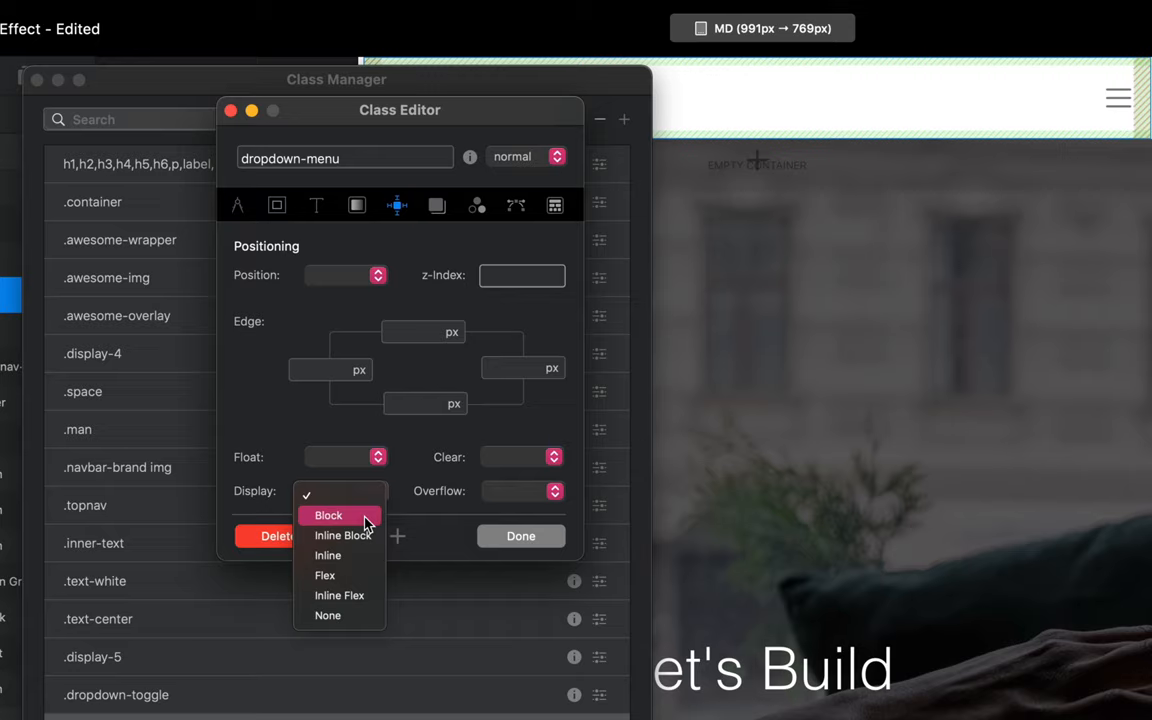
pyautogui.click(328, 515)
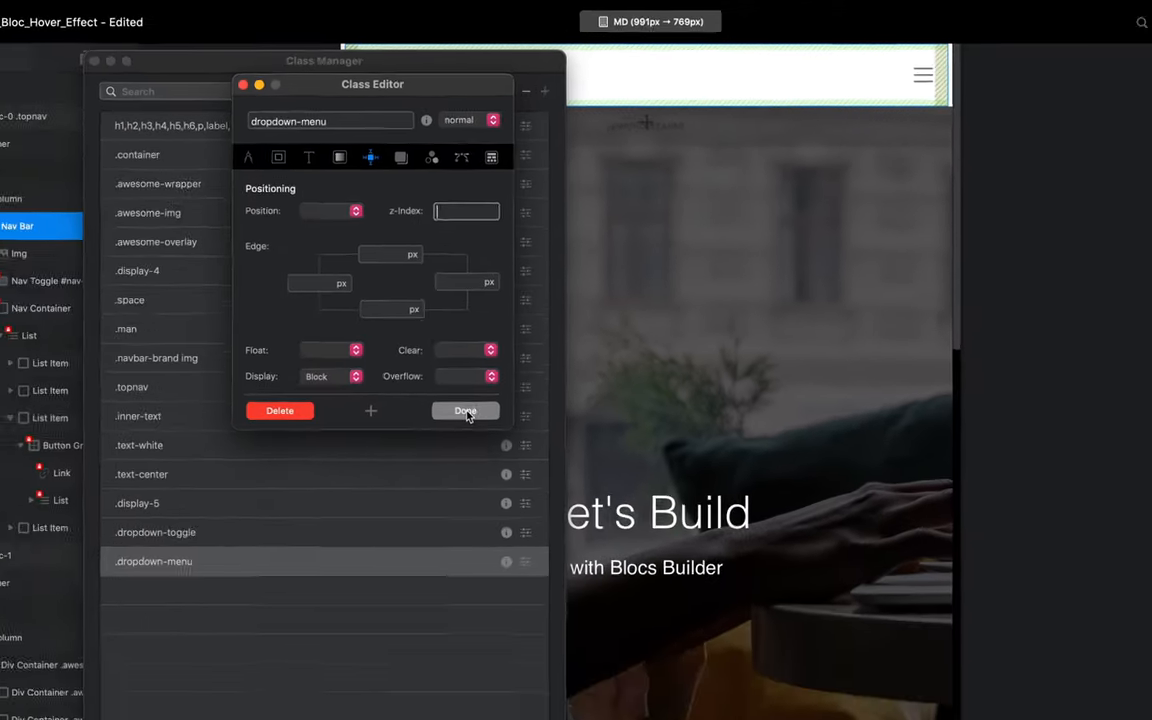
pyautogui.click(465, 411)
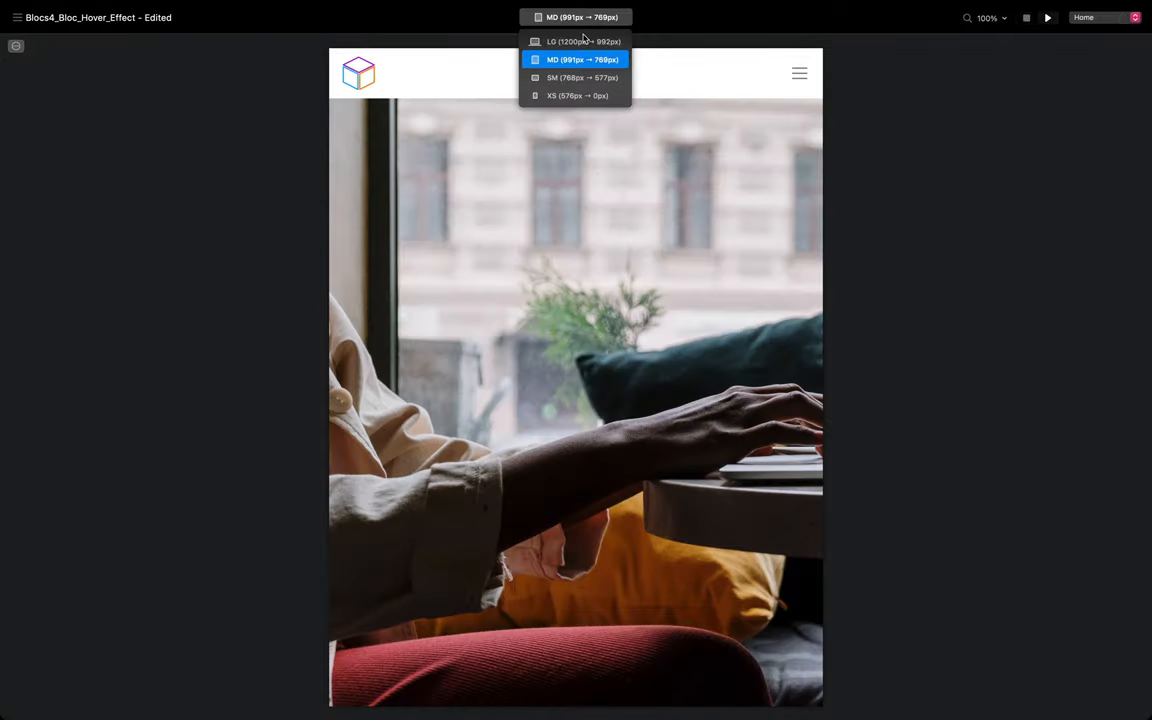
# - Preview at LG, expand the collapsed navigation, then reopen the breakpoint list
pyautogui.click(577, 42)
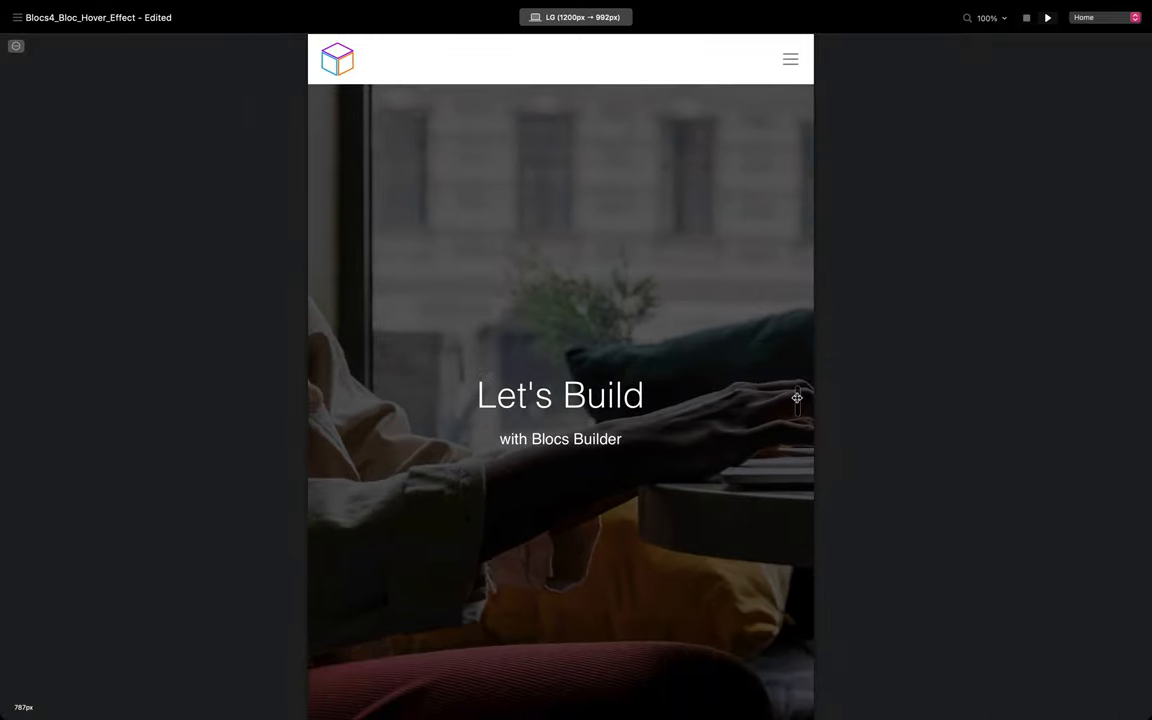
pyautogui.click(789, 59)
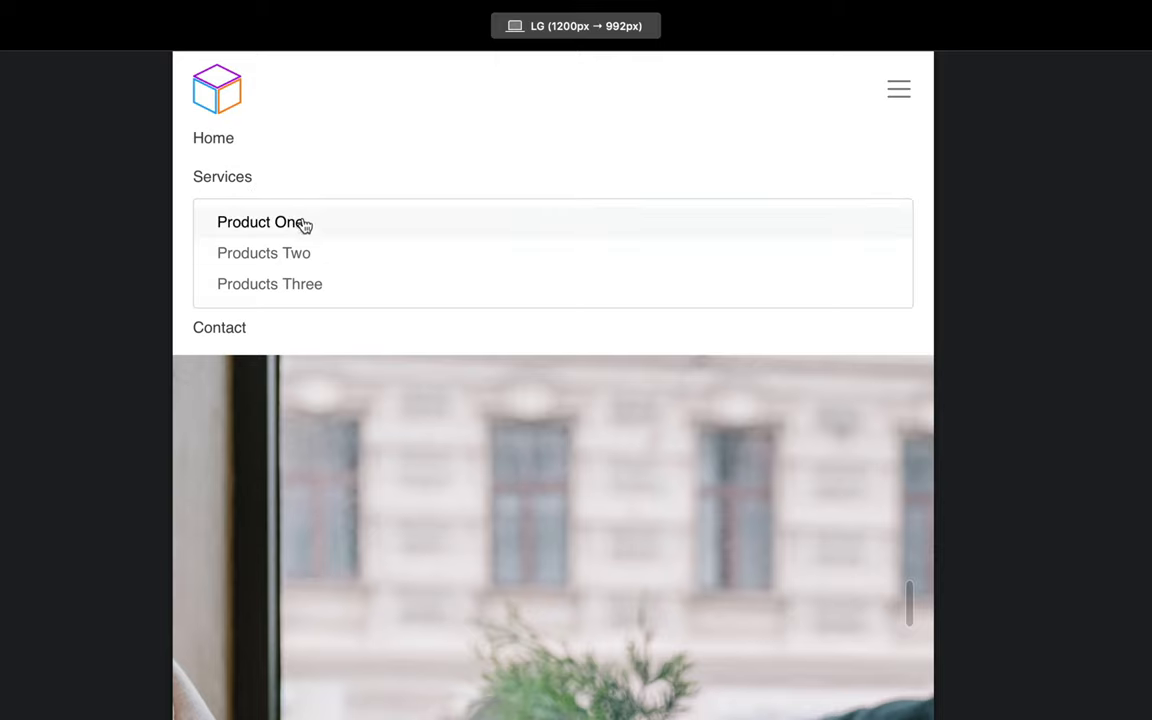
pyautogui.moveTo(246, 343)
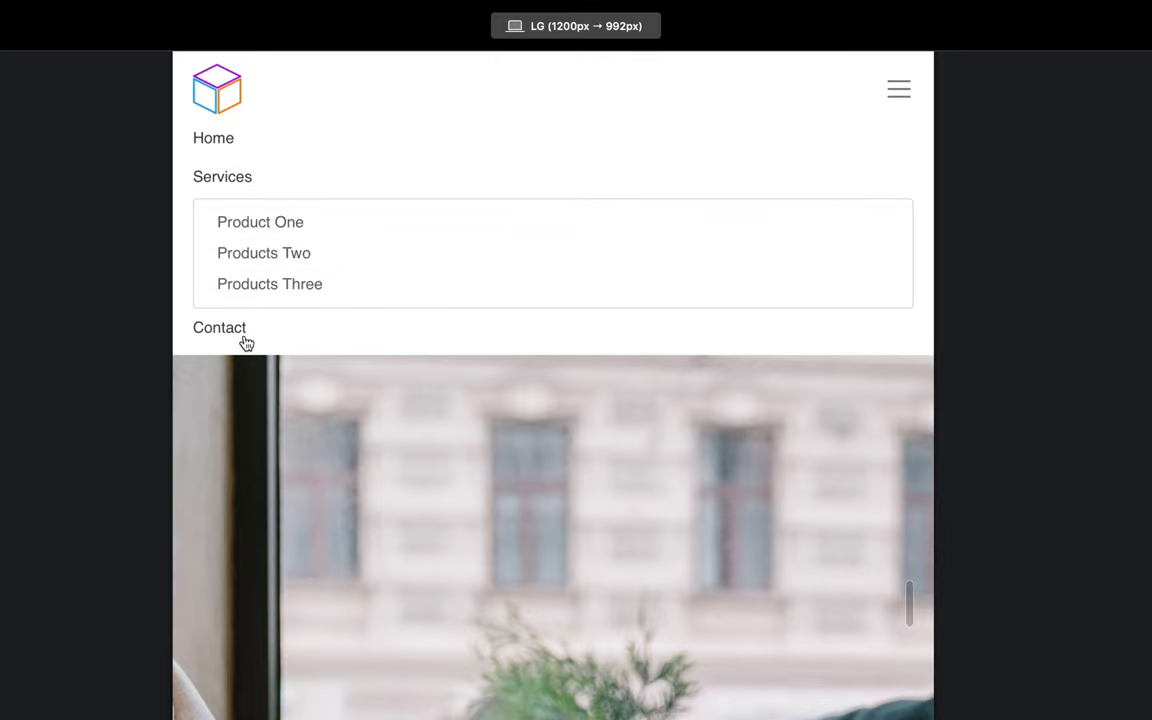
pyautogui.moveTo(196, 266)
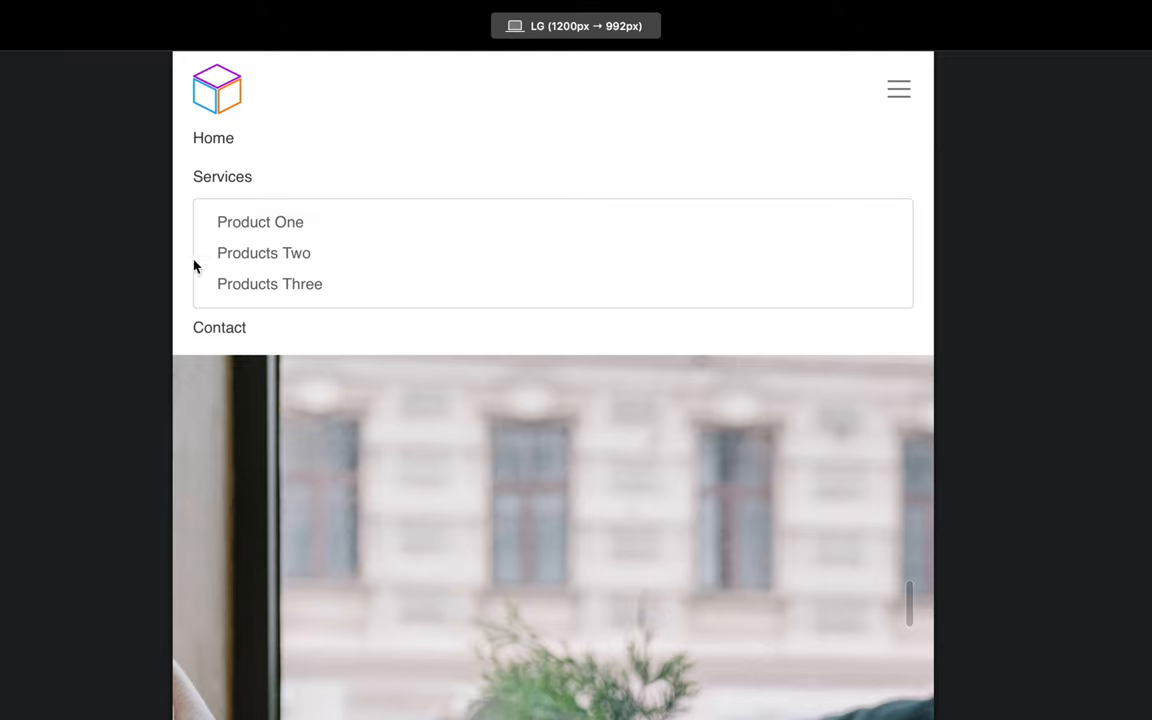
pyautogui.moveTo(409, 220)
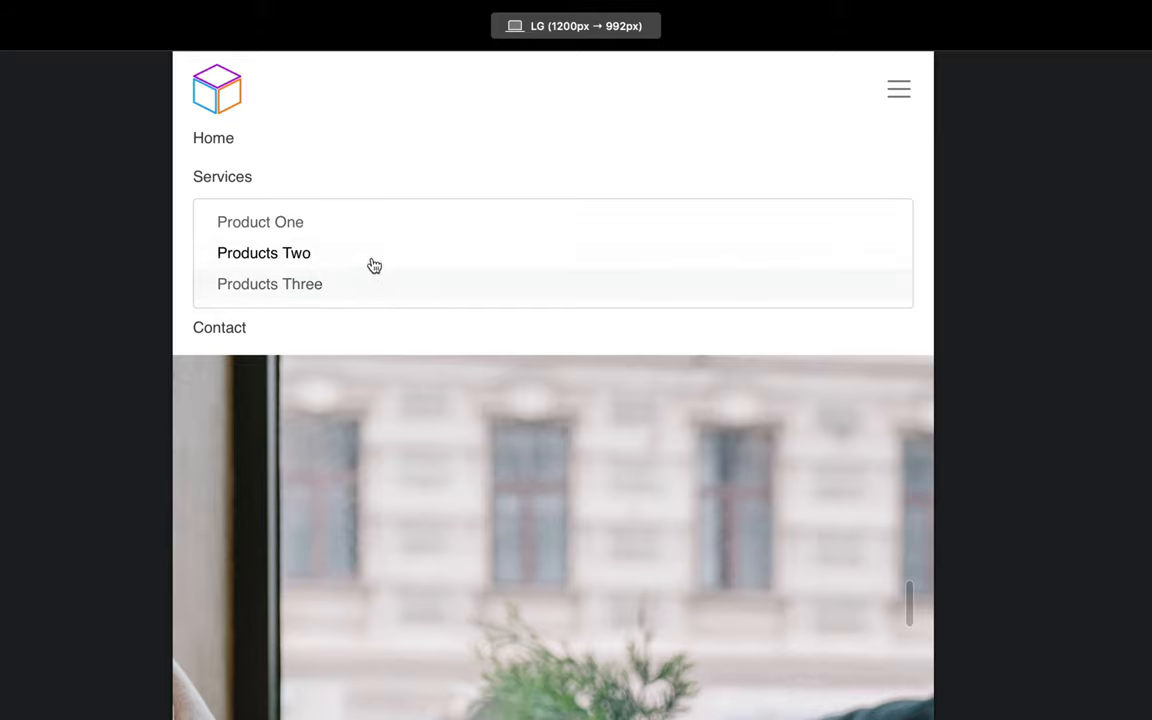
pyautogui.moveTo(369, 261)
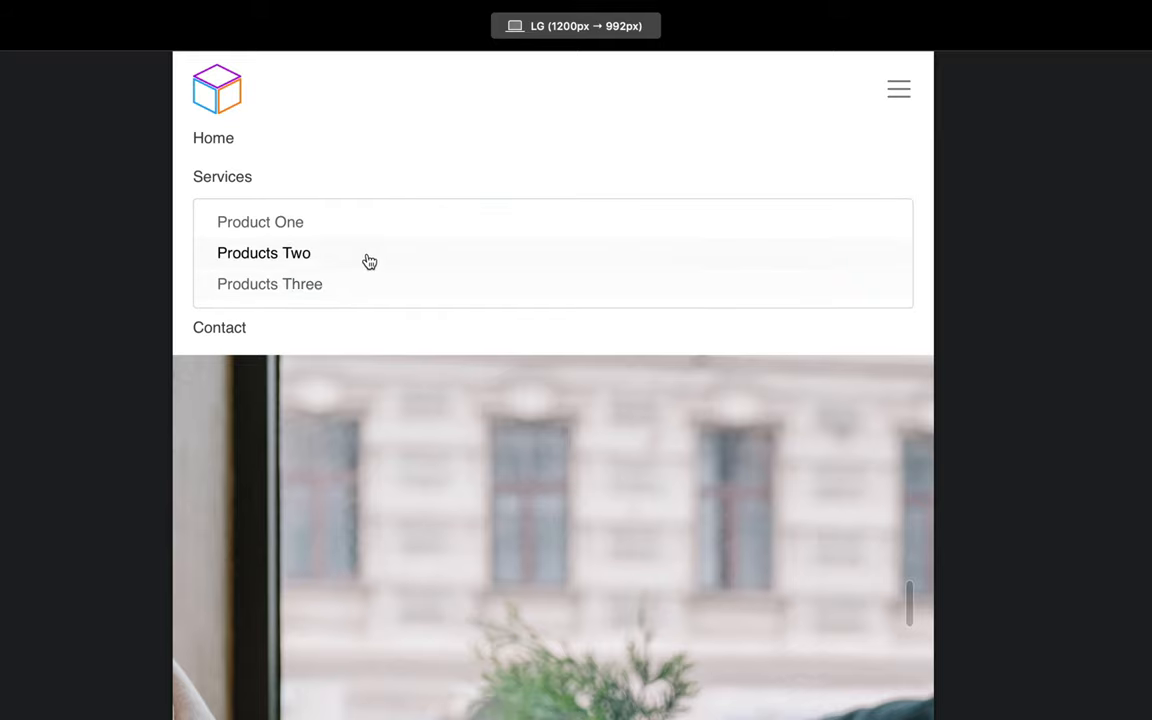
pyautogui.moveTo(373, 283)
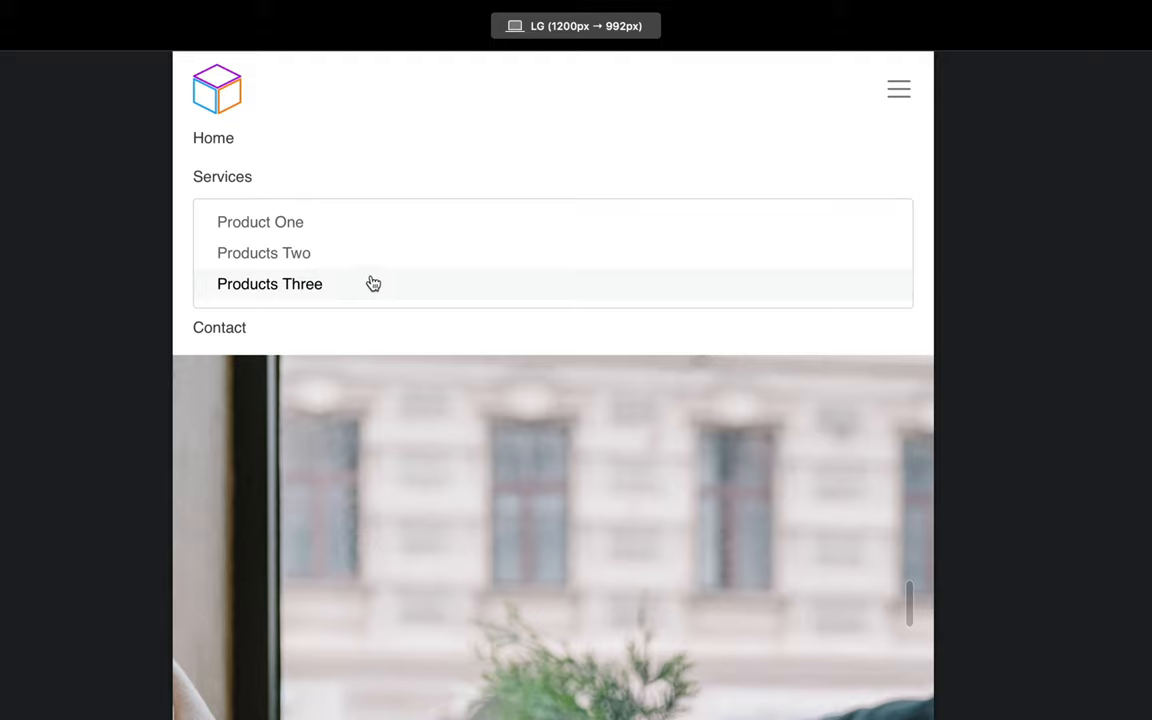
pyautogui.moveTo(325, 222)
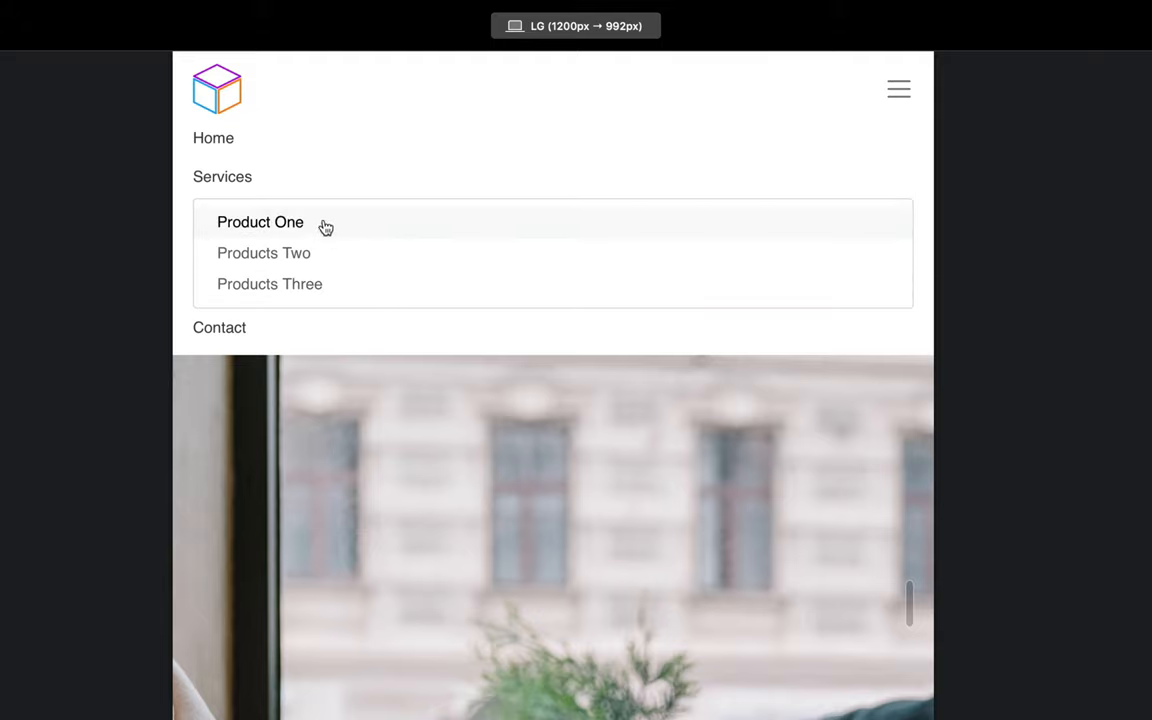
pyautogui.moveTo(564, 68)
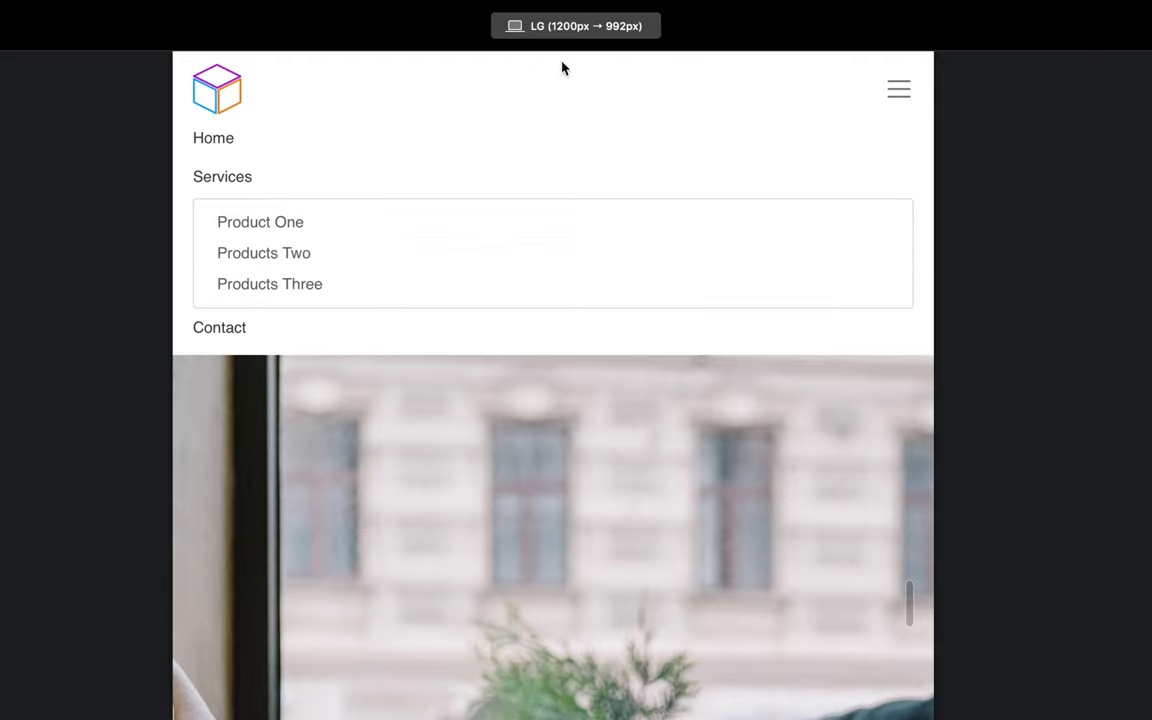
pyautogui.click(575, 25)
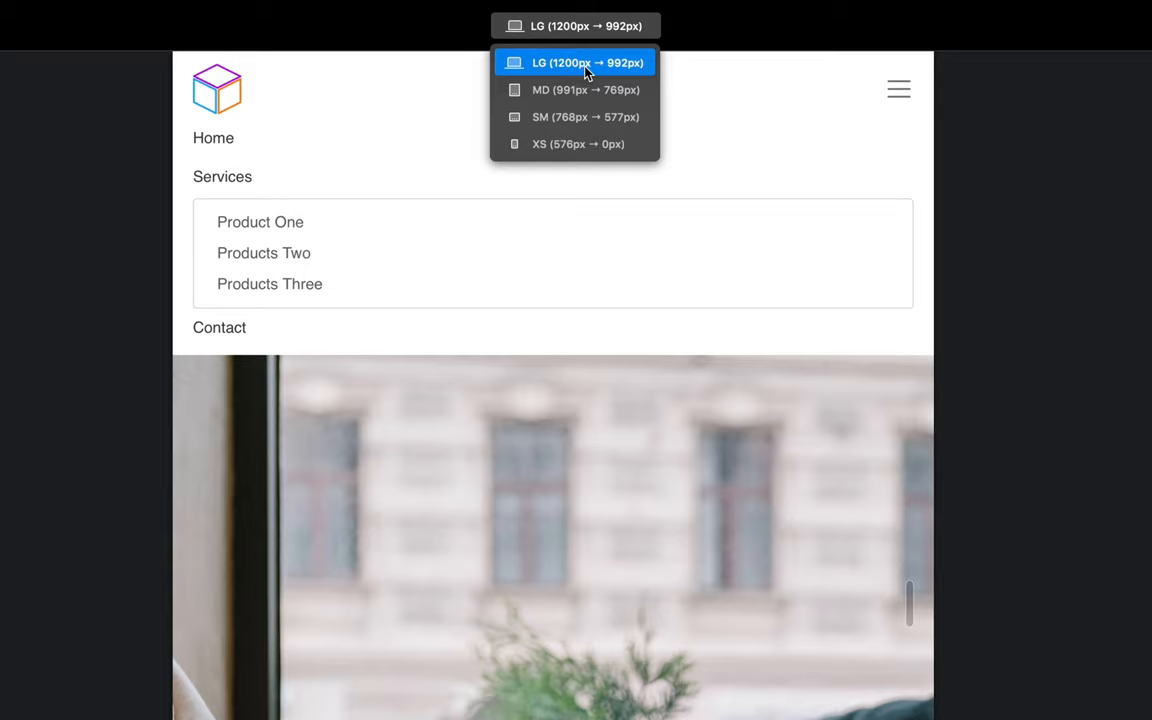
pyautogui.moveTo(611, 67)
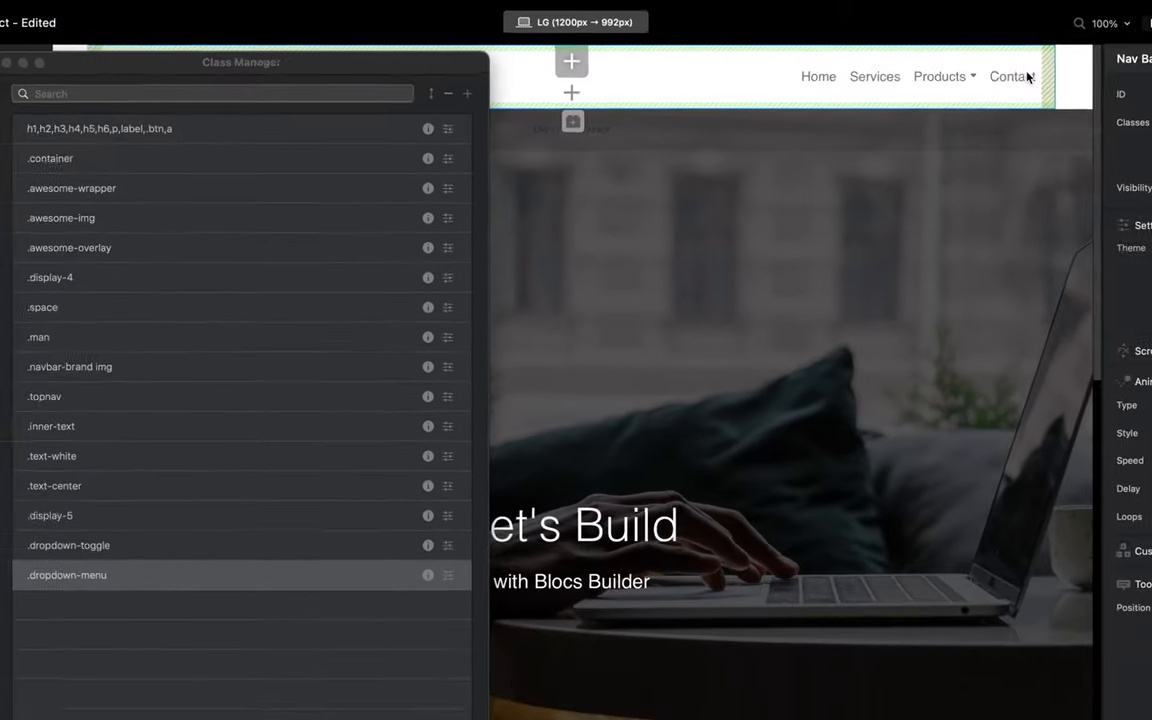
# - At the MD breakpoint, set the dropdown-menu class Border Width to 0
pyautogui.click(577, 22)
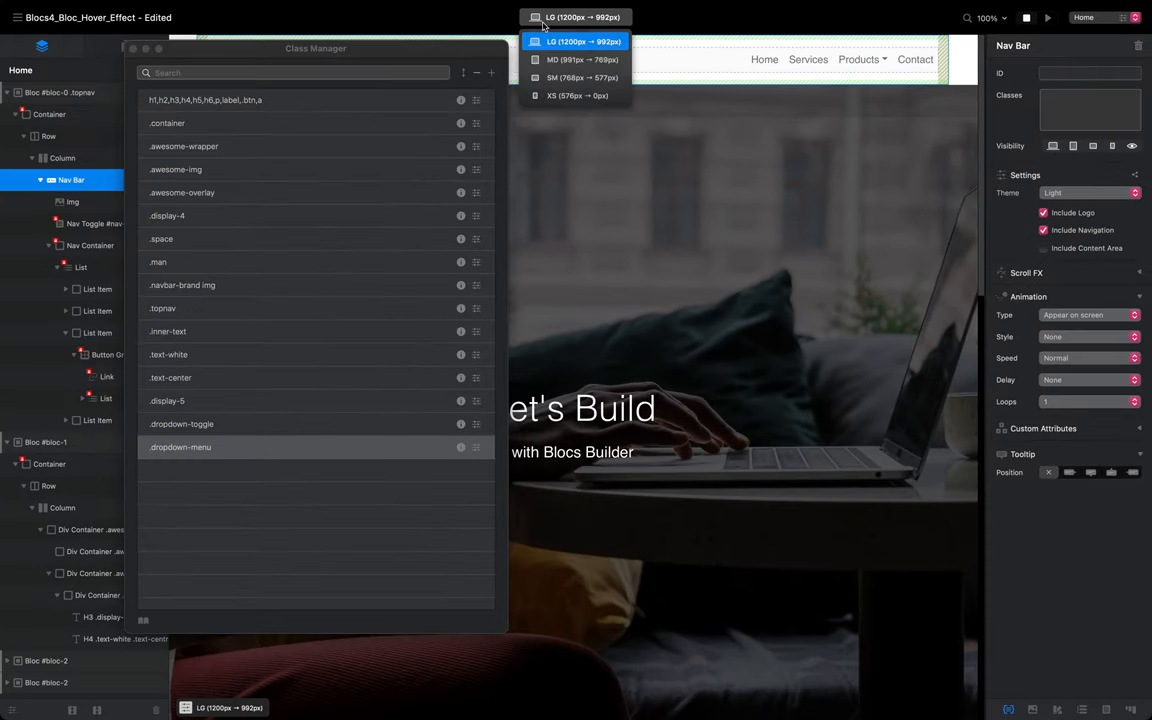
pyautogui.click(577, 59)
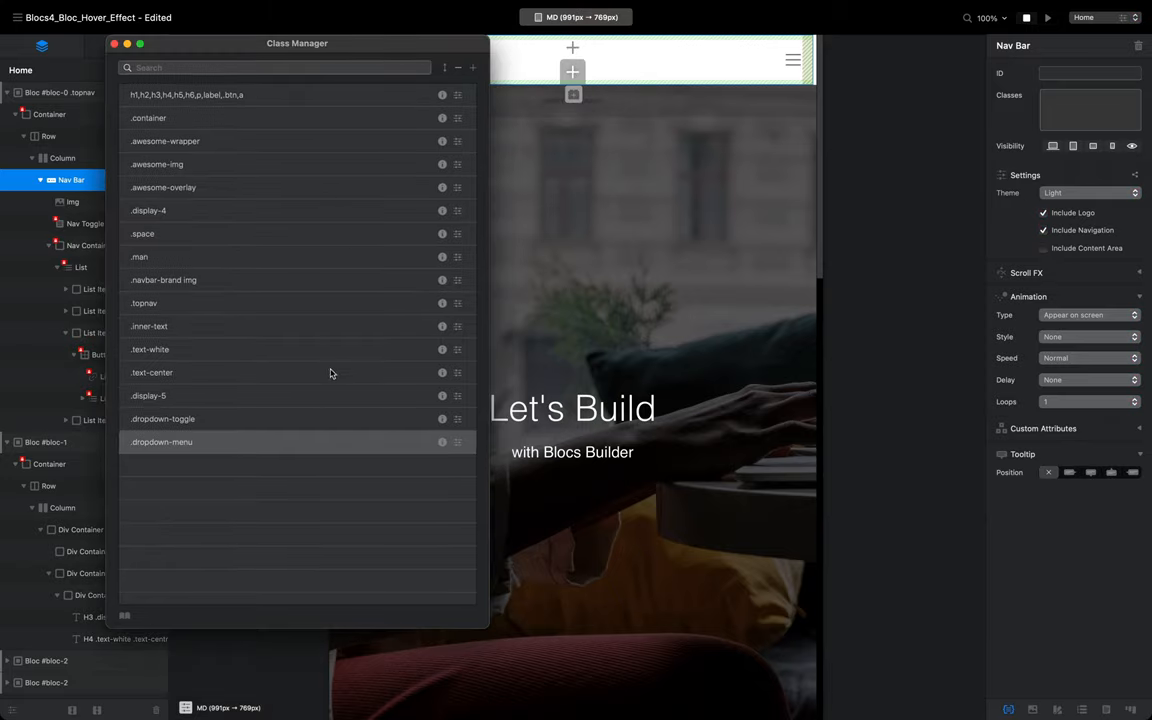
pyautogui.click(443, 442)
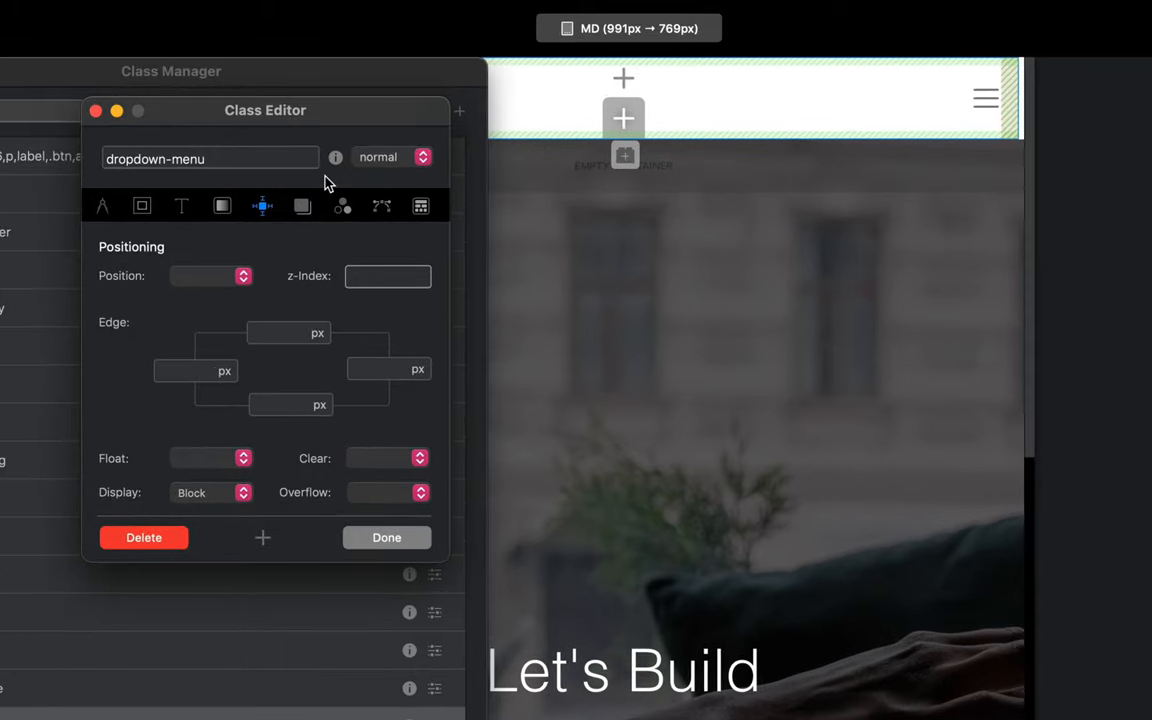
pyautogui.click(142, 206)
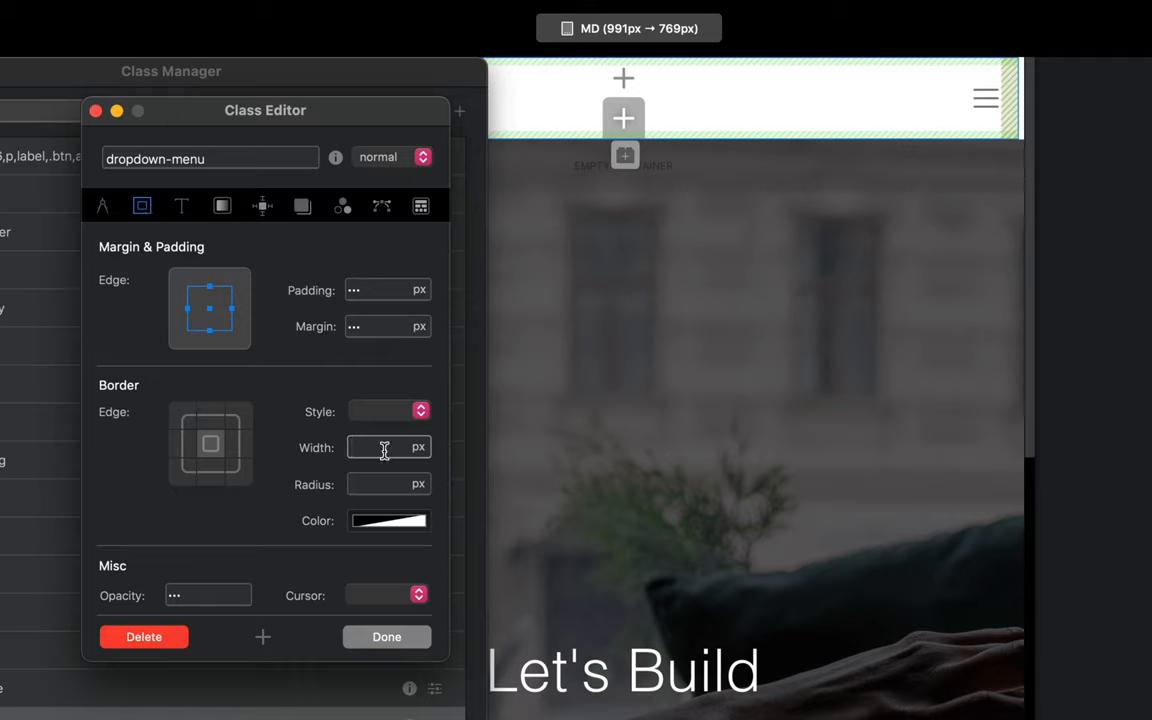
pyautogui.write('0')
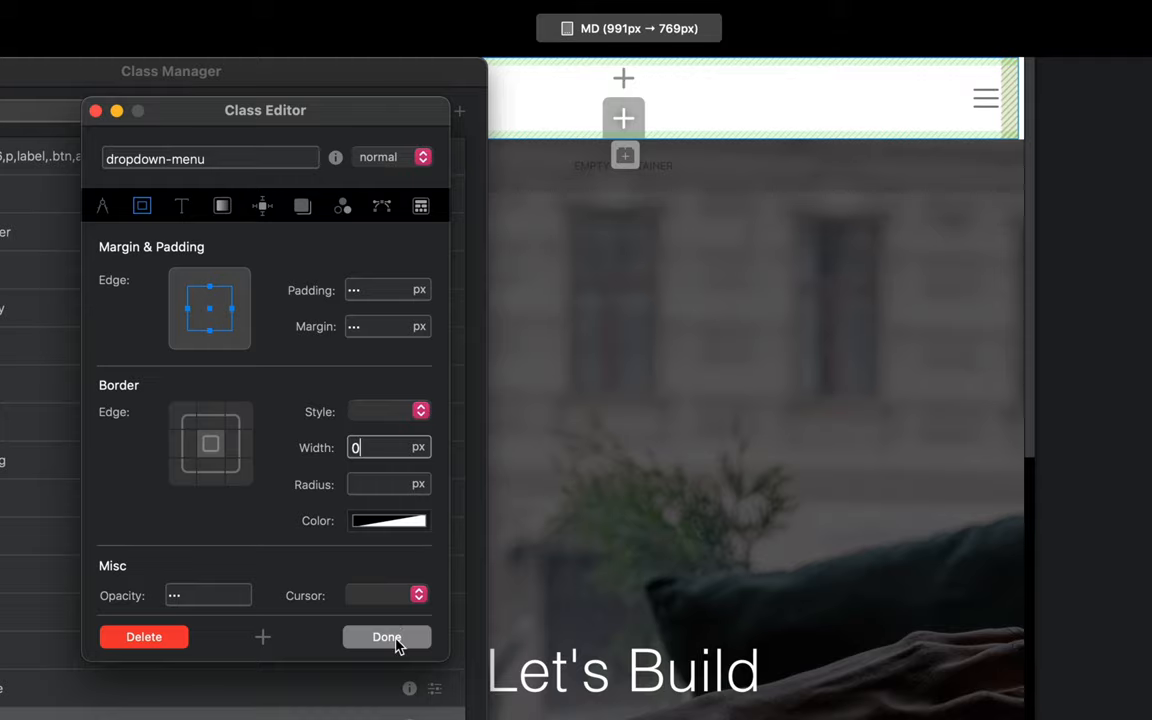
pyautogui.click(387, 636)
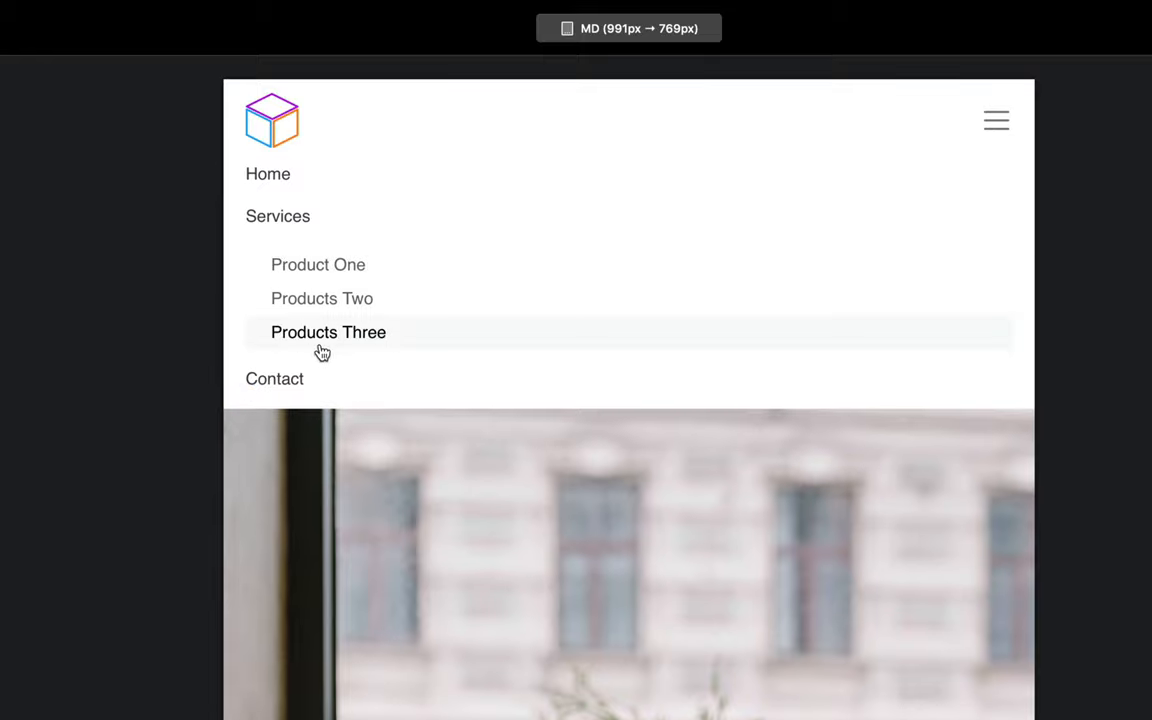
pyautogui.moveTo(265, 264)
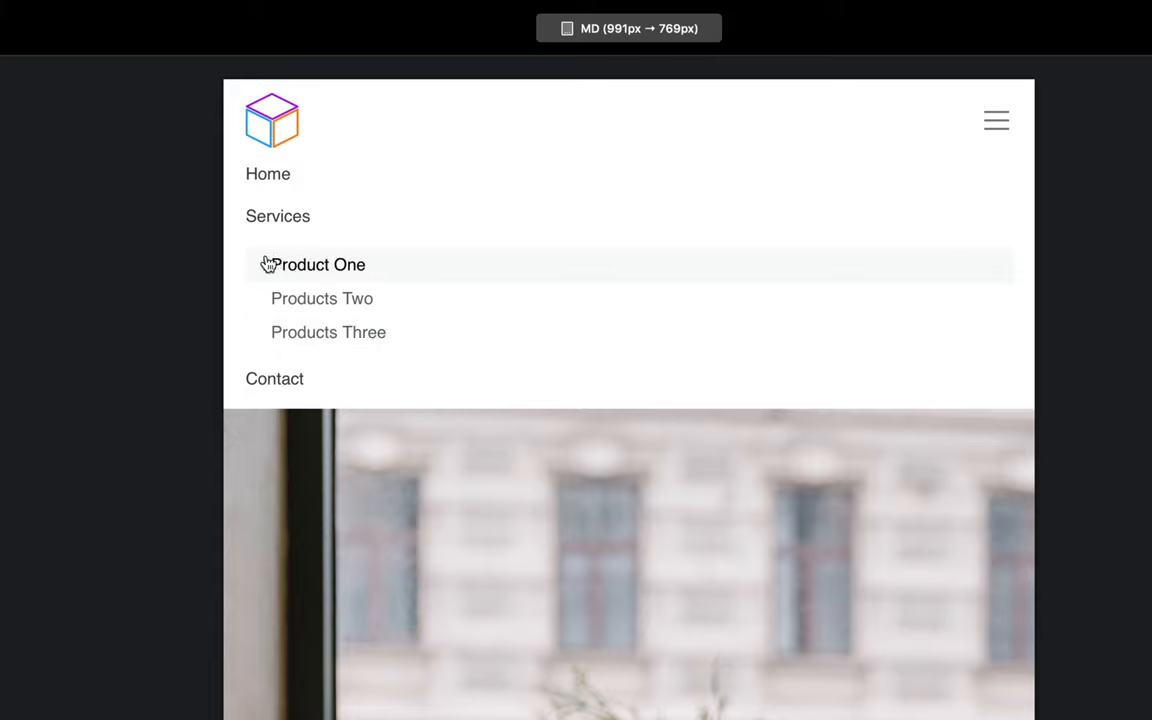
pyautogui.moveTo(403, 339)
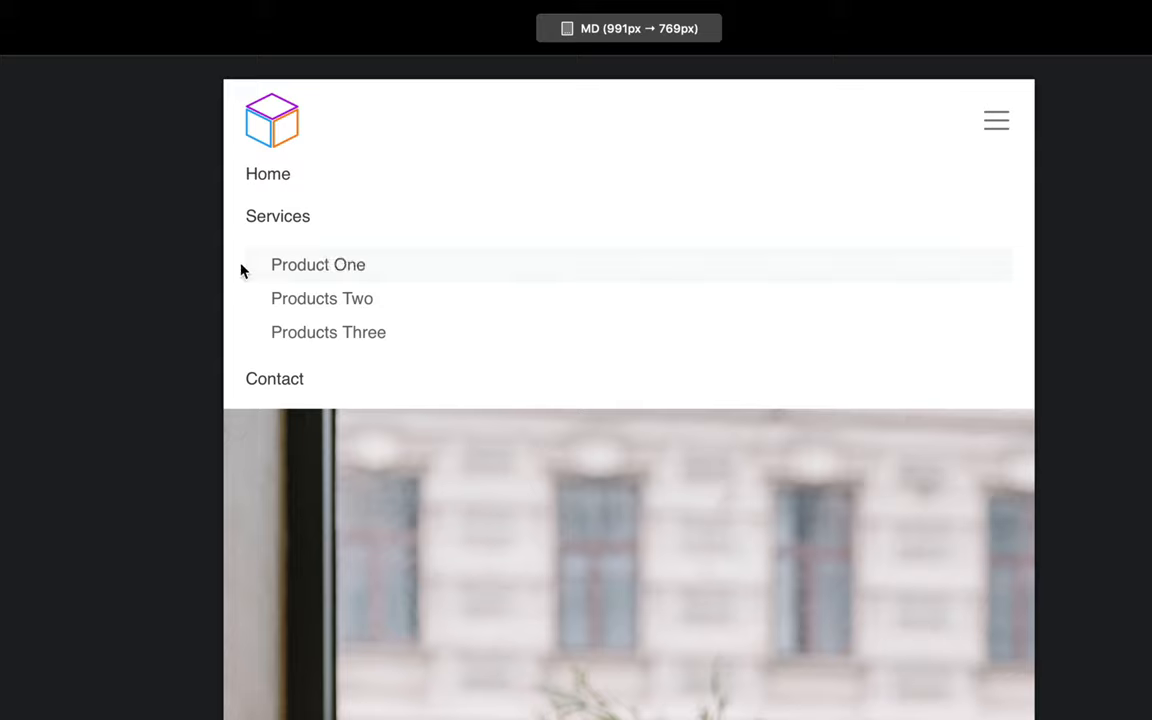
pyautogui.moveTo(295, 258)
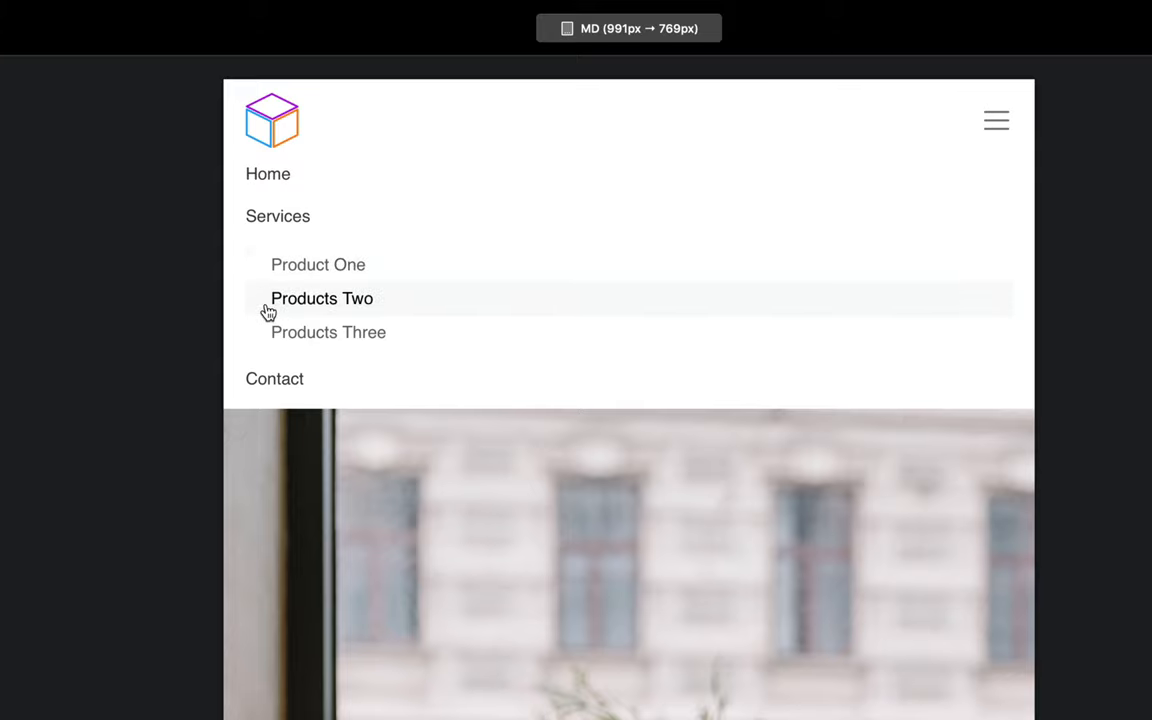
pyautogui.moveTo(270, 332)
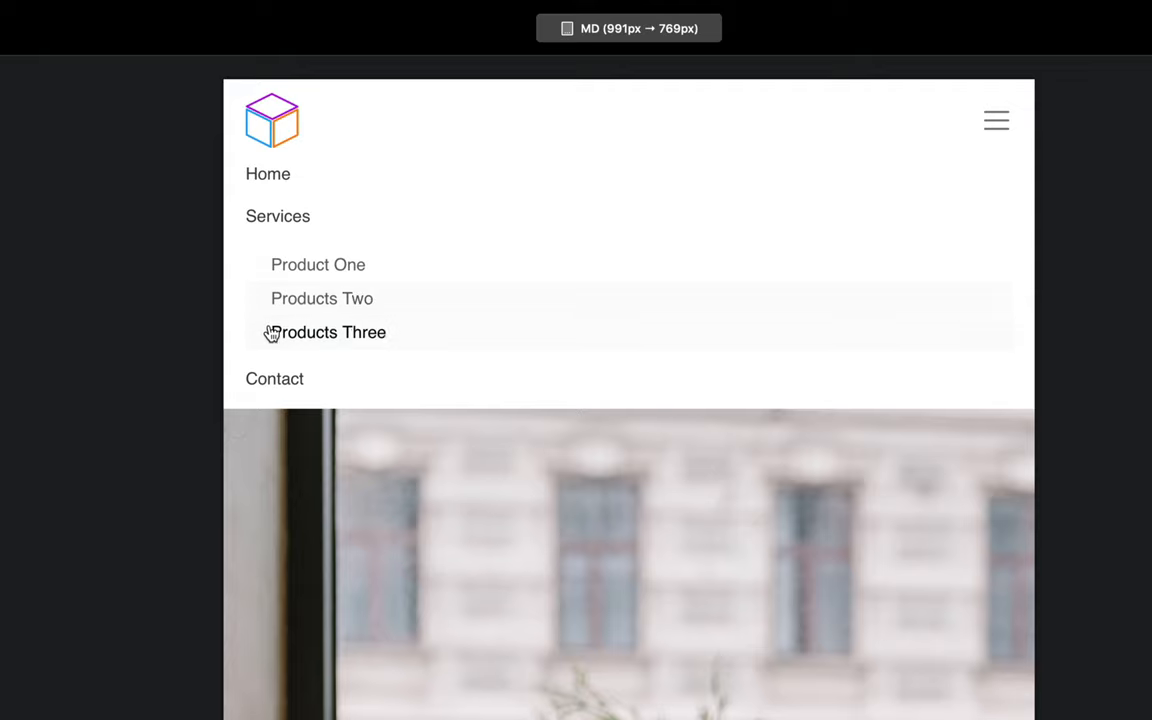
pyautogui.moveTo(260, 298)
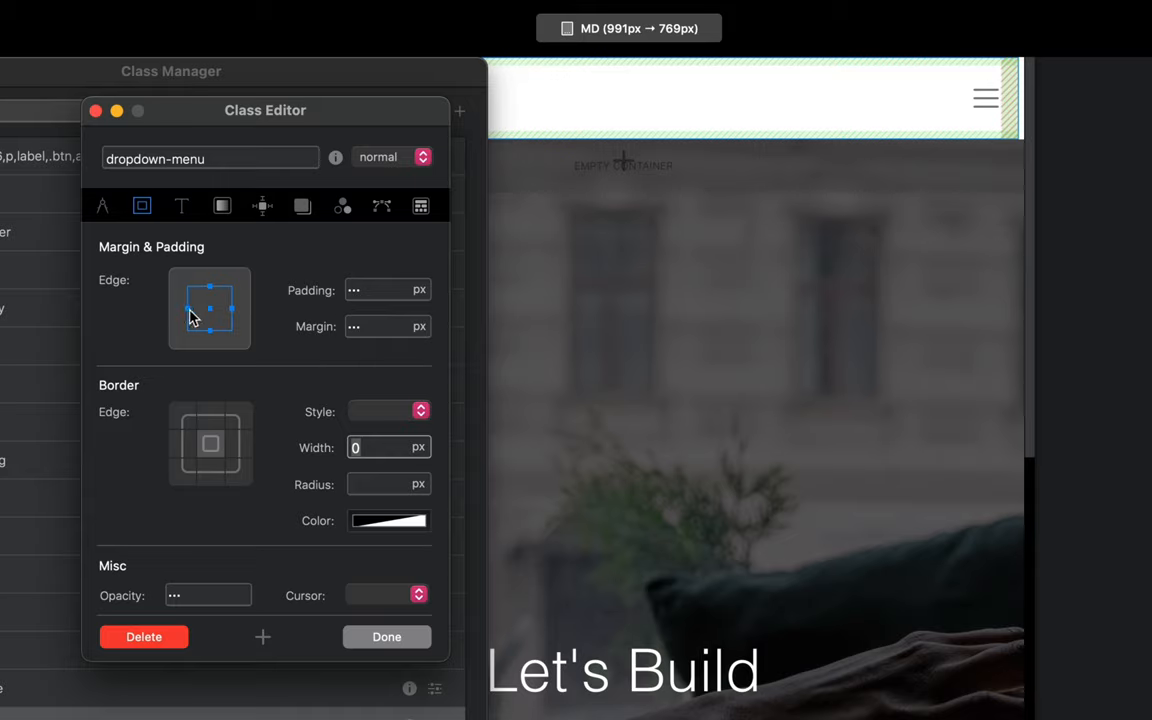
# - Set the dropdown-menu class's left margin to -25 px and return to the preview
pyautogui.click(381, 326)
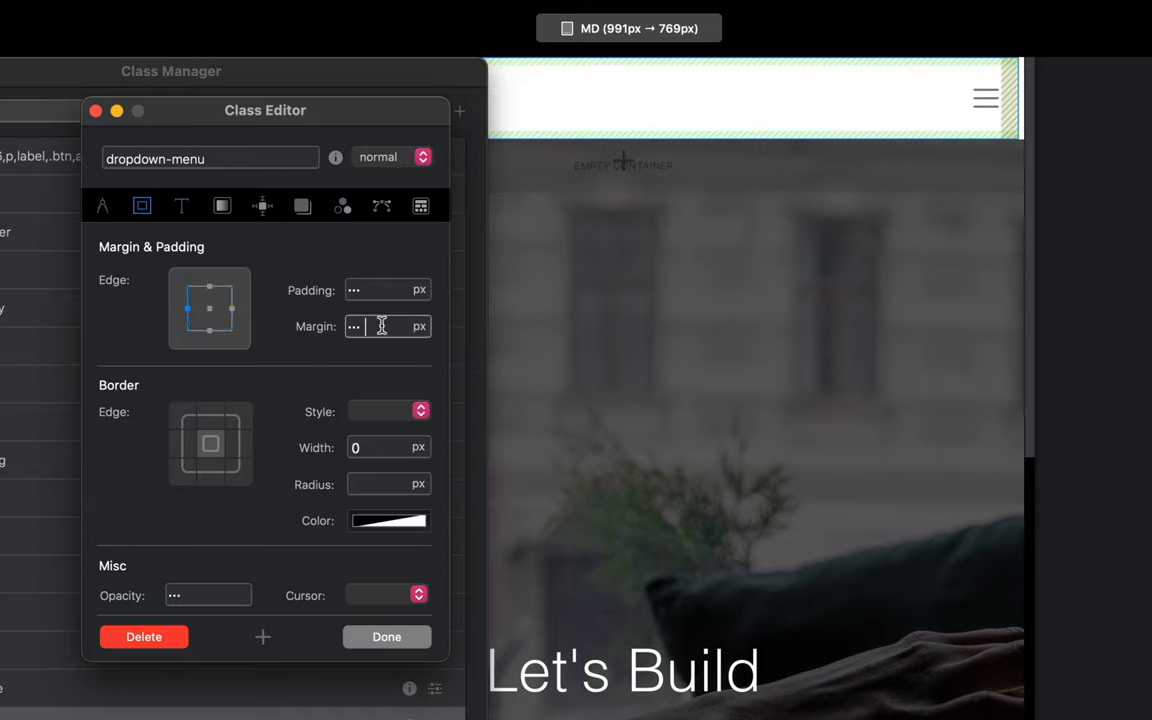
pyautogui.write('-25')
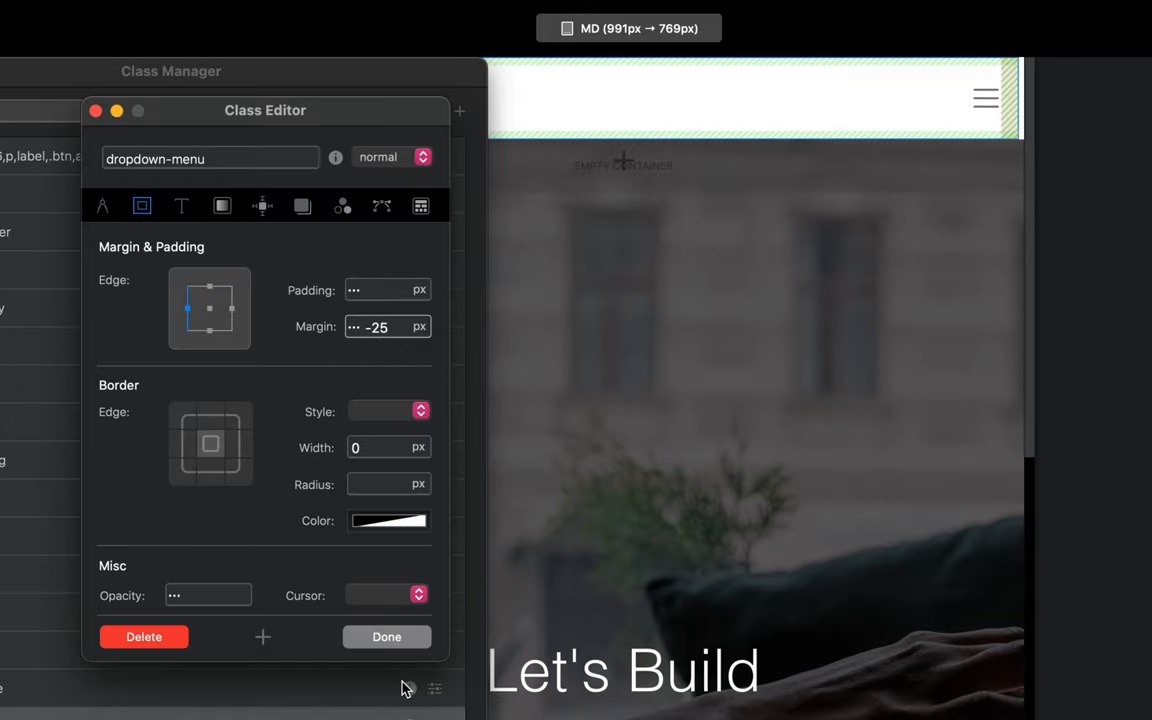
pyautogui.click(386, 636)
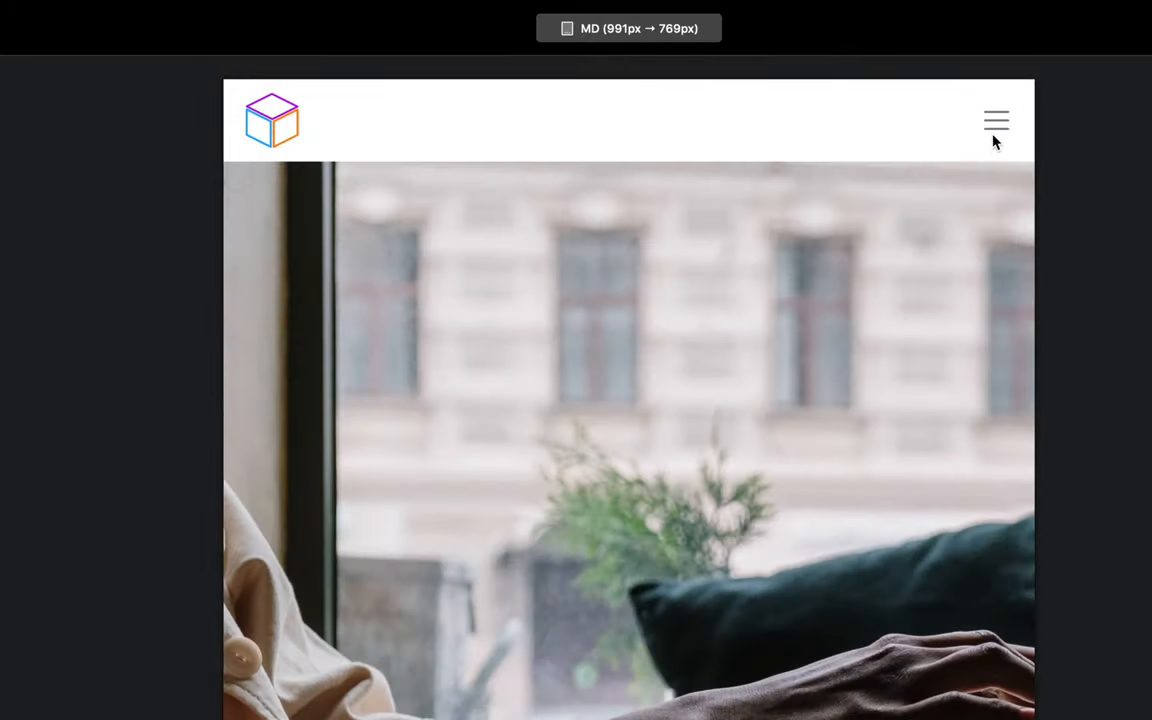
# - Expand the MD mobile menu to check the Product links sit flush with Services
pyautogui.click(995, 120)
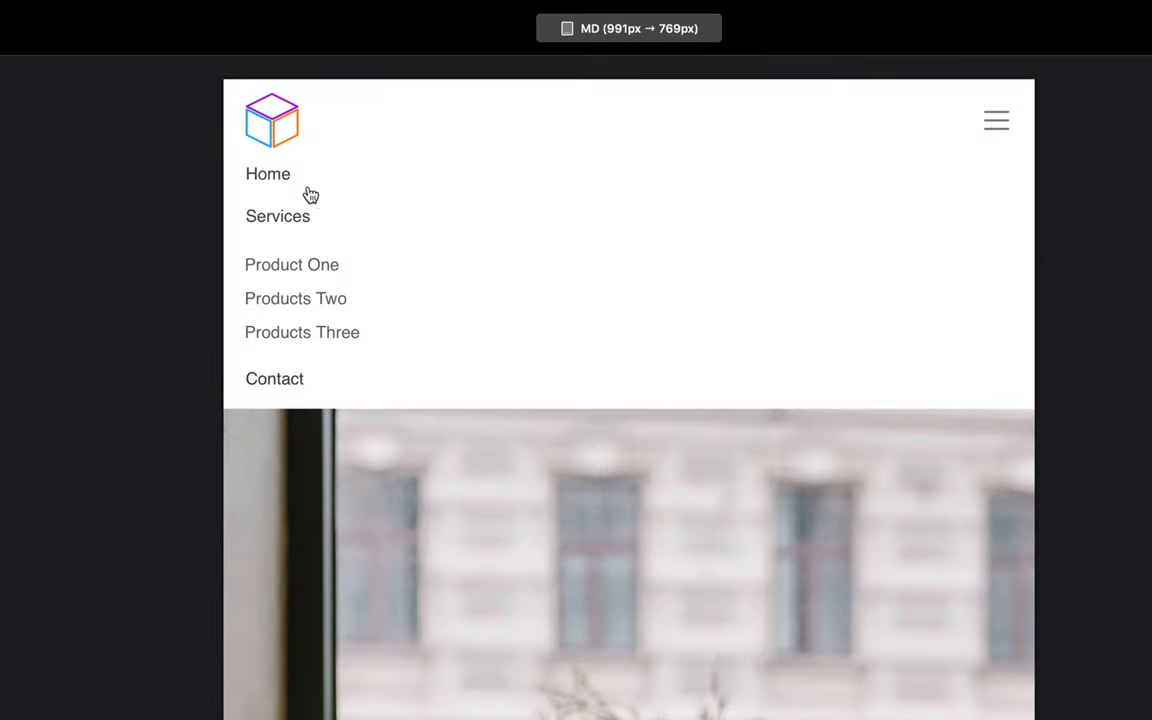
pyautogui.moveTo(589, 359)
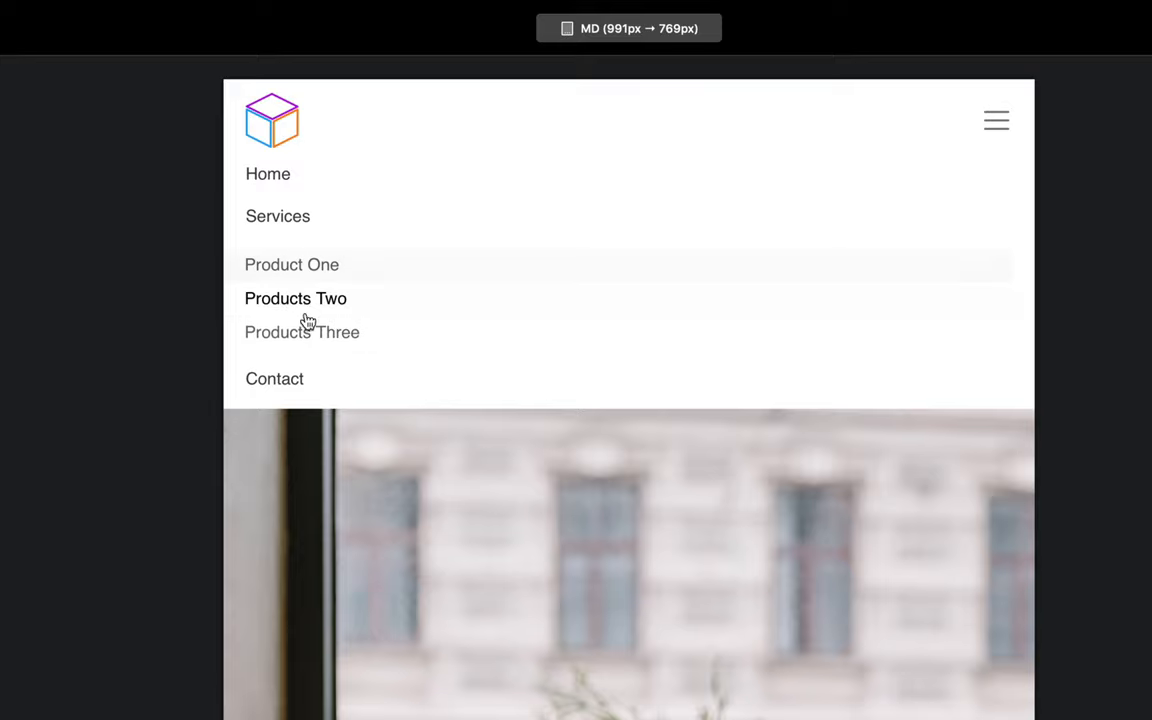
pyautogui.moveTo(389, 288)
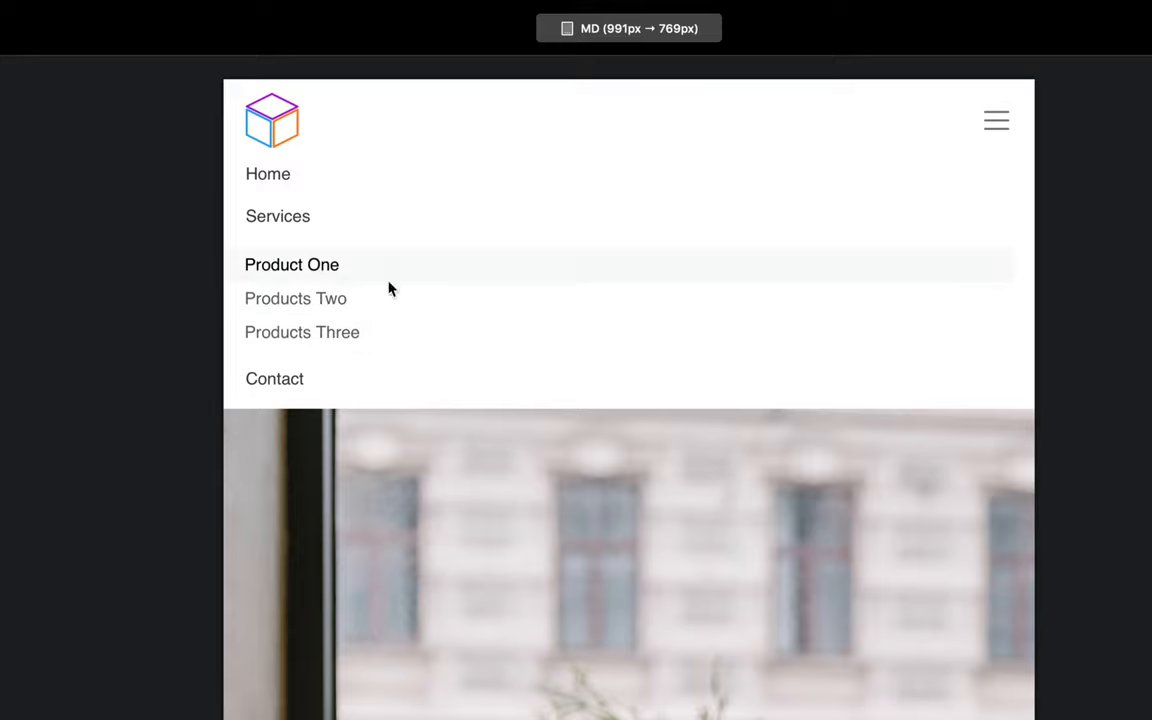
pyautogui.moveTo(297, 278)
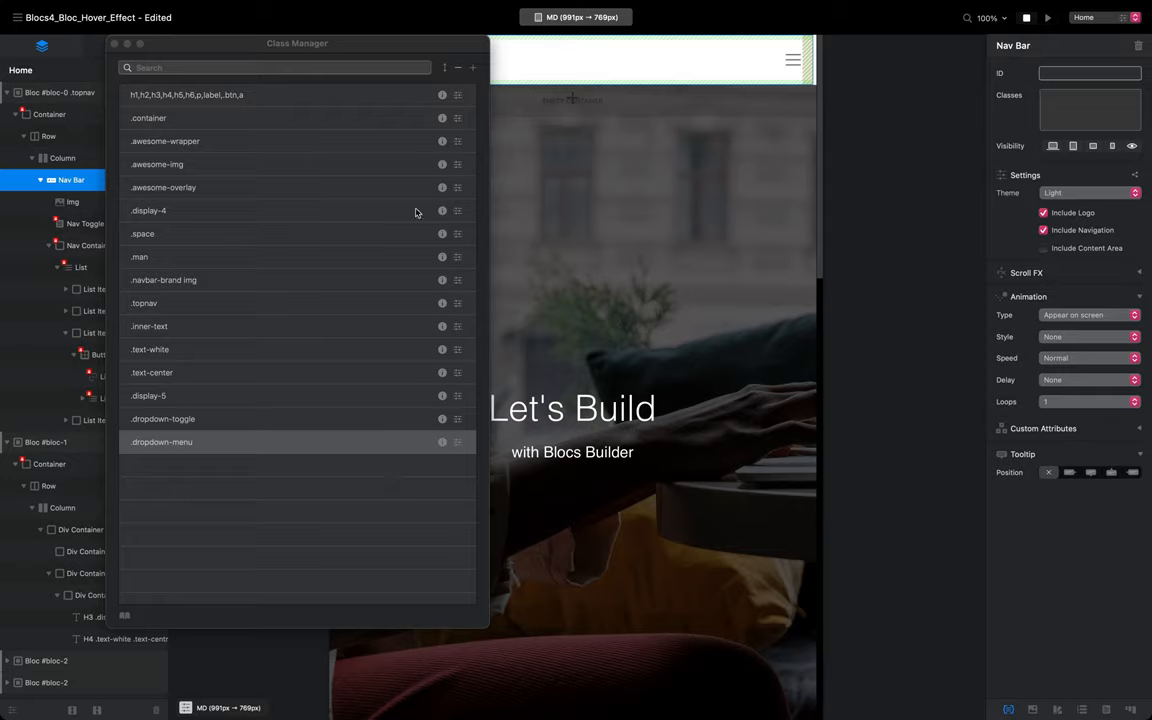
# - Add a new class named 'dropdown-item' in the Class Manager
pyautogui.click(472, 68)
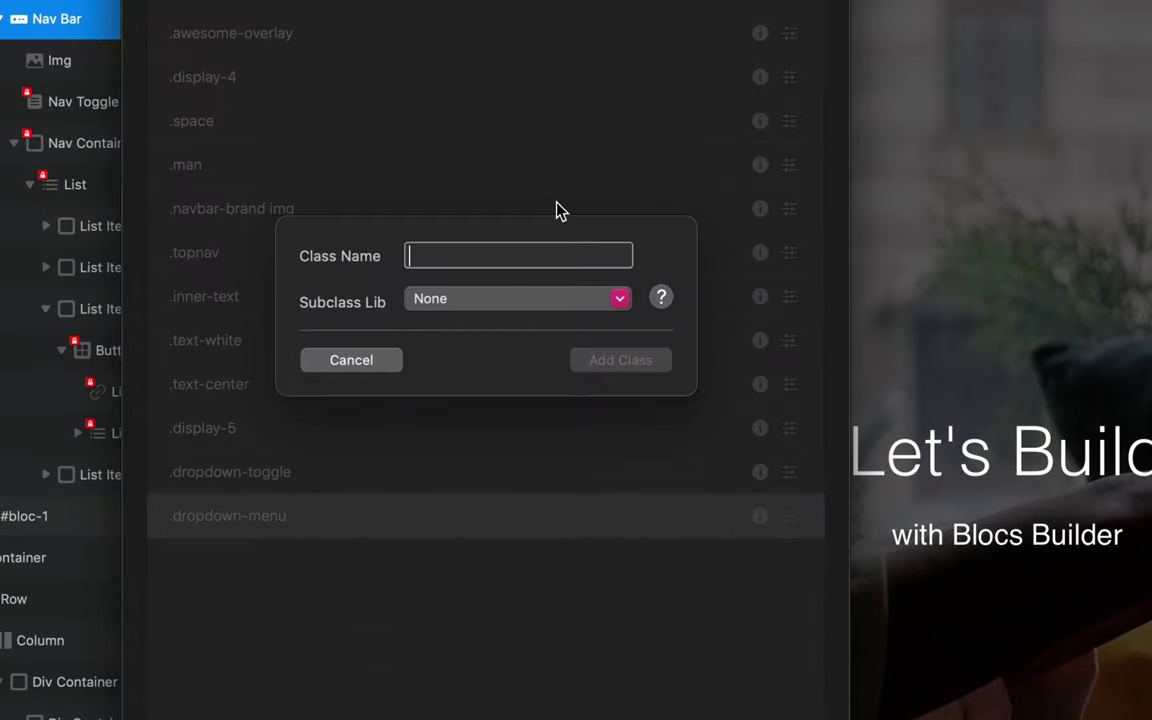
pyautogui.write('dropdown')
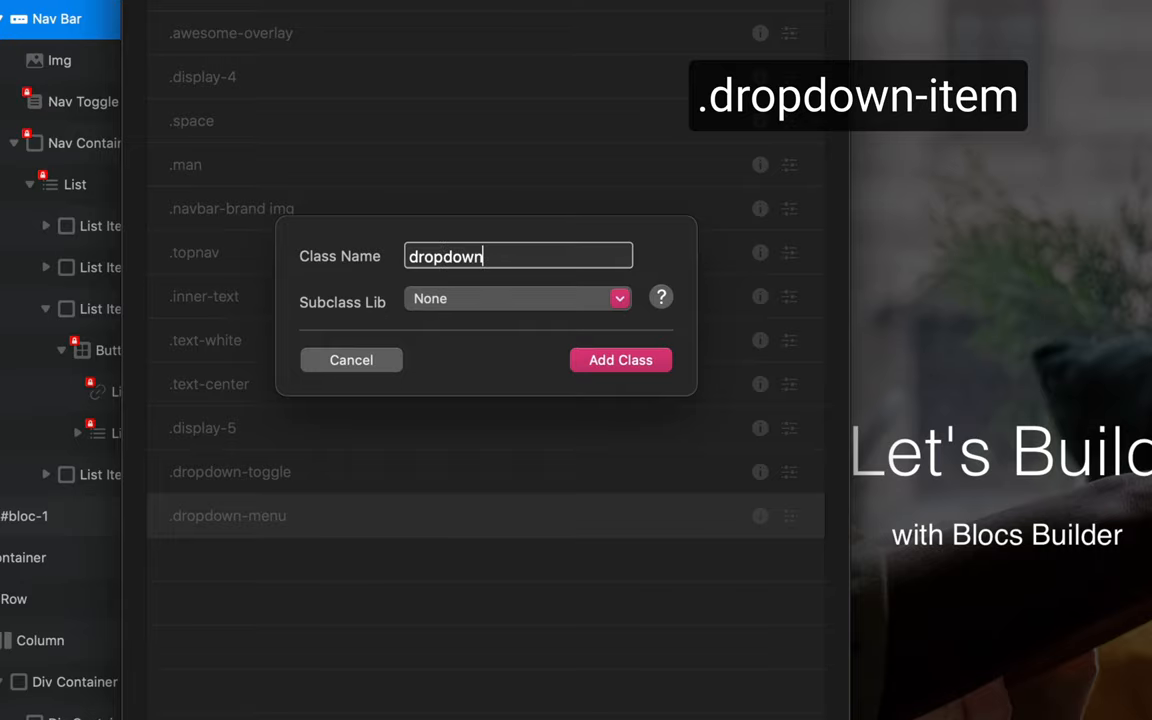
pyautogui.write('-item')
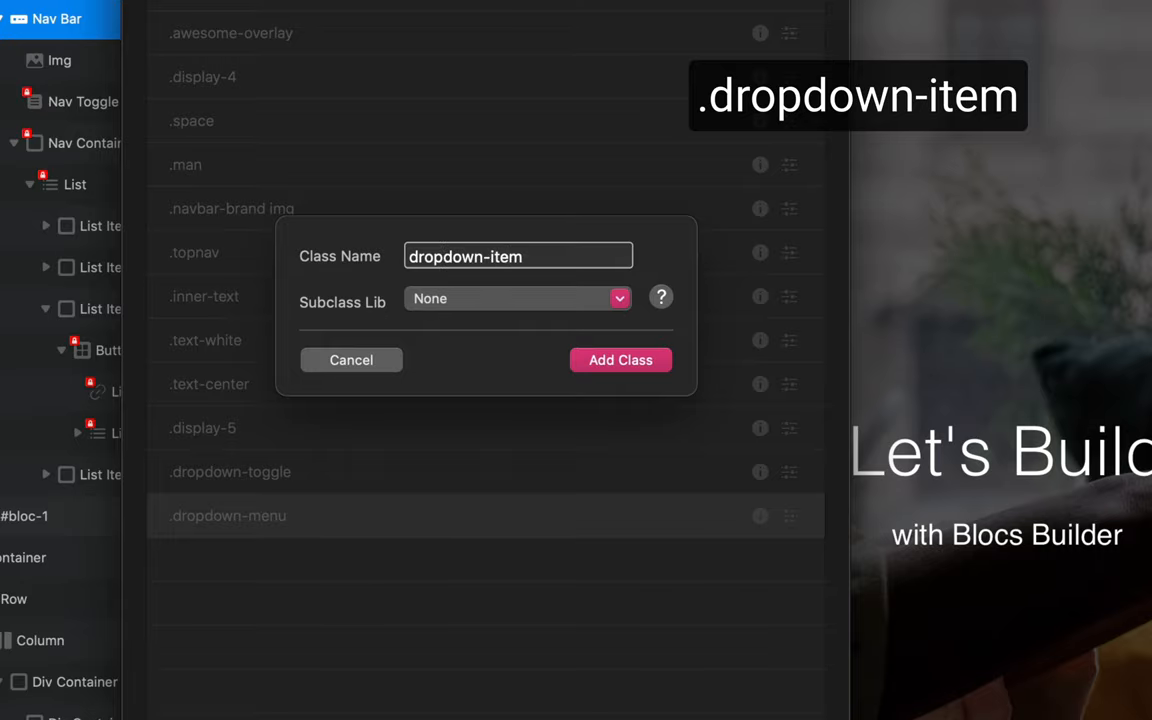
pyautogui.click(620, 360)
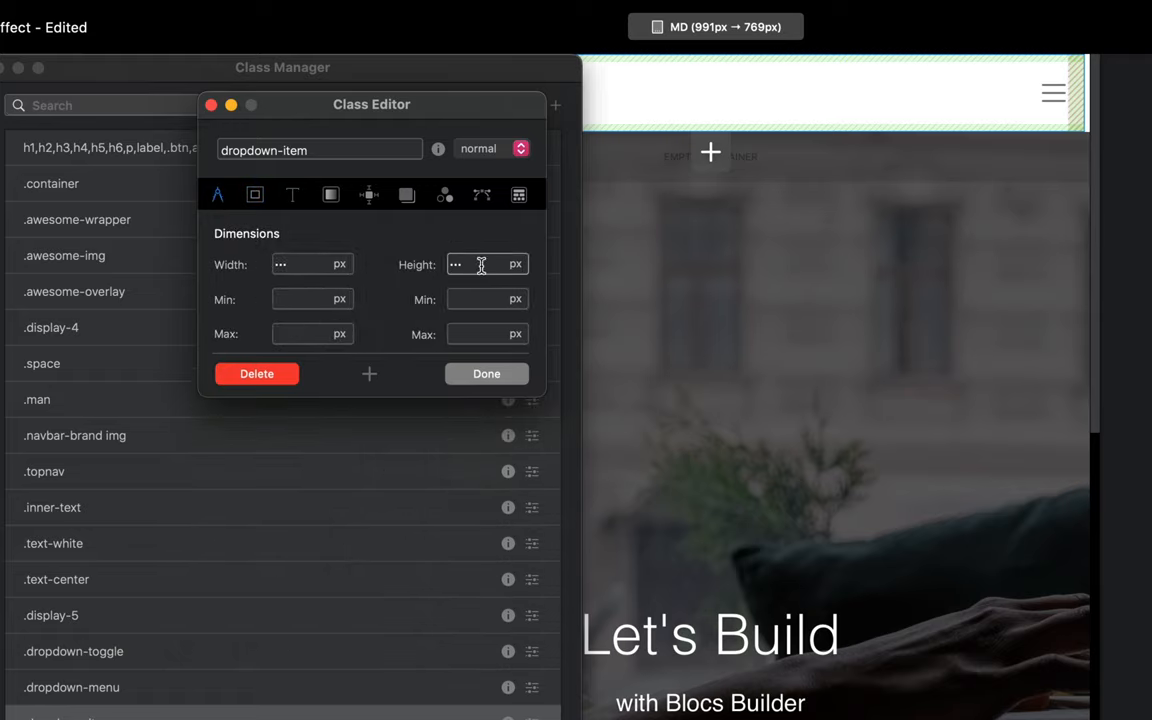
# - Give dropdown-item a 40 px height and a white background fill on :hover
pyautogui.write('40')
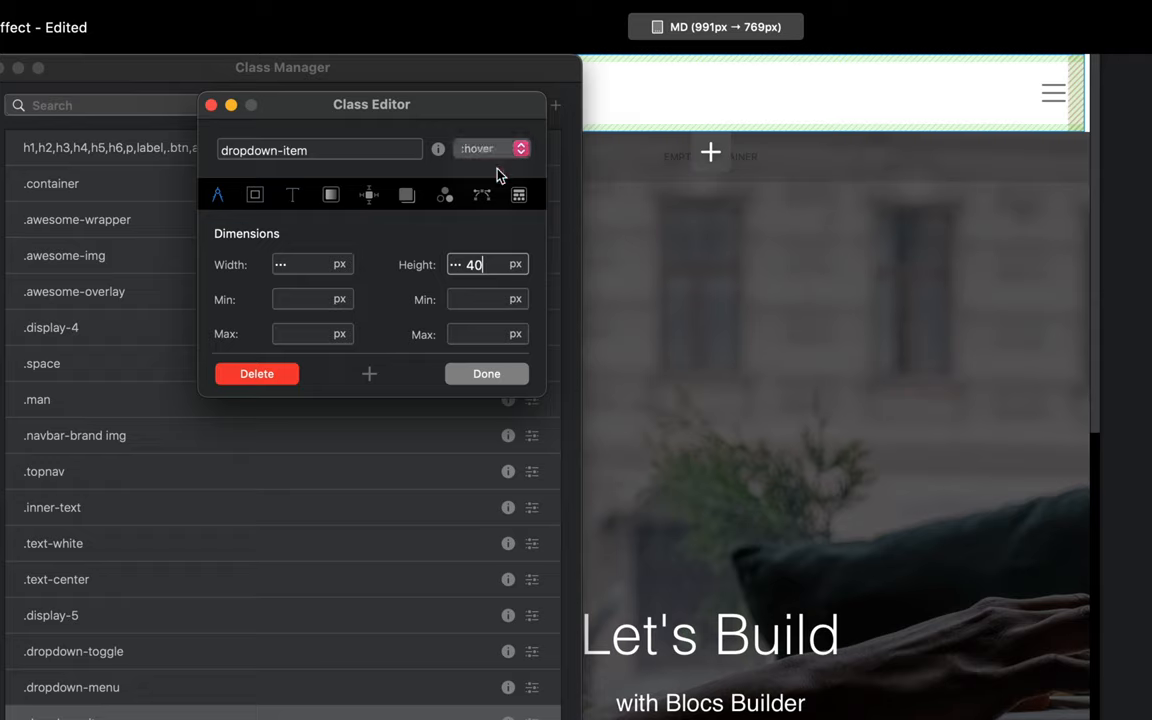
pyautogui.click(331, 194)
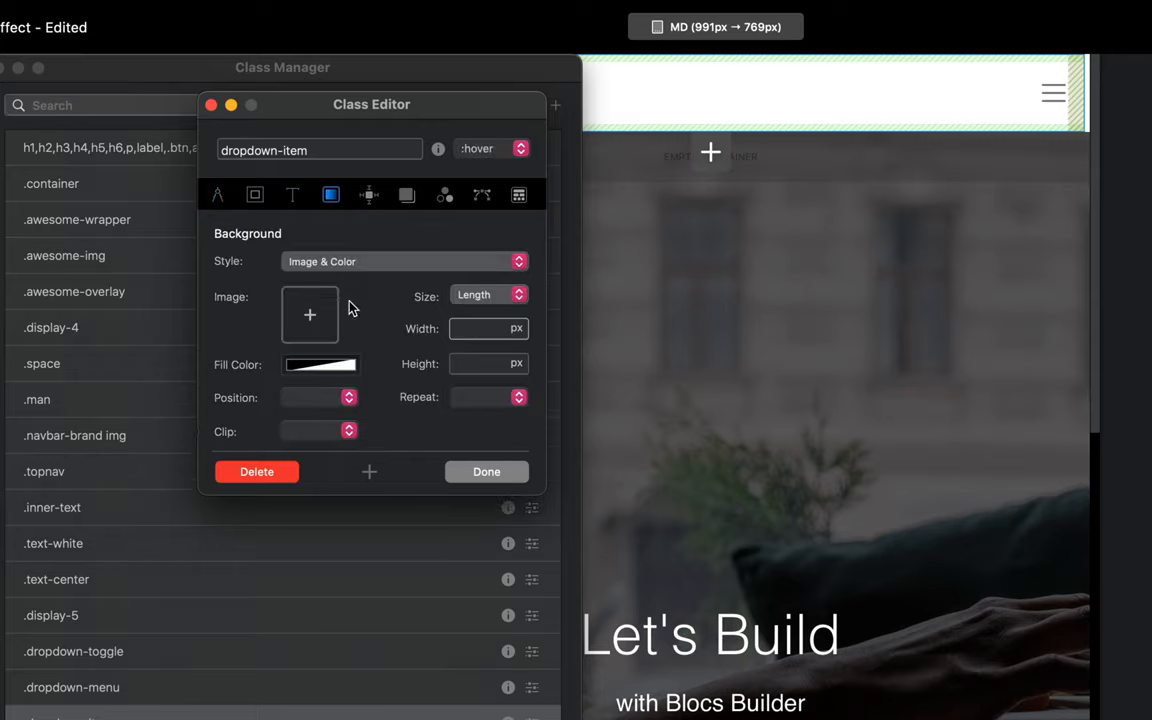
pyautogui.click(320, 364)
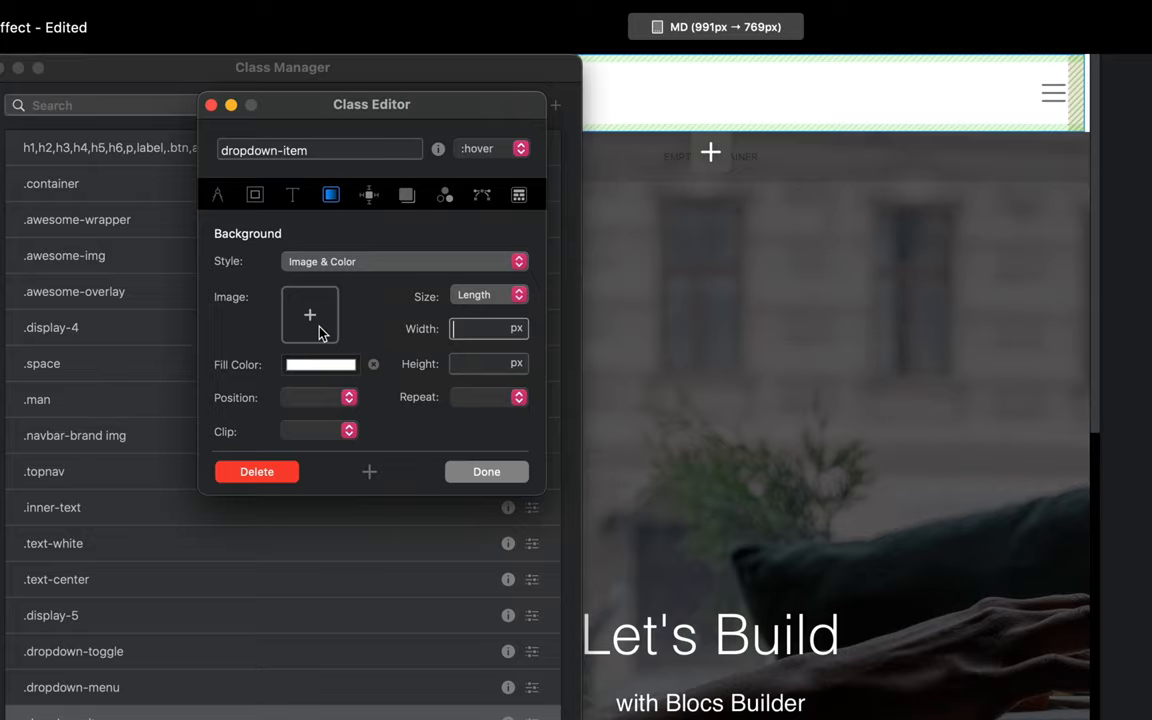
pyautogui.moveTo(457, 507)
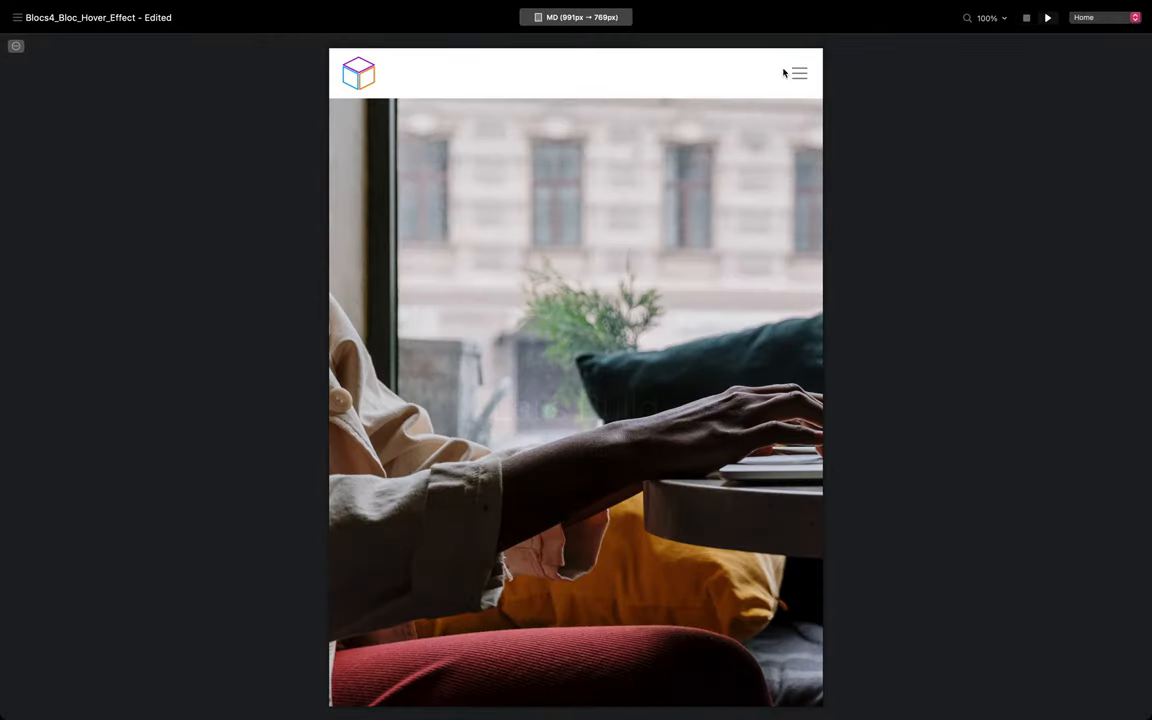
# - Switch the canvas to the LG (1200px → 992px) breakpoint and expand the nav to review the Product links
pyautogui.click(798, 73)
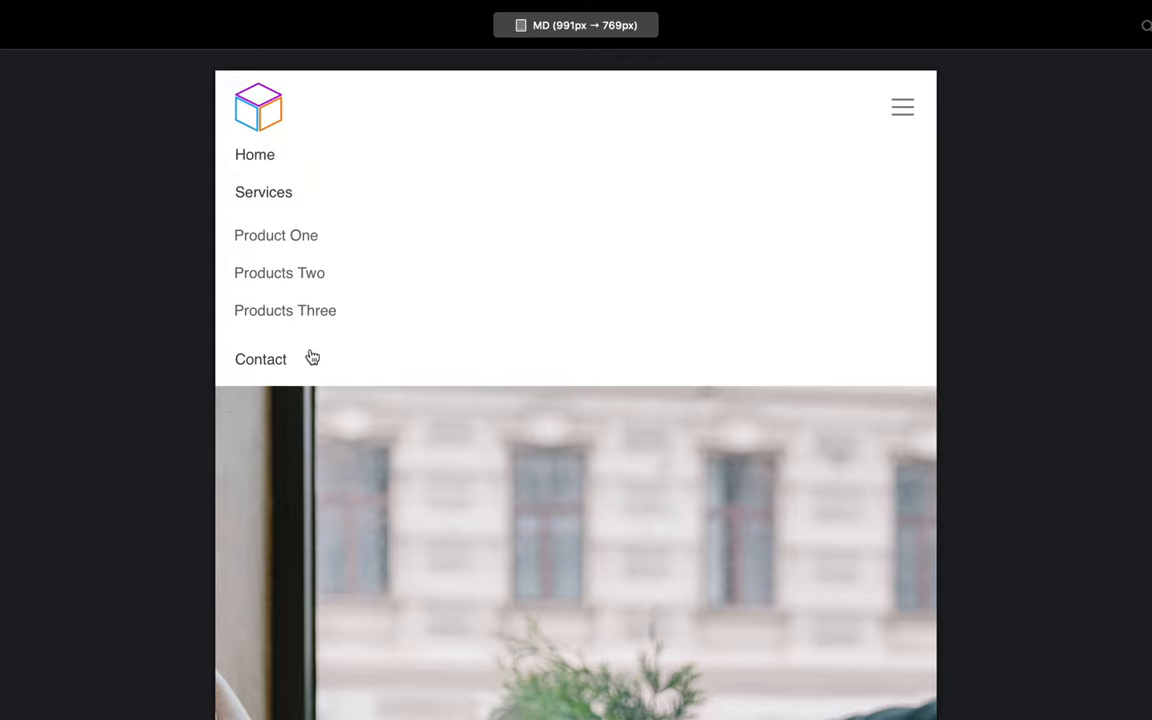
pyautogui.moveTo(349, 362)
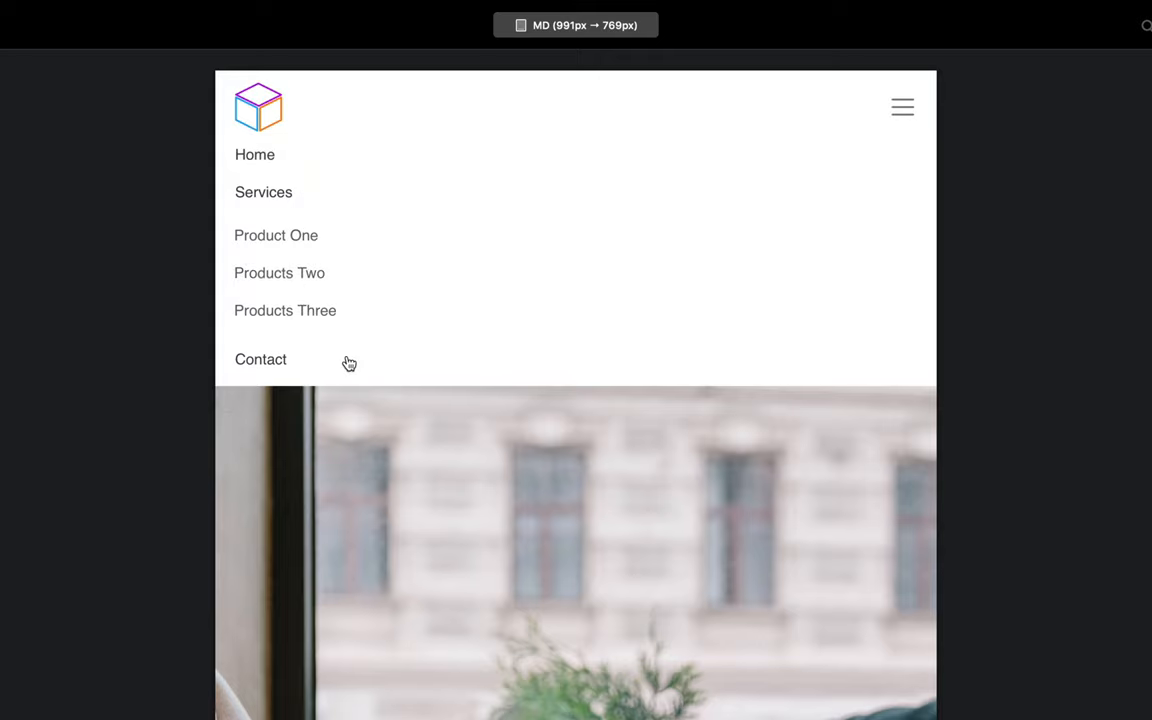
pyautogui.moveTo(275, 187)
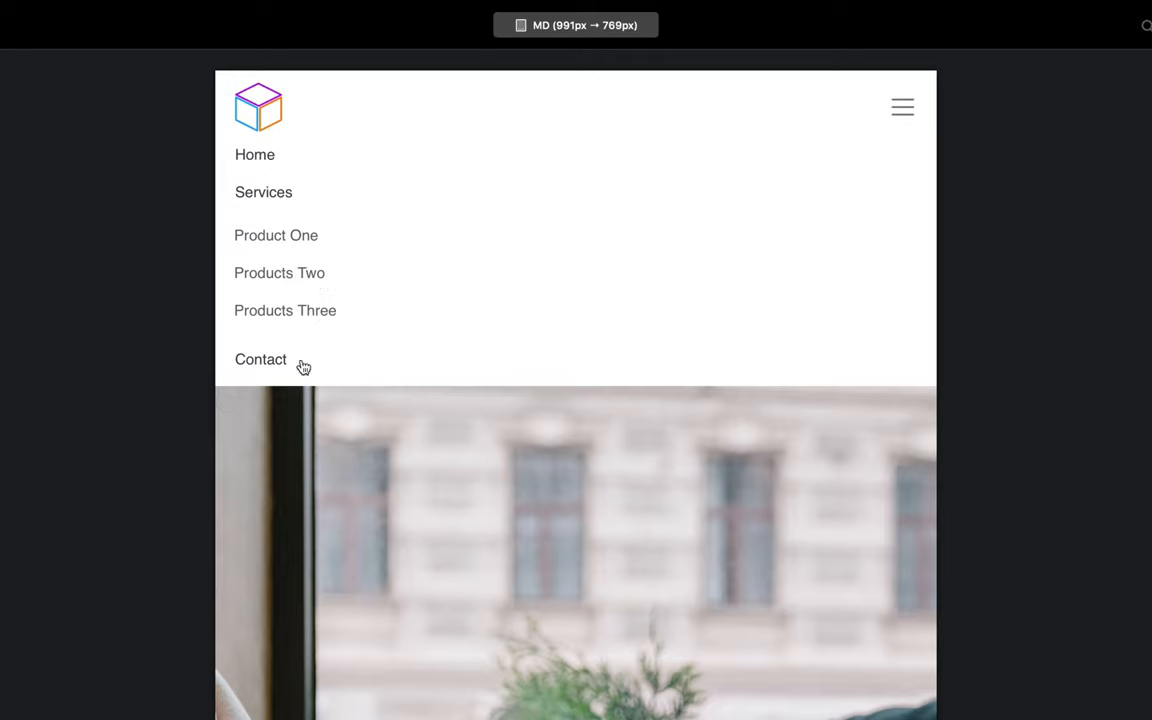
pyautogui.click(575, 25)
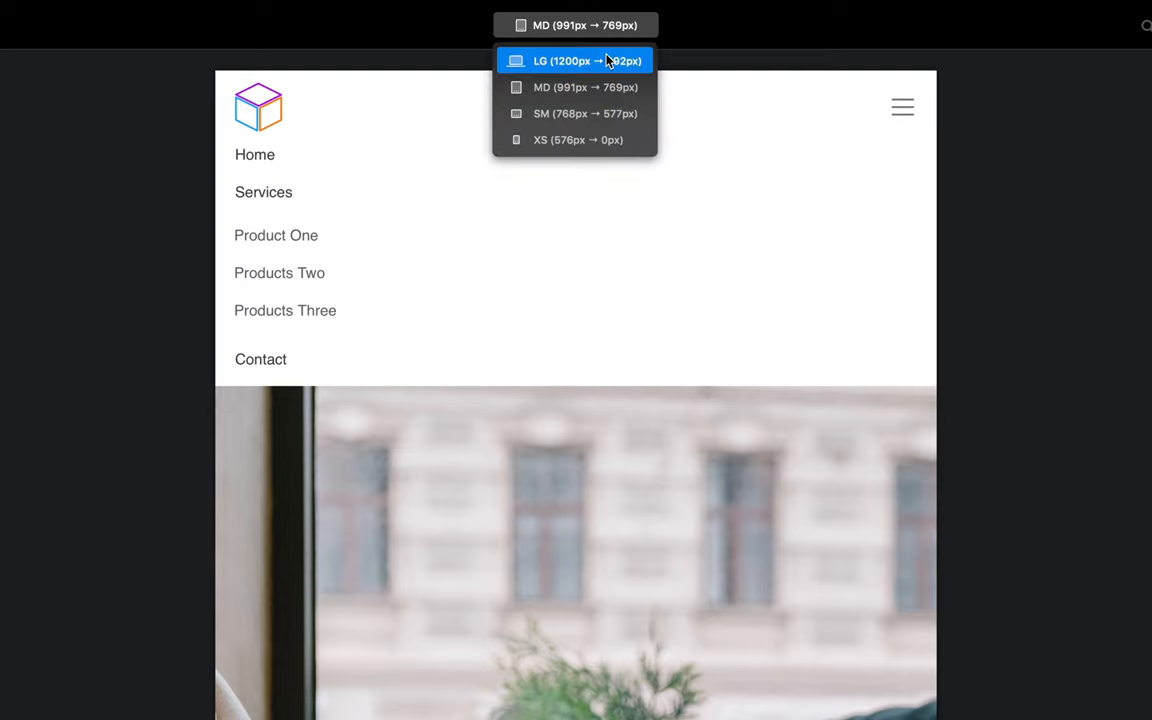
pyautogui.click(575, 60)
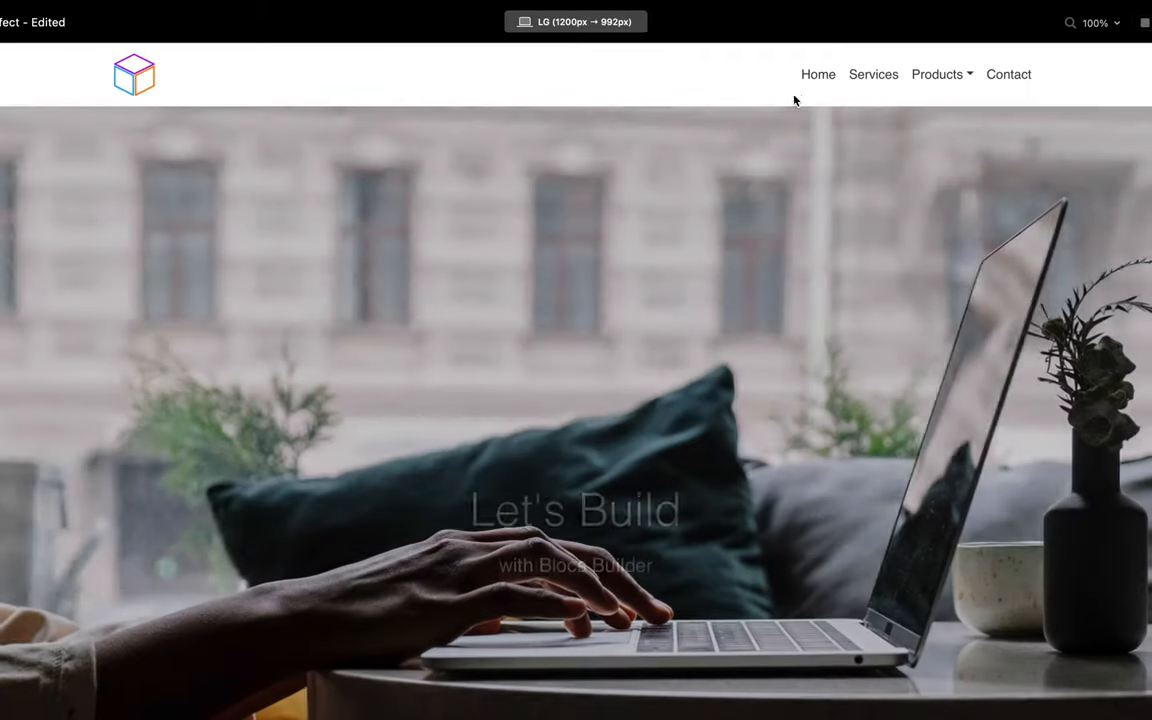
pyautogui.click(940, 74)
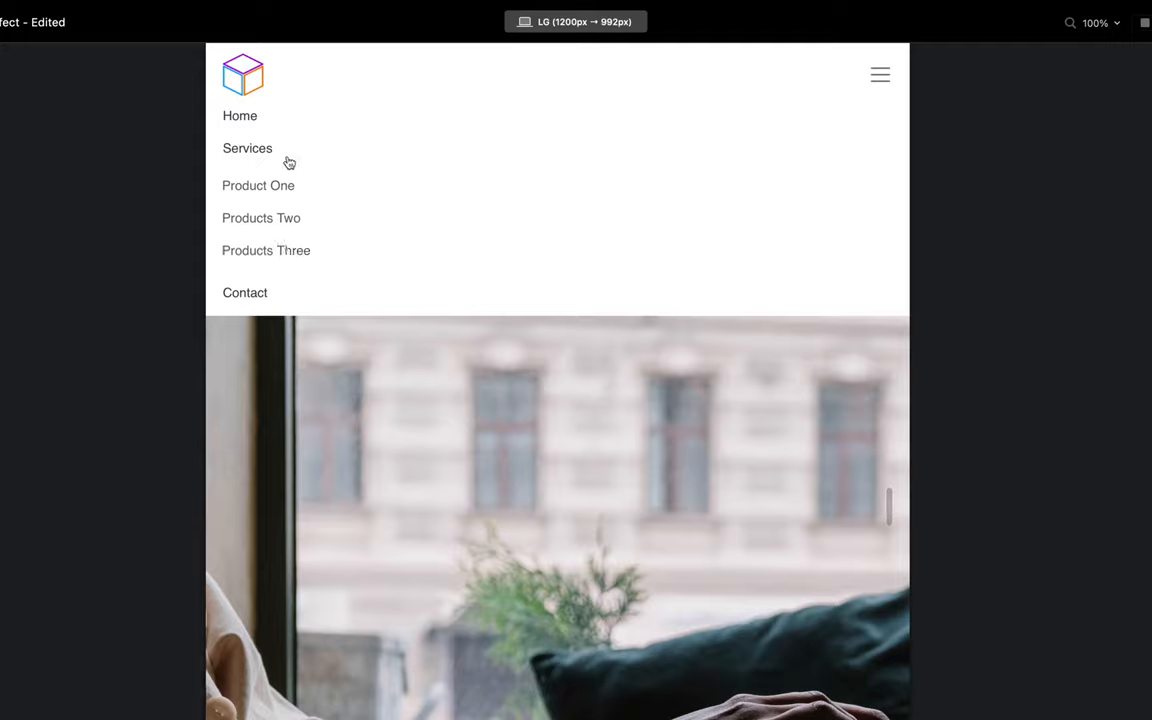
pyautogui.moveTo(280, 310)
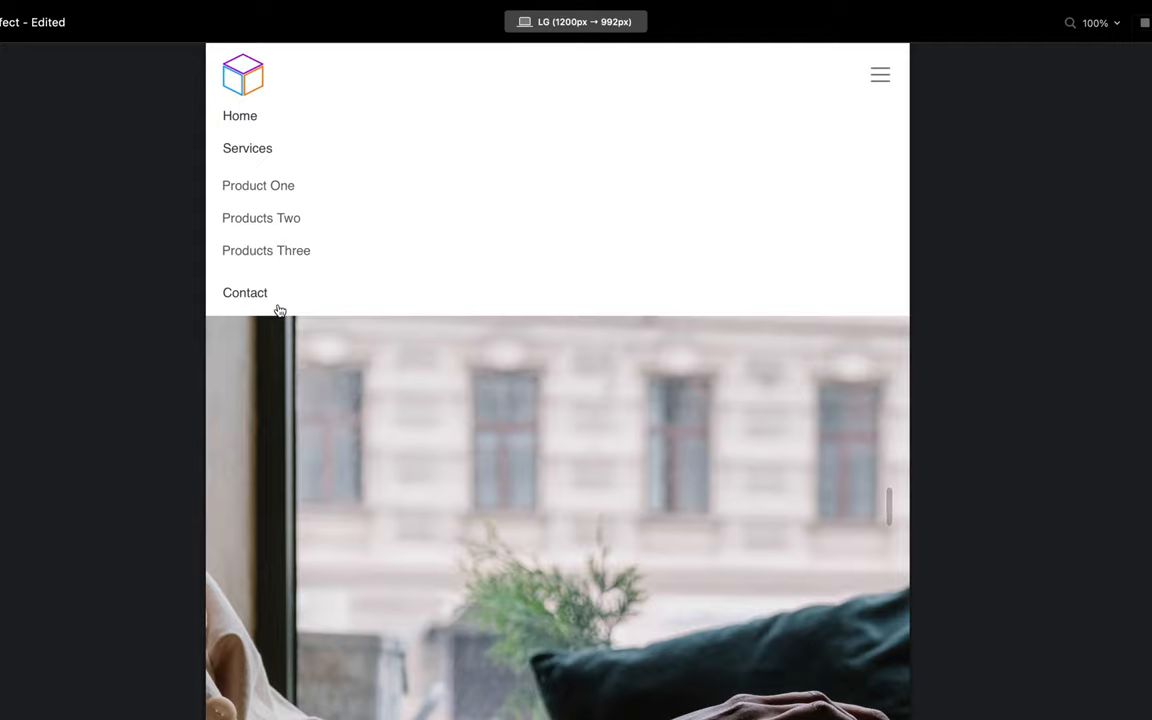